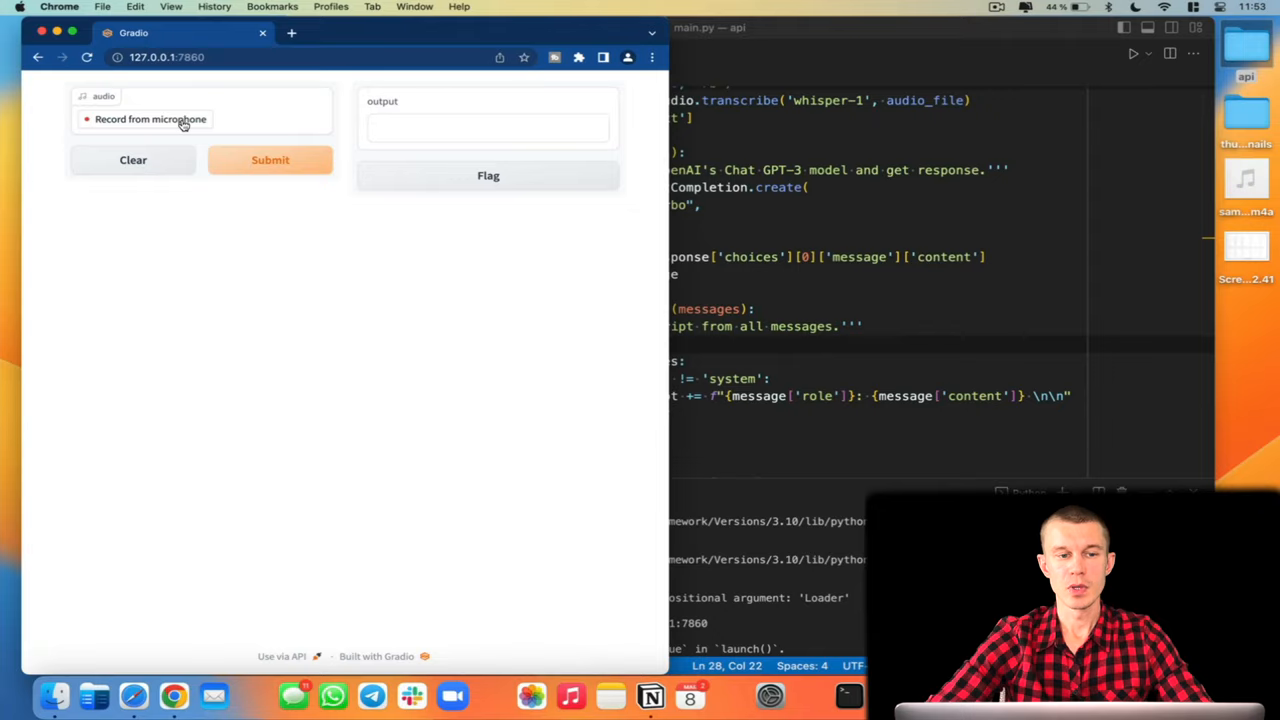
Record a voice question from the microphone, stop it, and play the clip back.
left_click(150, 120)
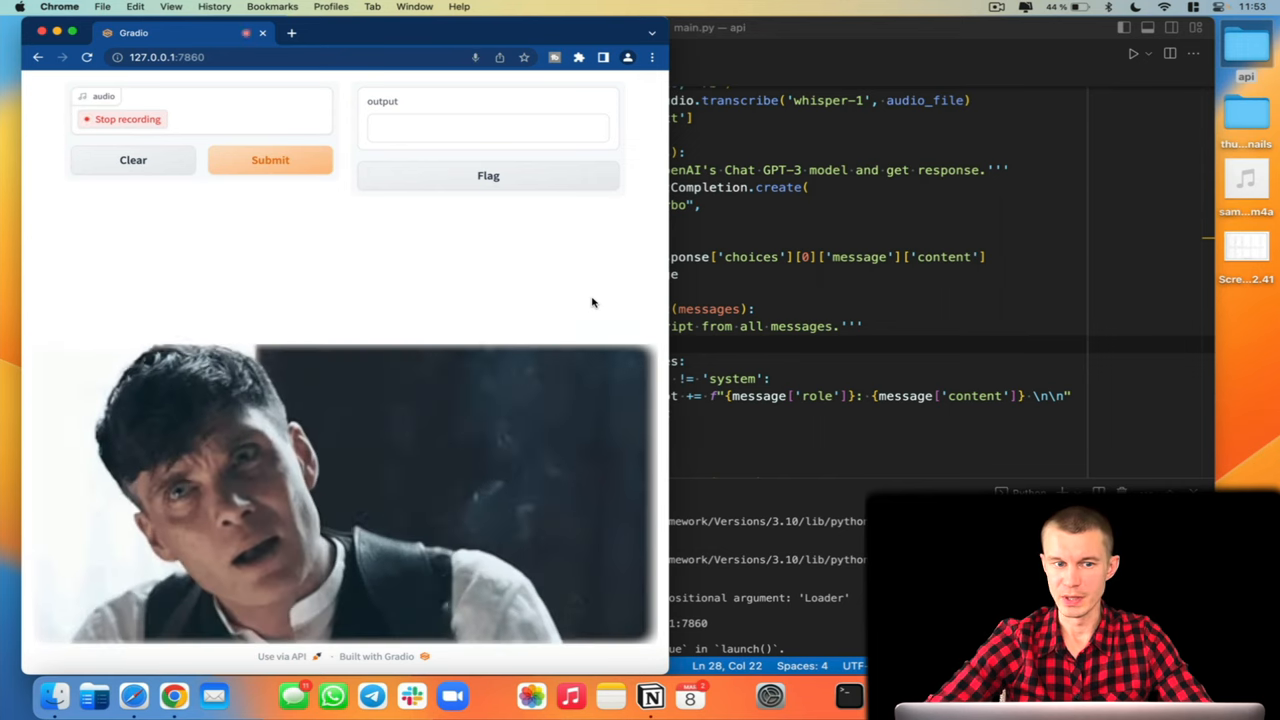
left_click(128, 118)
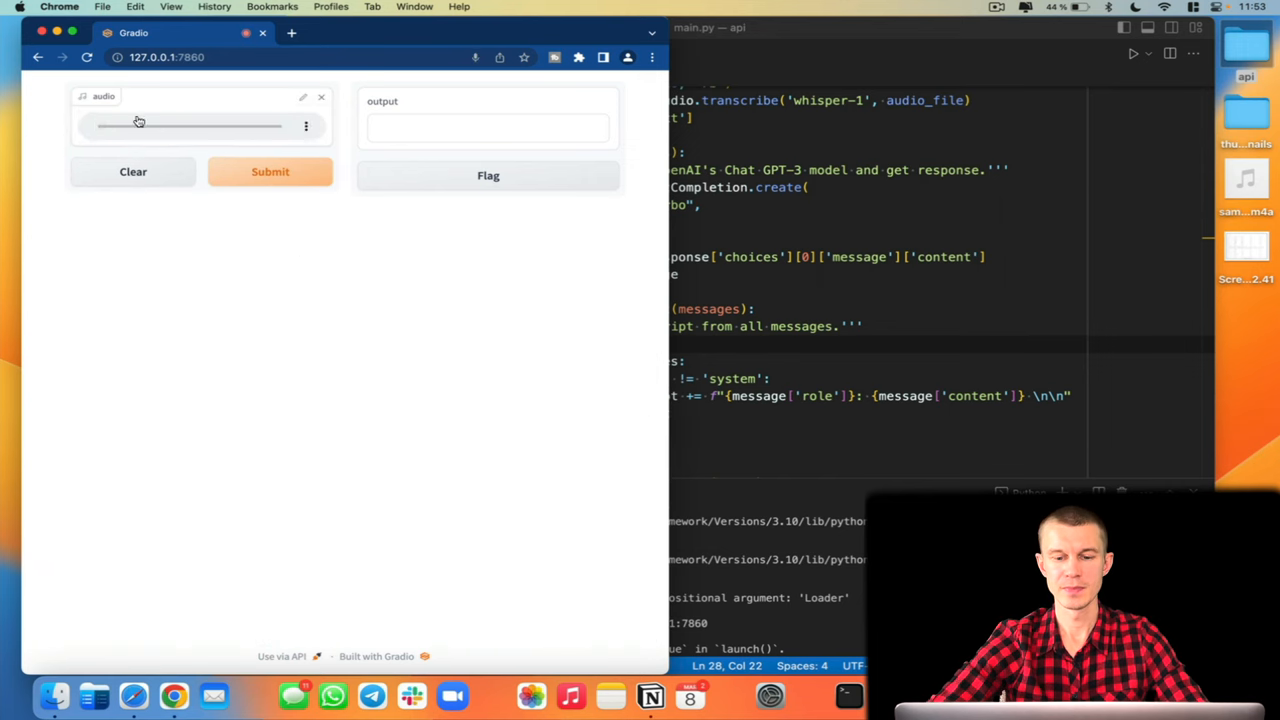
left_click(270, 172)
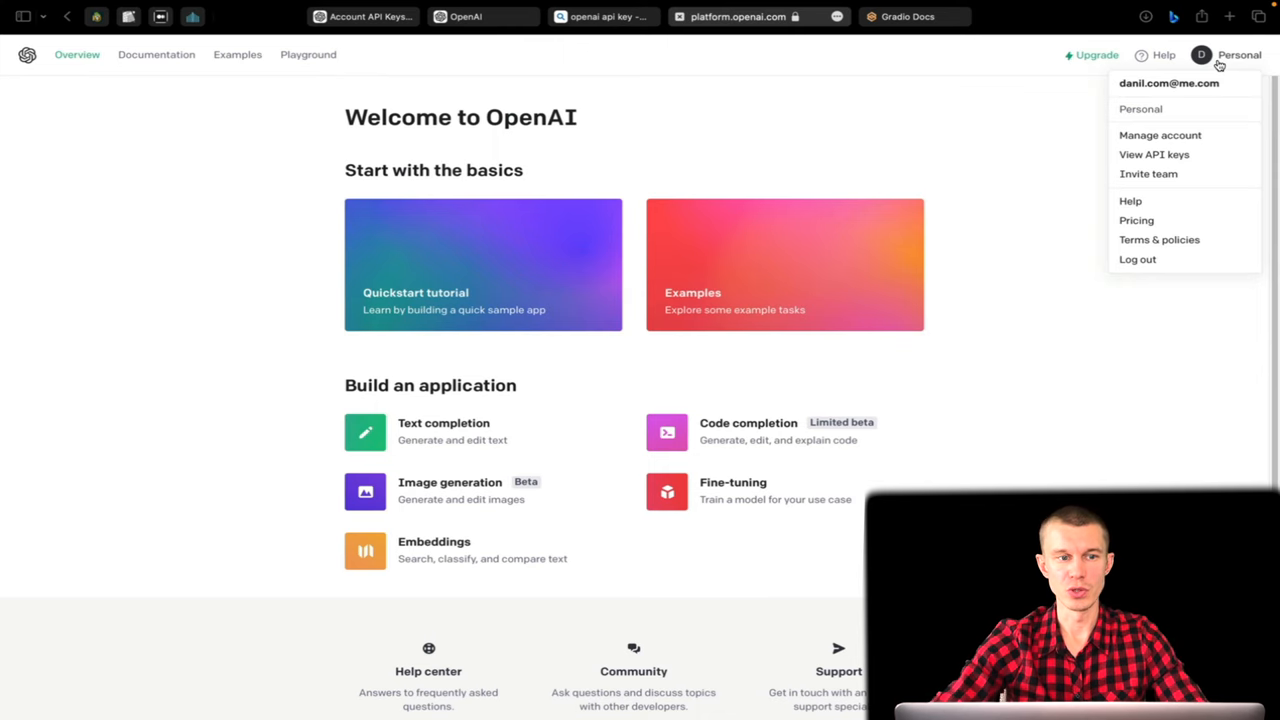
mouse_move(1154, 154)
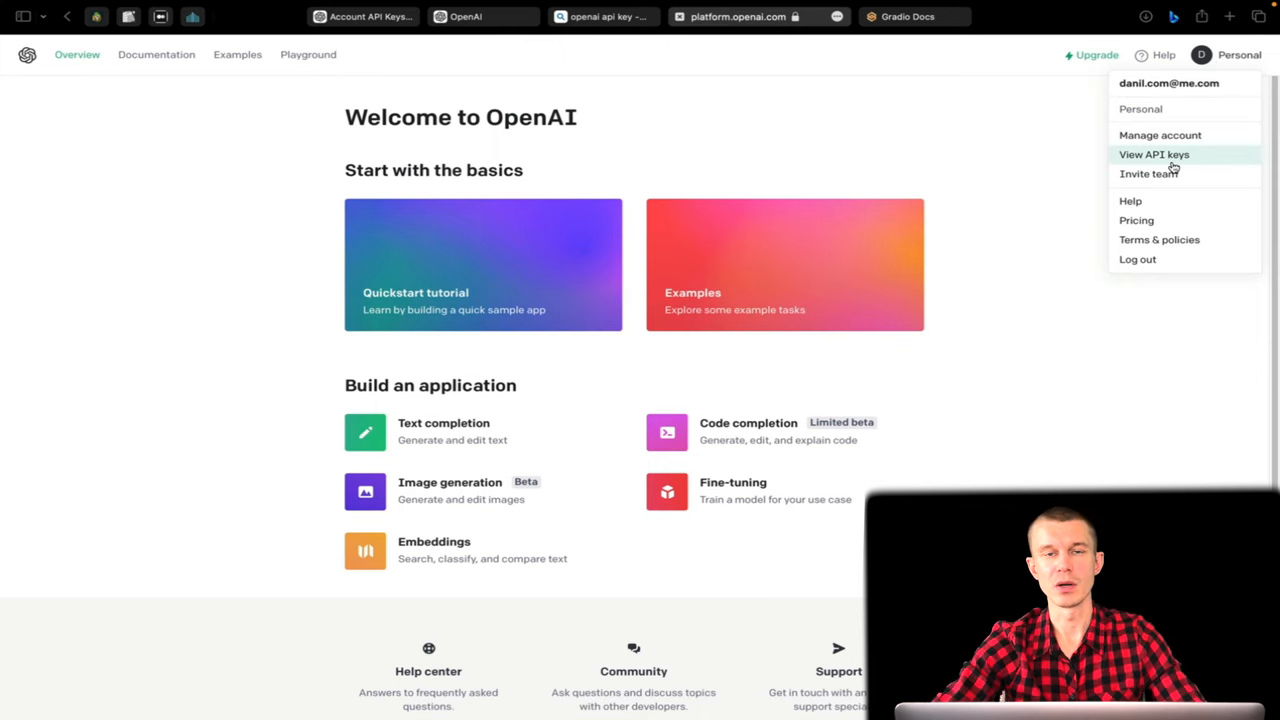
Create a new secret API key from the account's API keys page, then start a blank code file.
left_click(1154, 154)
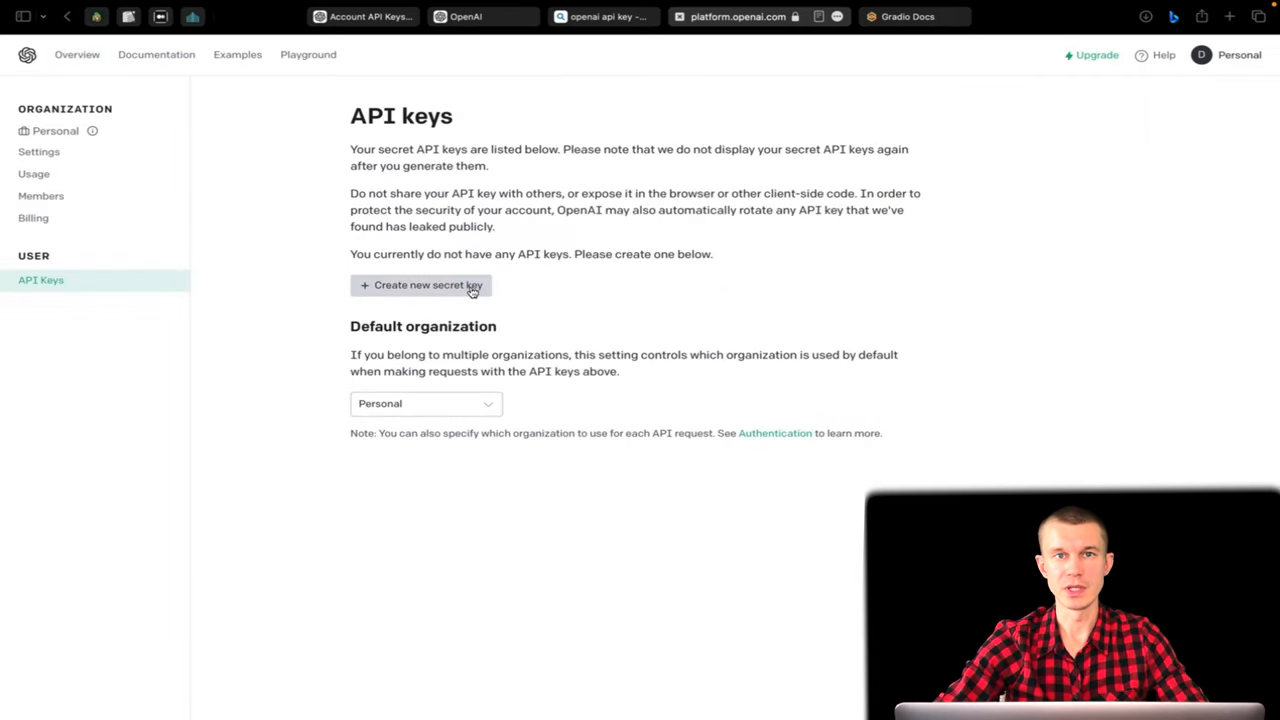
left_click(428, 284)
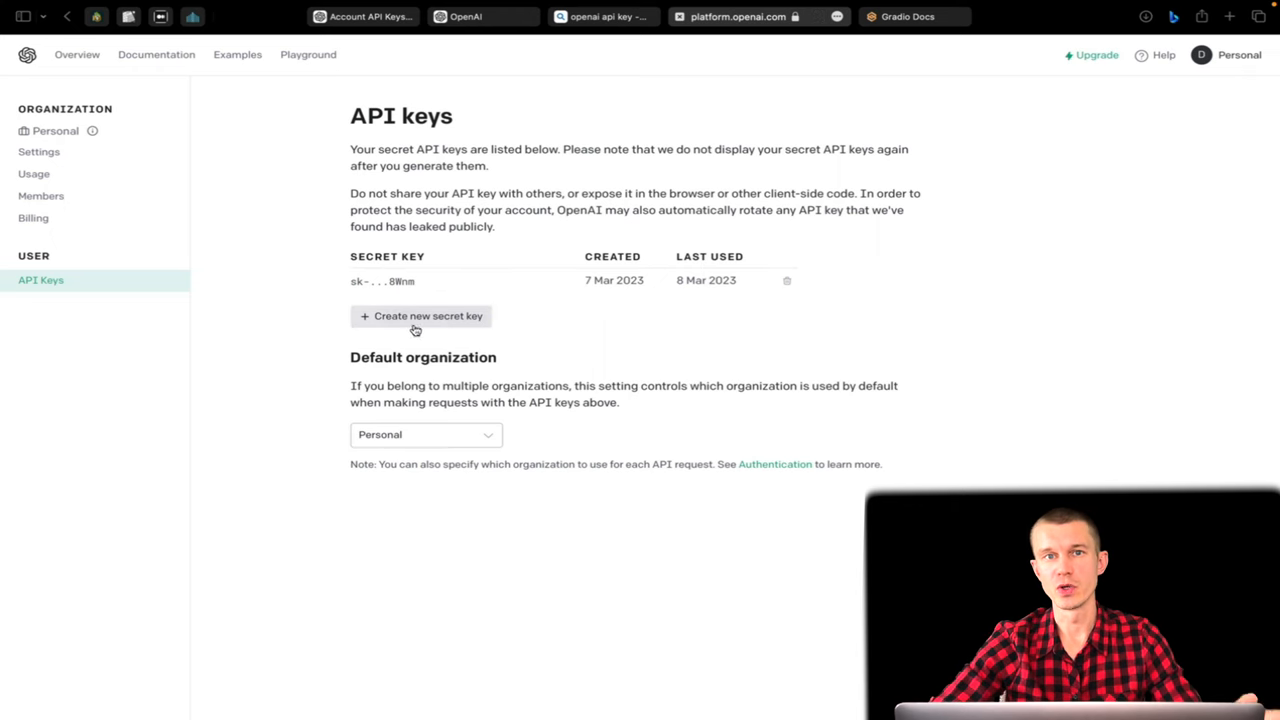
mouse_move(484, 328)
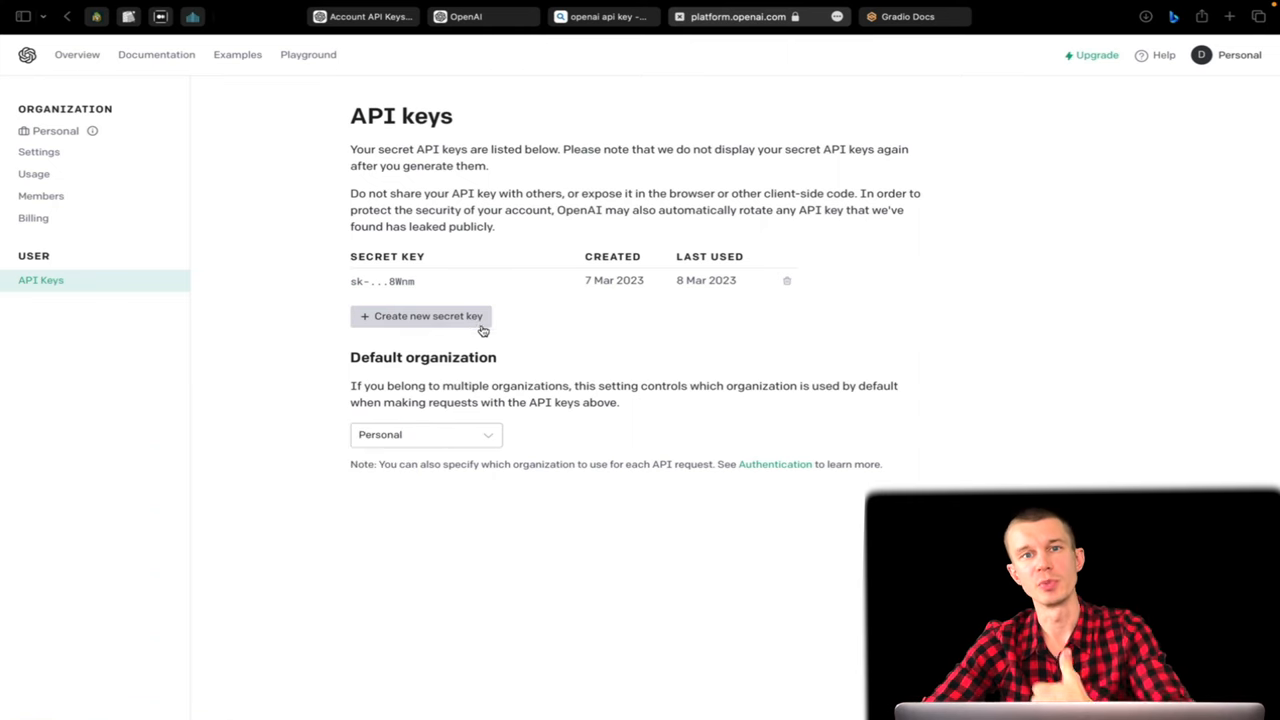
mouse_move(472, 328)
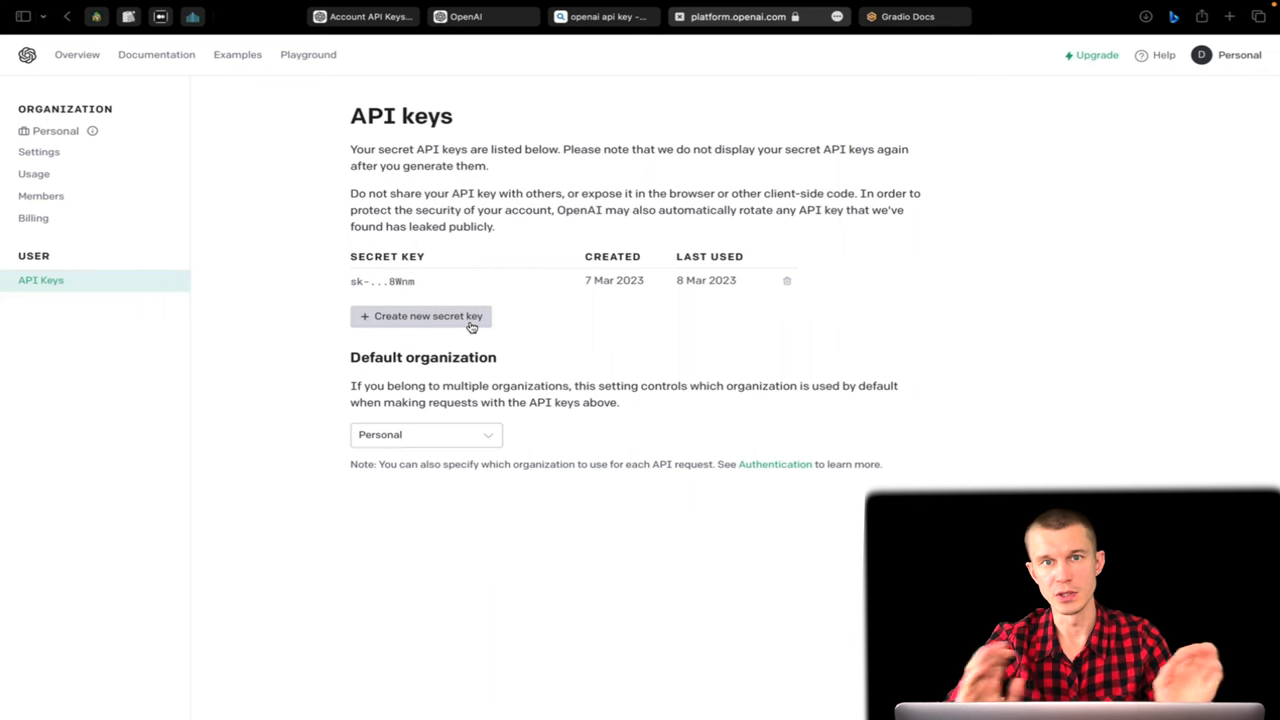
left_click(156, 54)
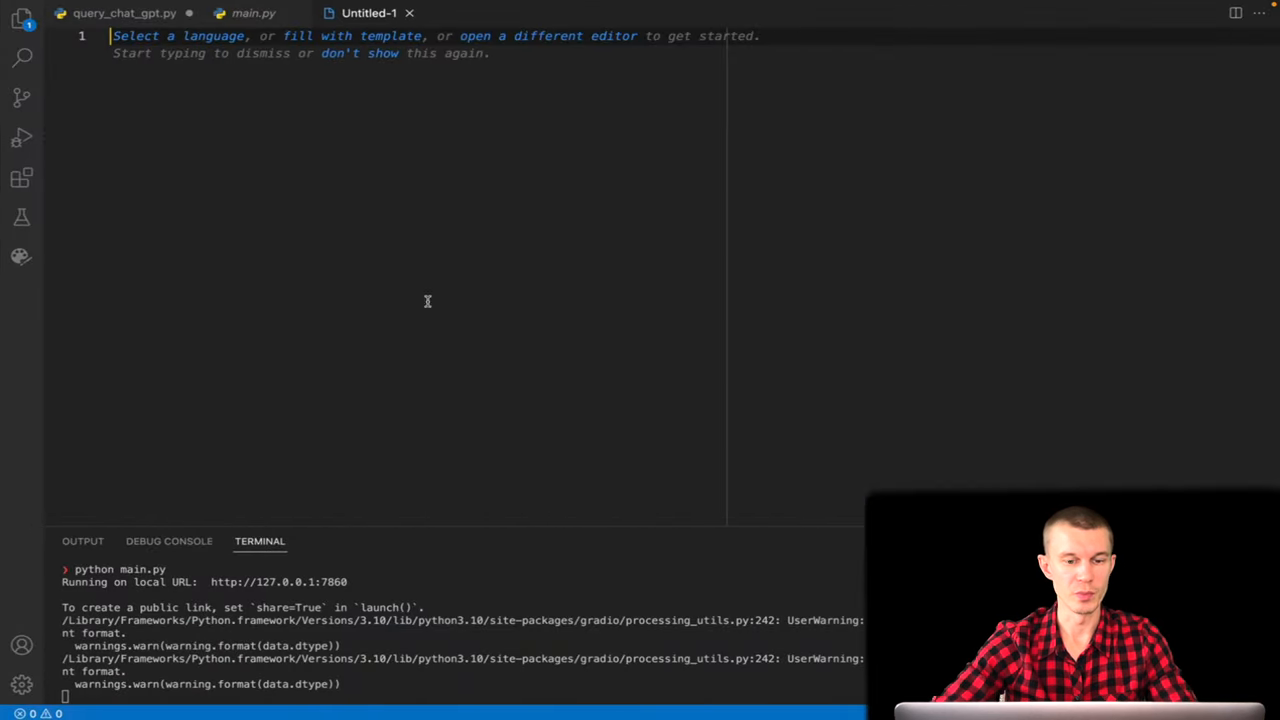
Write the Whisper script: import openai, set openai.api_key from config.OPENAI_API_KEY, and print the transcript.
type("import openai")
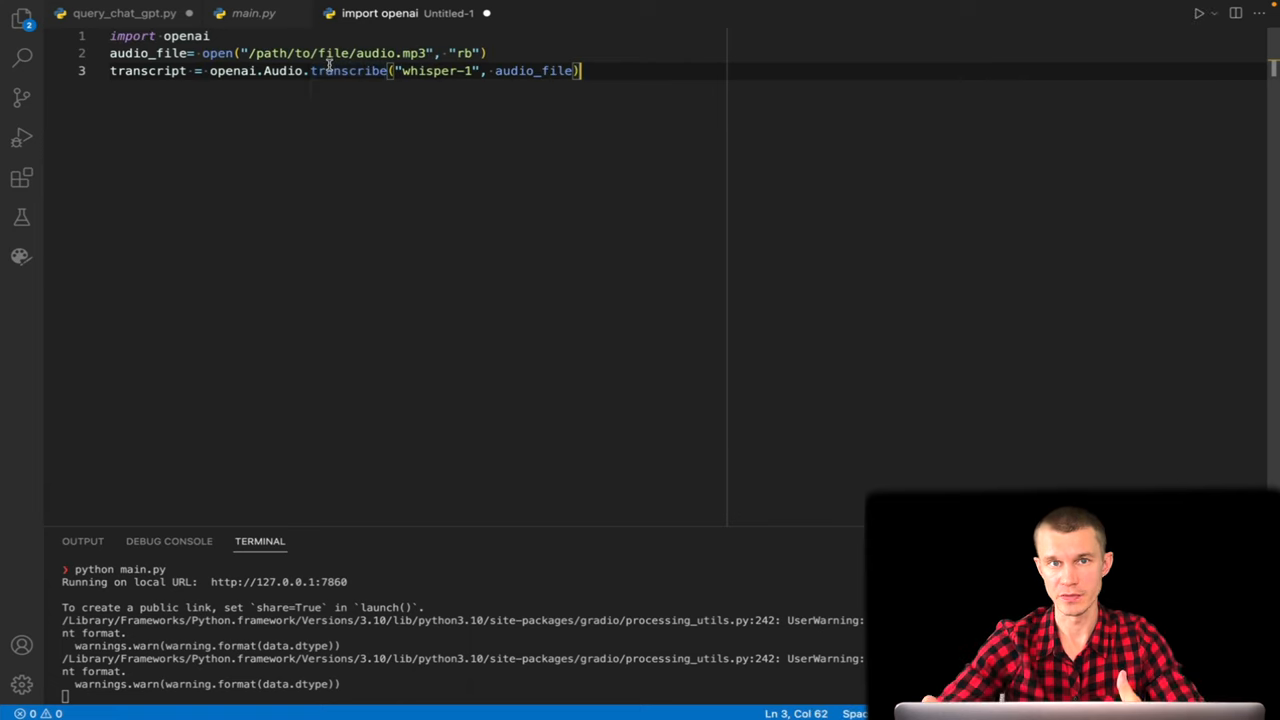
key("Enter")
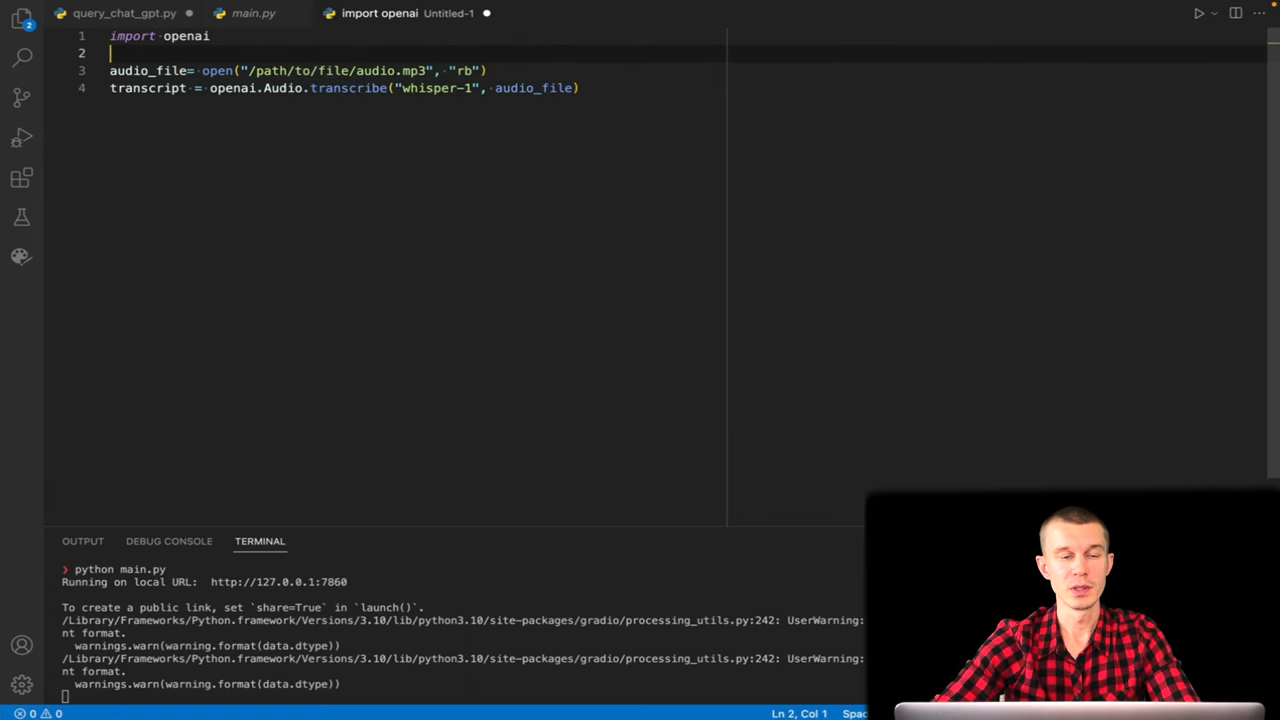
left_click(20, 18)
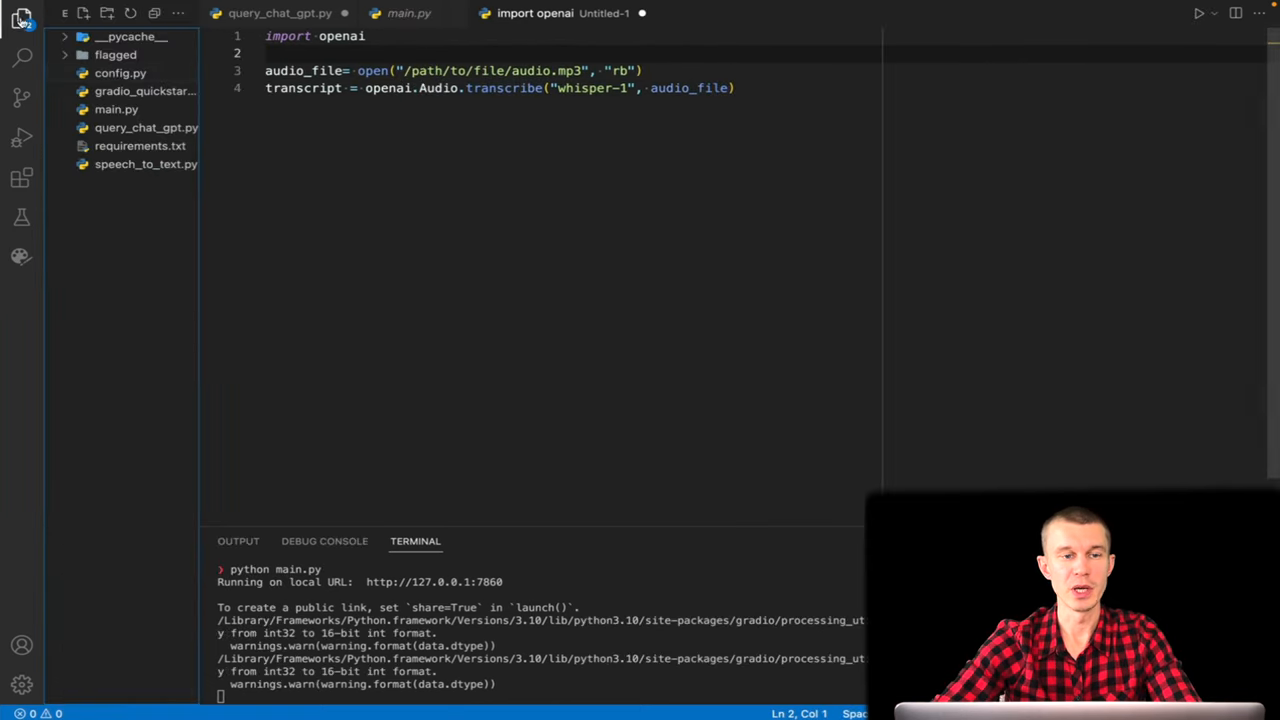
left_click(120, 72)
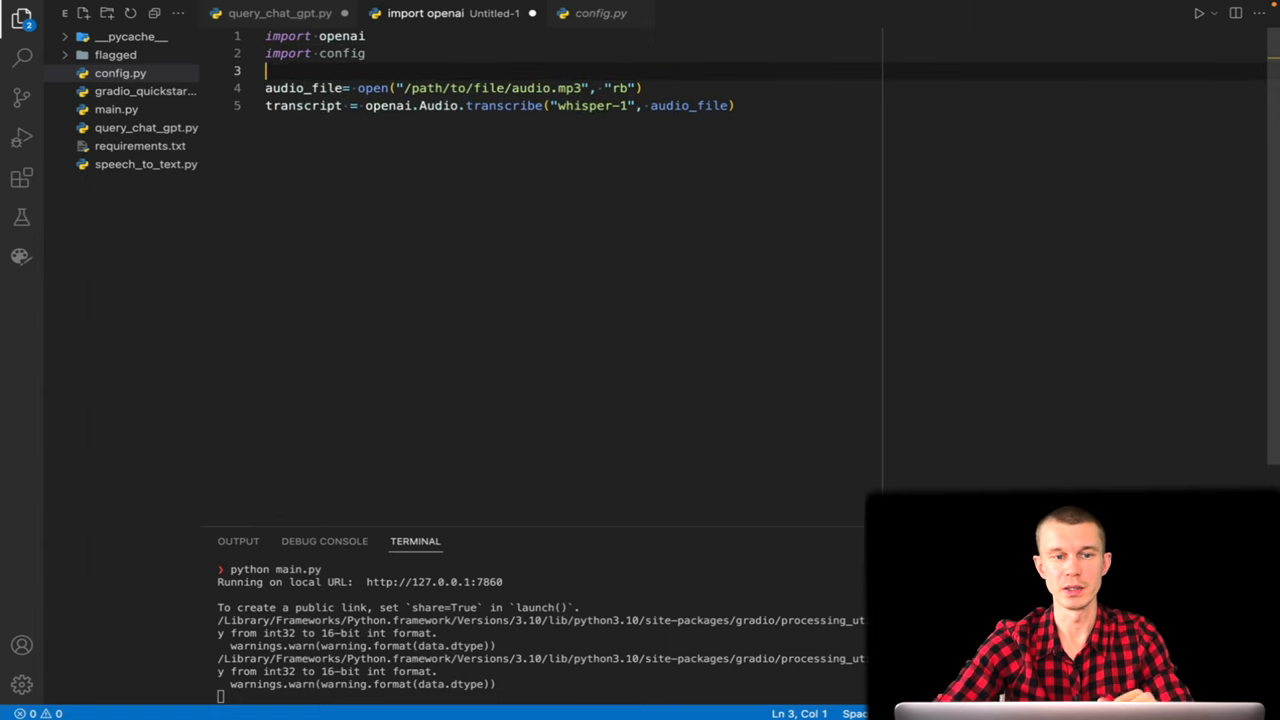
type("openai.api_key = config.OPENAI_API_KEY")
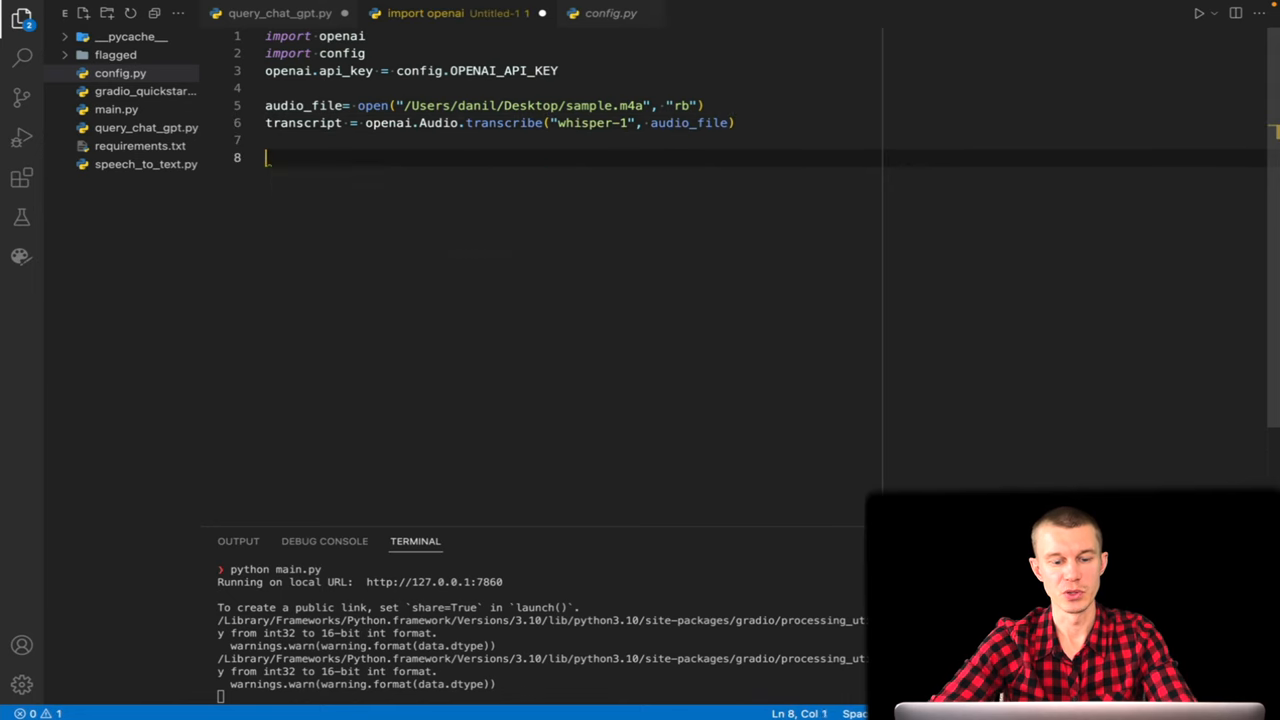
type("print(transcript")
left_click(540, 696)
type("python speech_to_text.py")
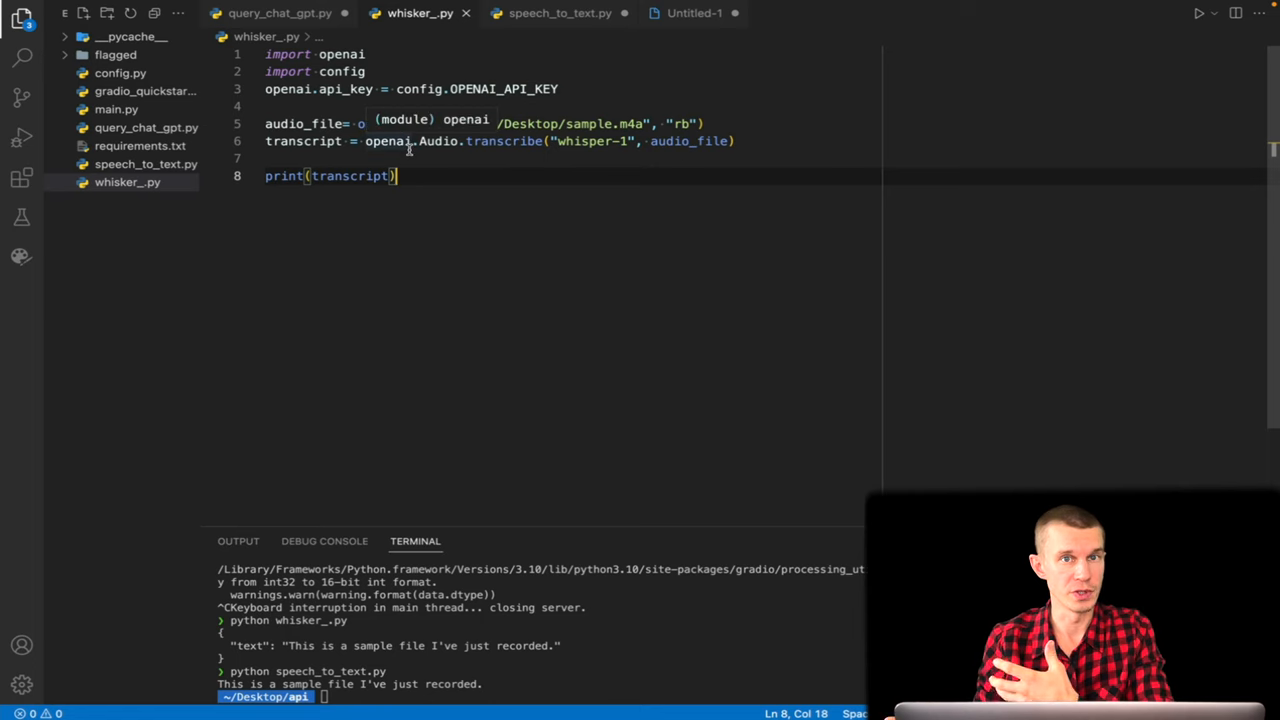
Review the speech_to_text function and its transcript variable in speech_to_text.py.
left_click(560, 12)
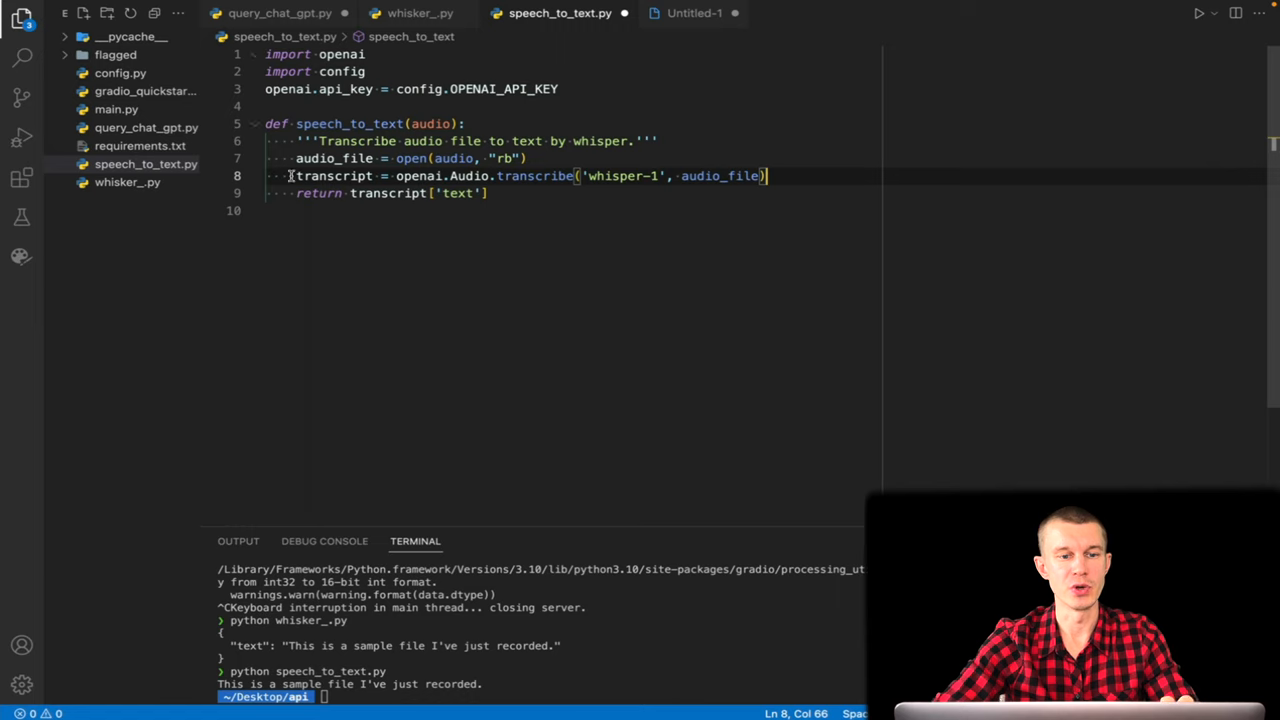
double_click(388, 192)
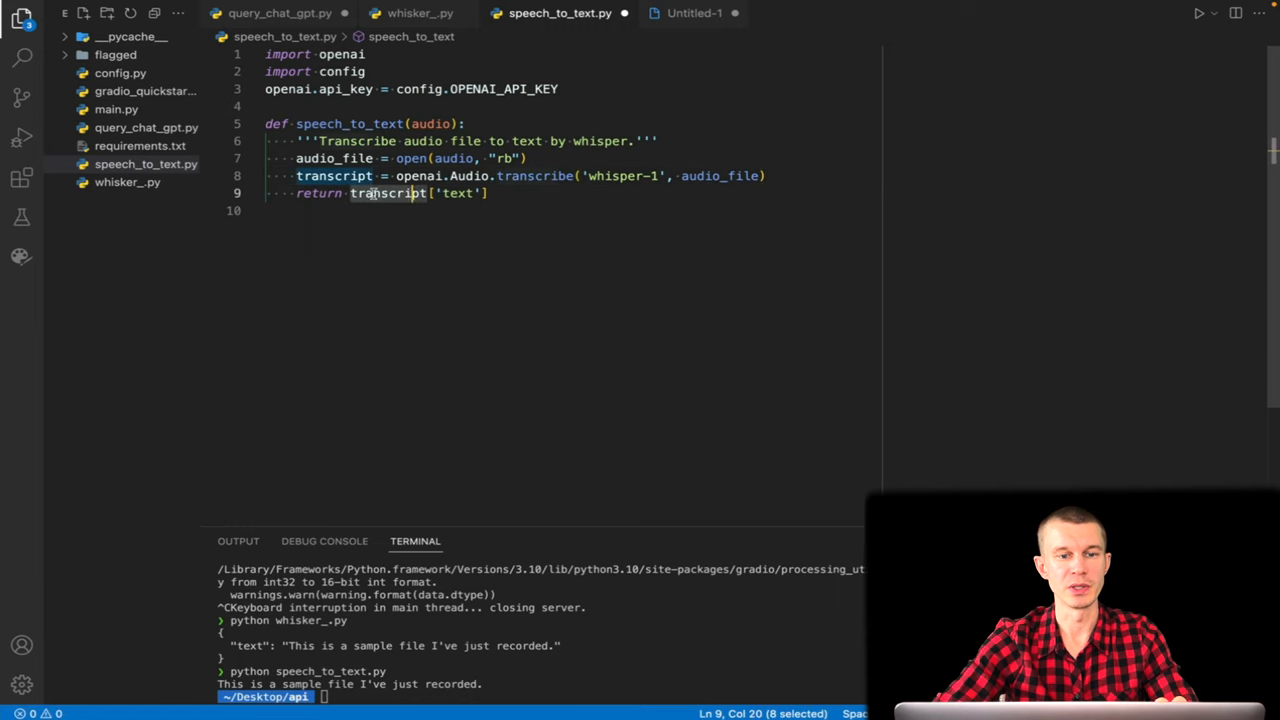
left_click(352, 192)
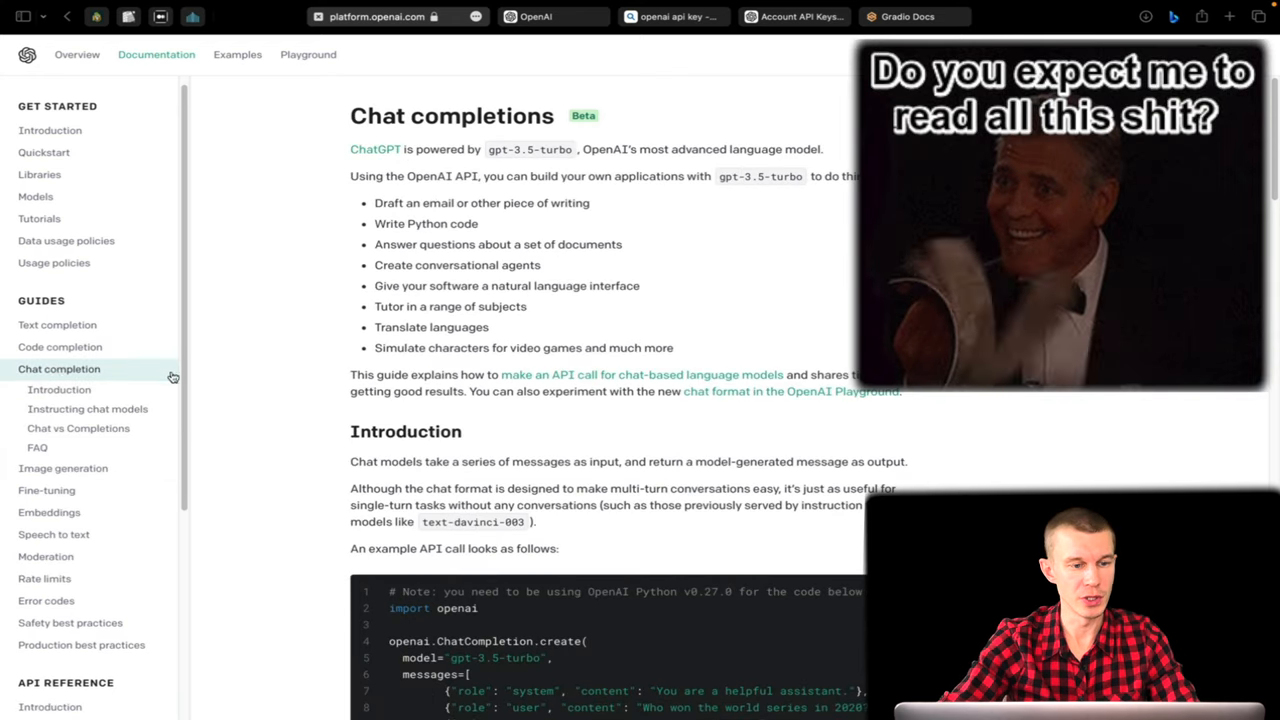
Scroll the Chat completions guide down to its example API call.
scroll("down", 3)
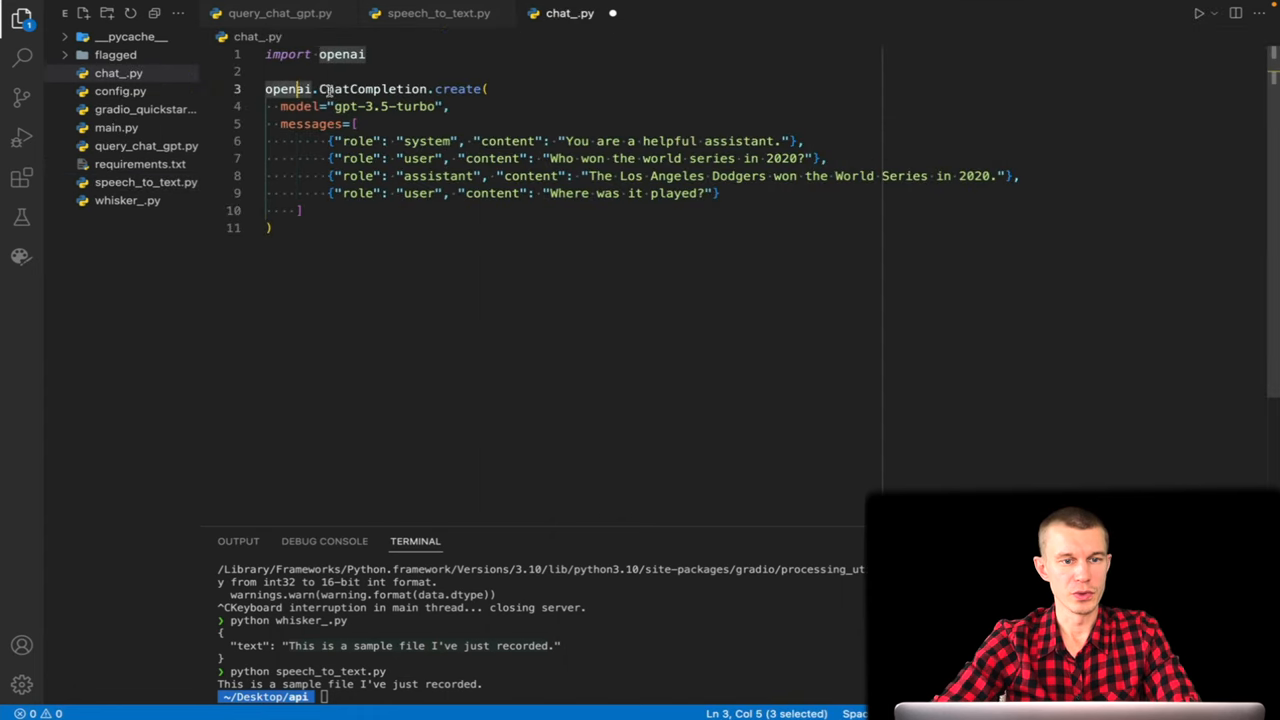
Edit the ChatCompletion example in chat_.py and view the gpt-3.5-turbo World Series reply.
double_click(372, 88)
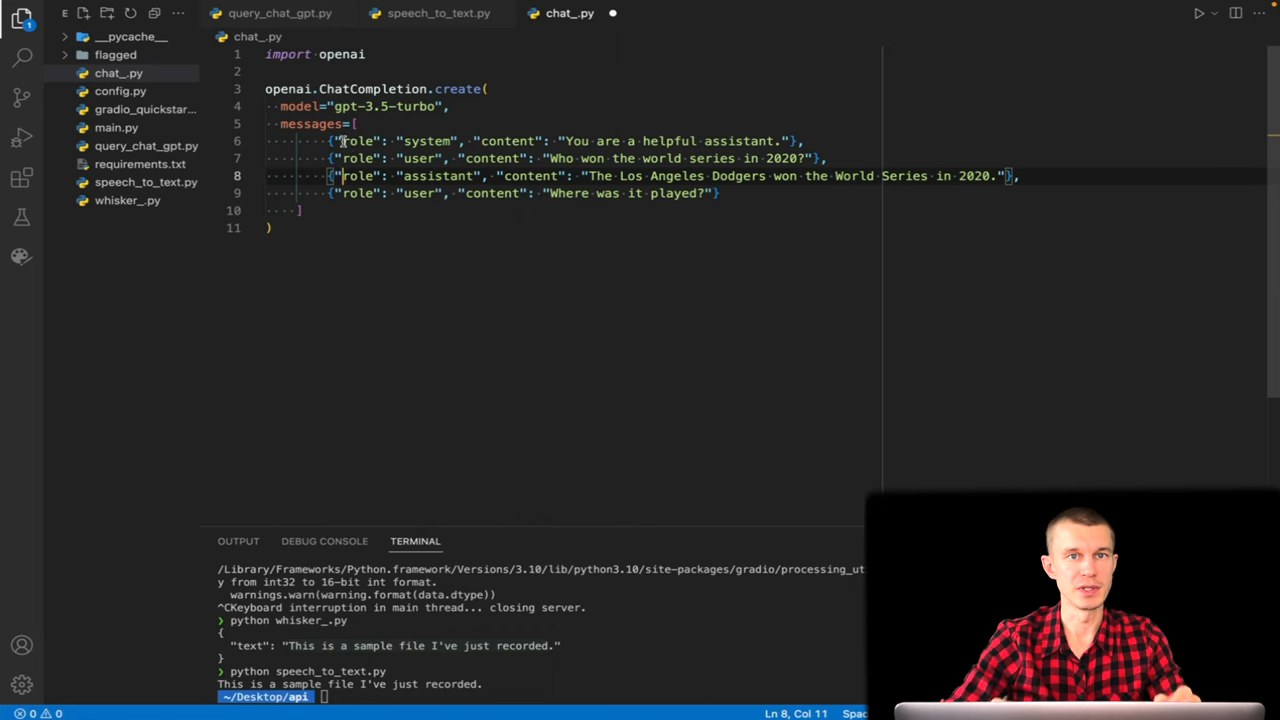
double_click(428, 140)
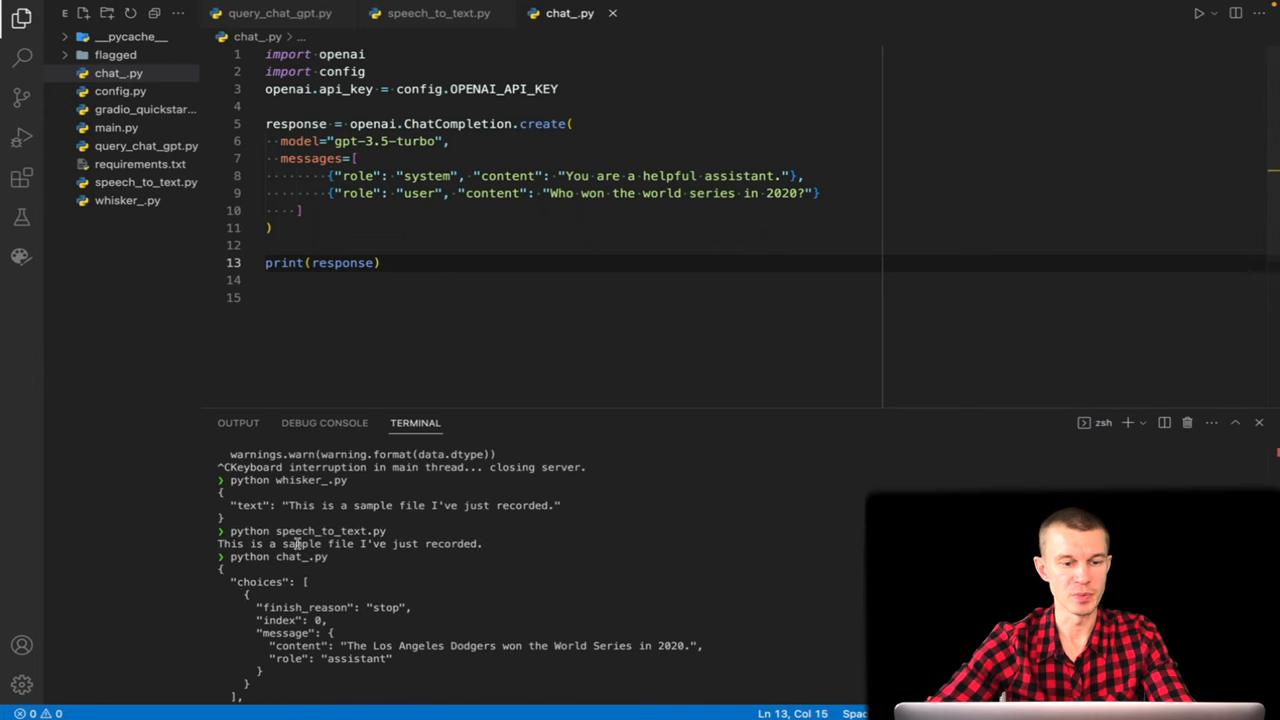
scroll("down", 3)
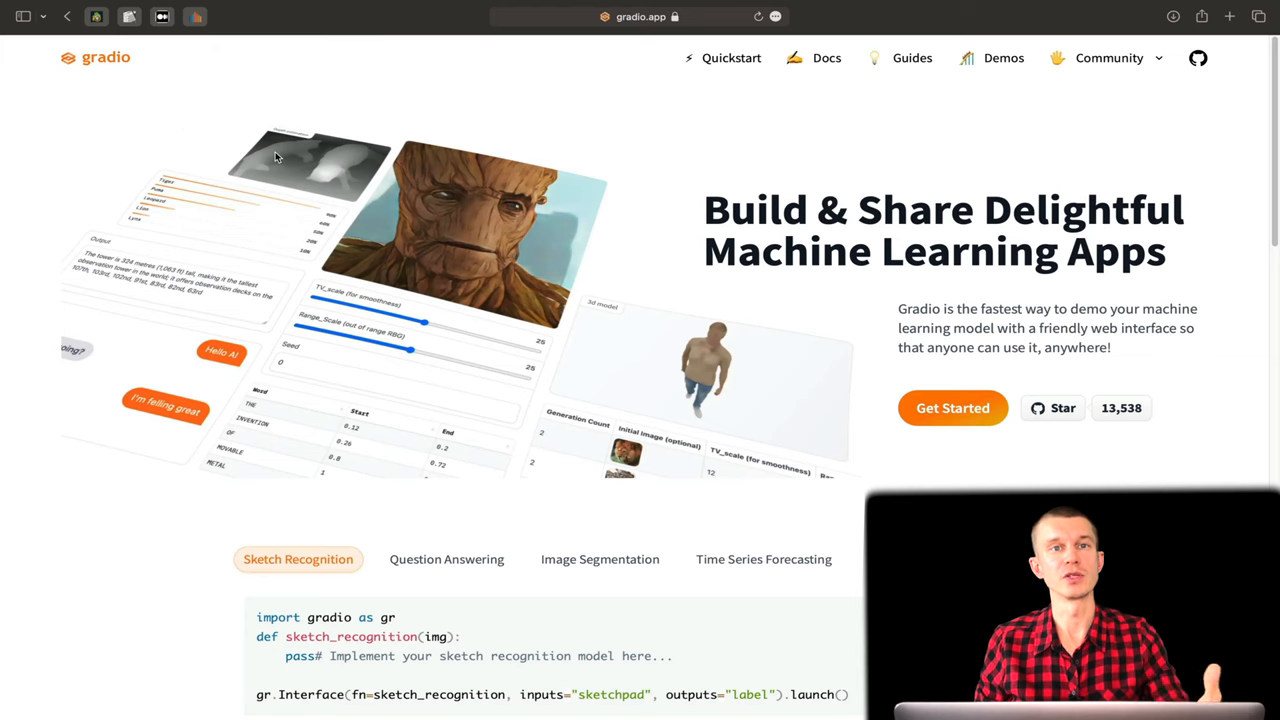
Draw a V in the Sketch Recognition demo canvas and continue down the Gradio site.
scroll("down", 3)
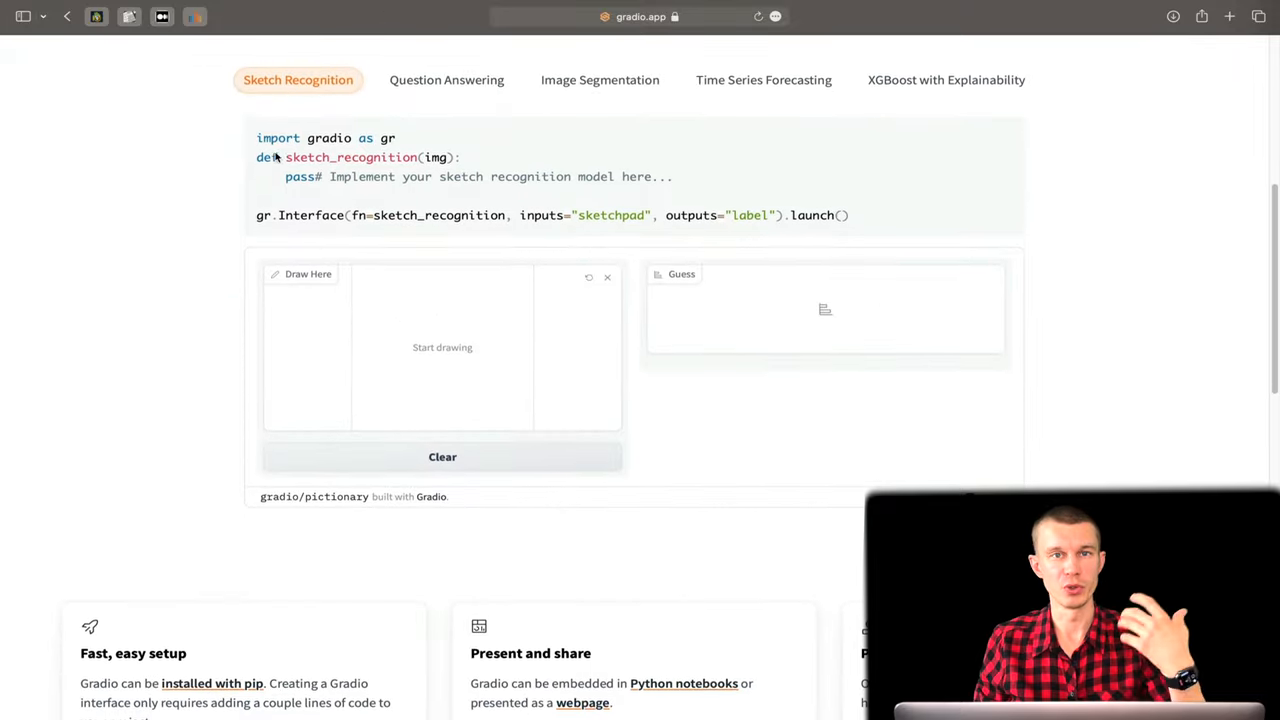
left_click_drag(390, 310, 476, 390)
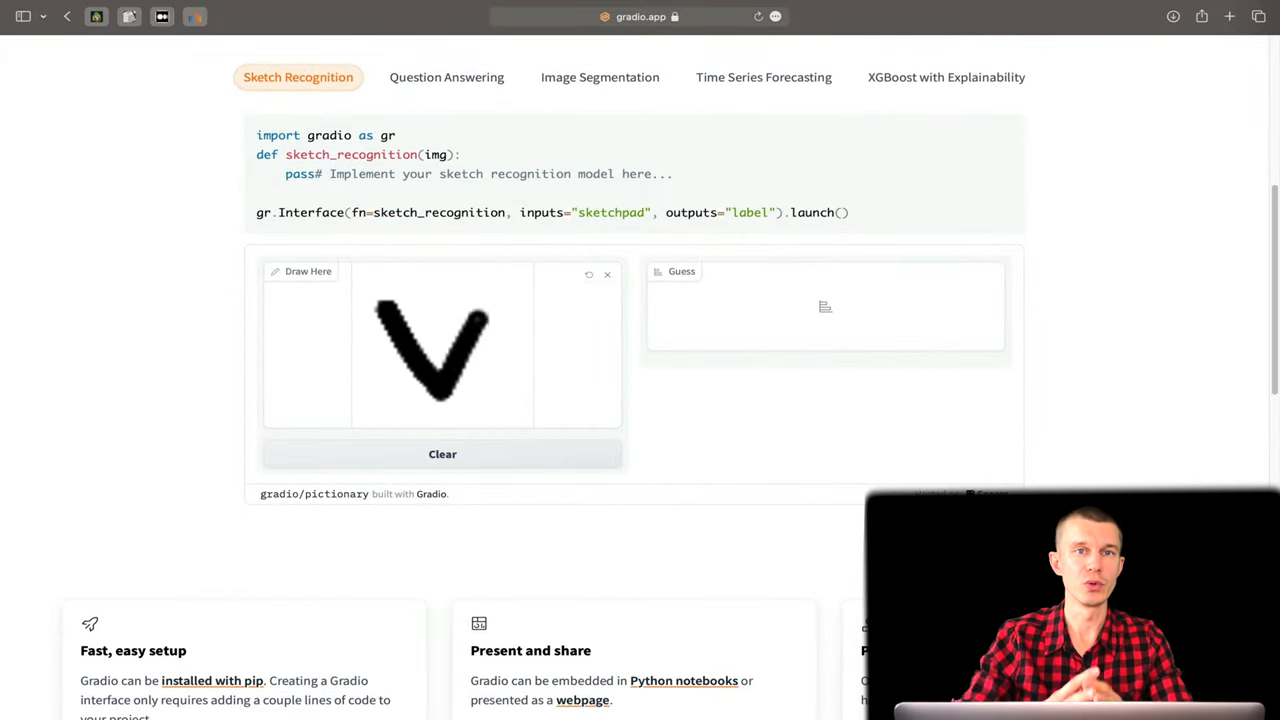
scroll("down", 3)
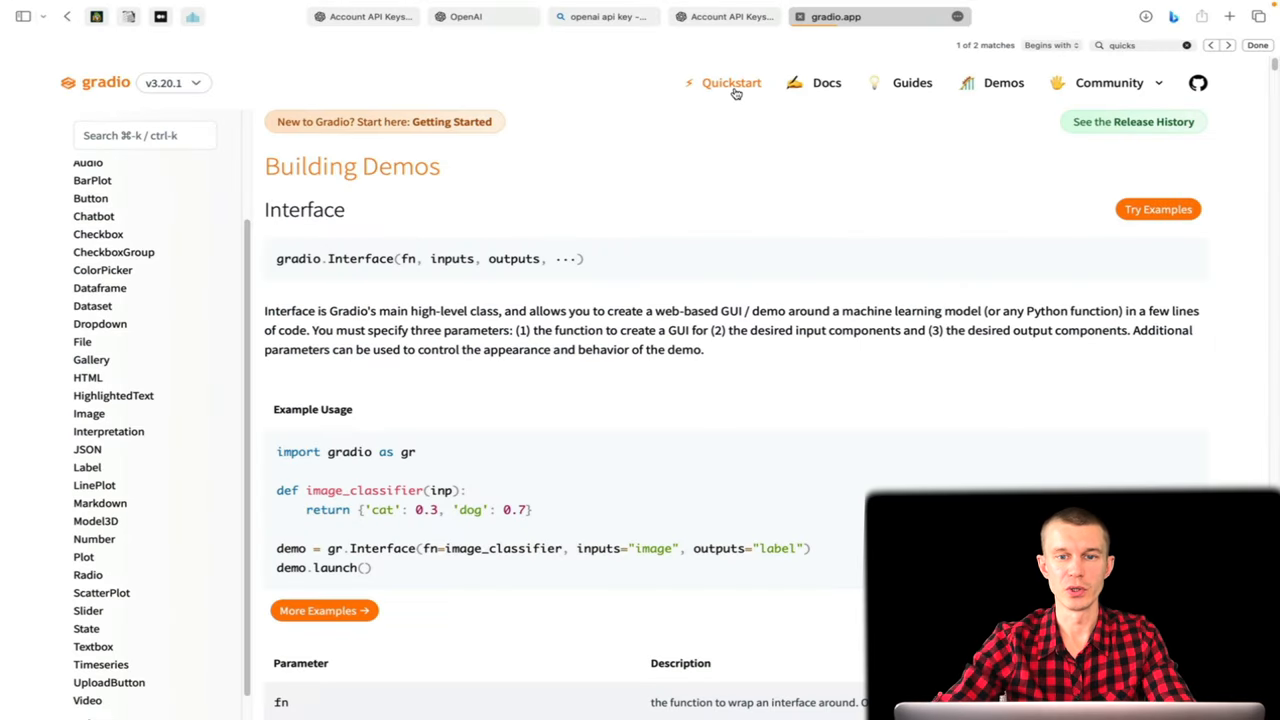
mouse_move(670, 118)
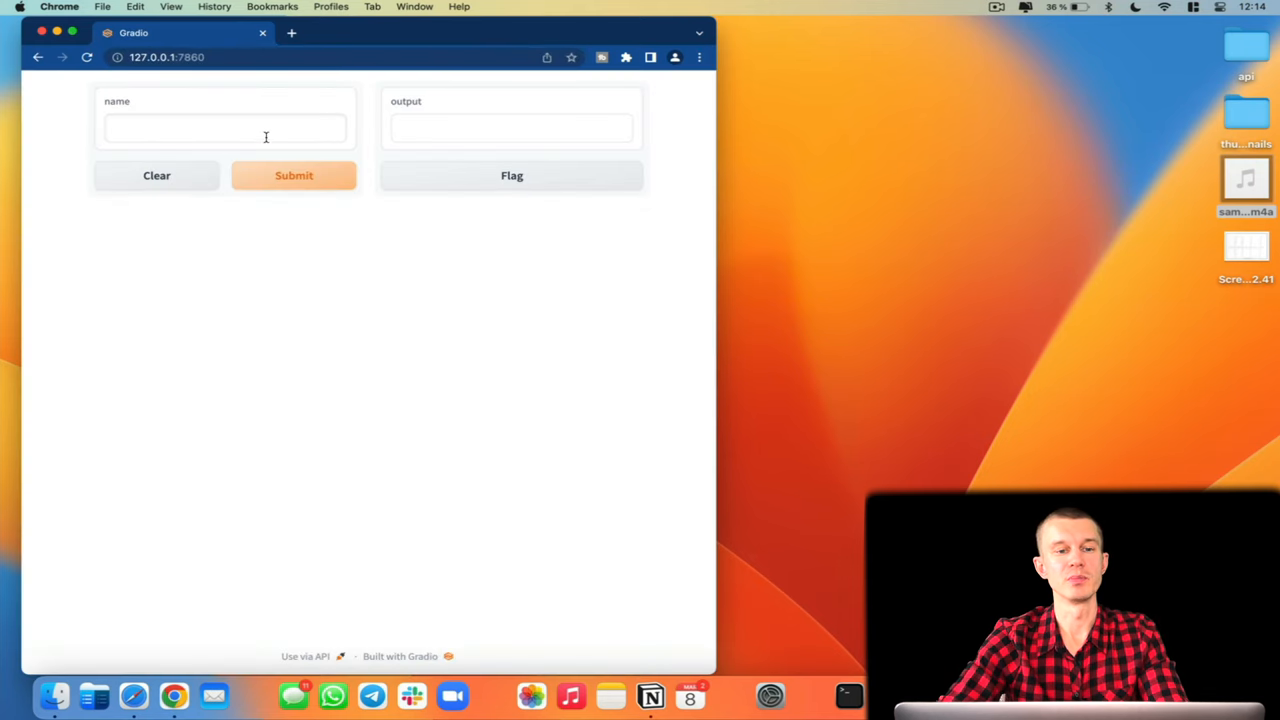
mouse_move(416, 128)
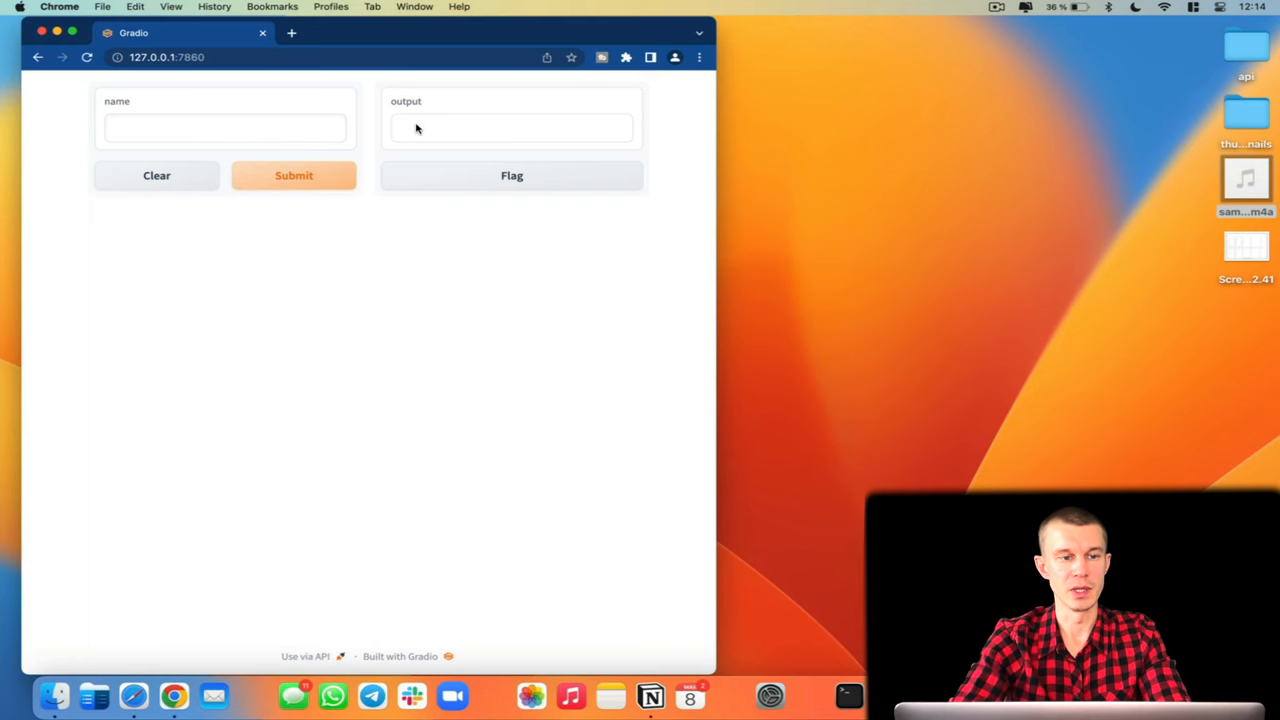
Enter a name in the greeting demo and submit it.
type("b")
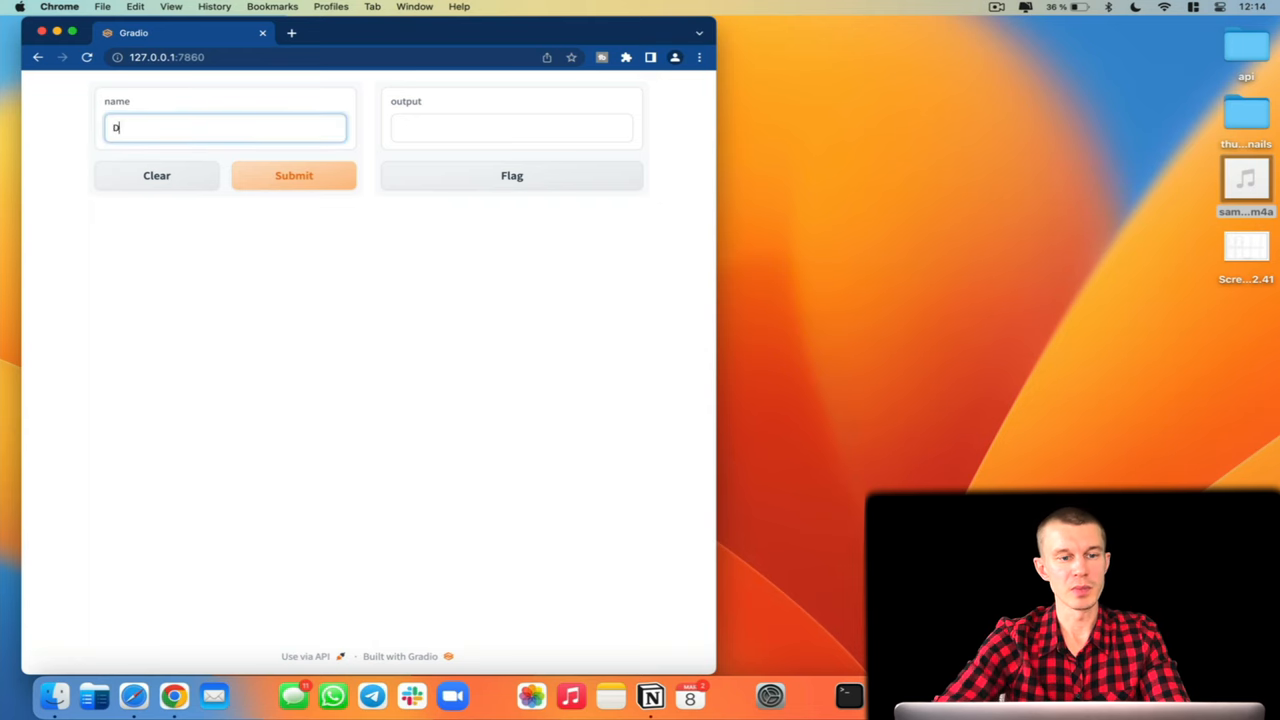
left_click(292, 176)
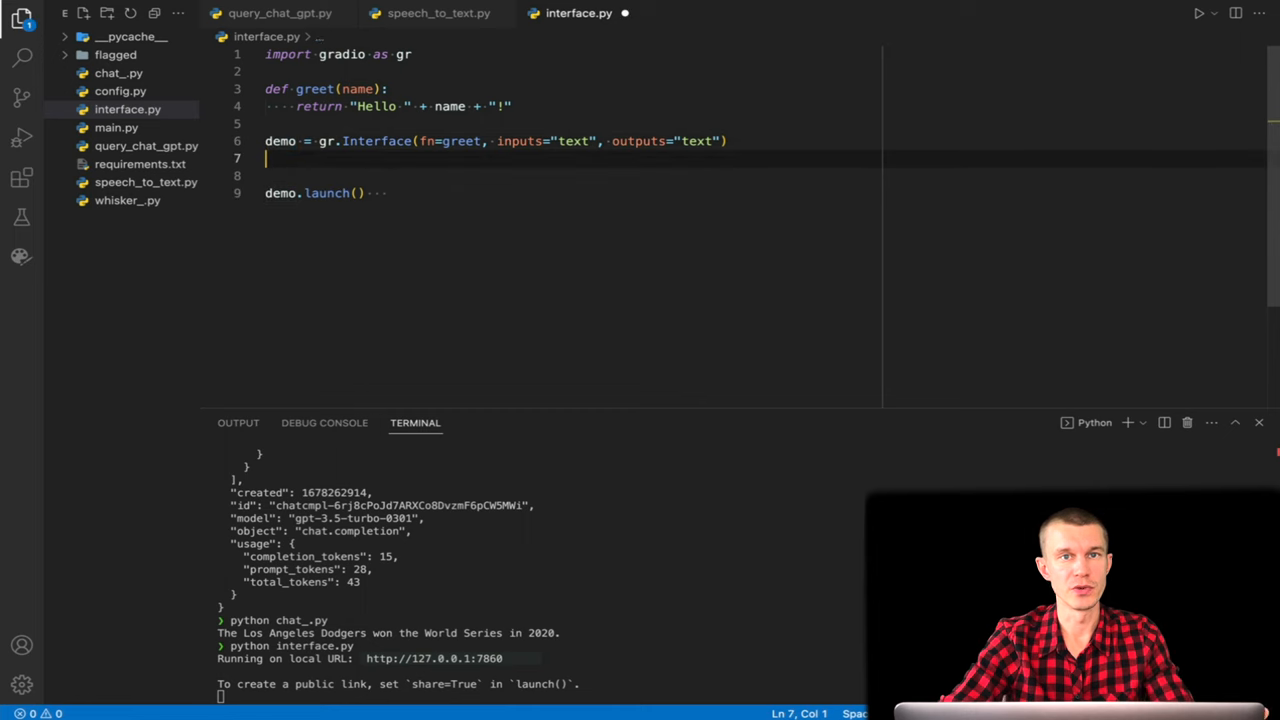
Make the Interface input gr.Audio(source='microphone', type='filepath') and have greet return the audio.
type("demo = gr.Interface(fn=greet, inputs=gr.Audio(source = 'microphone', type = 'filepath'), outputs=\"text\")")
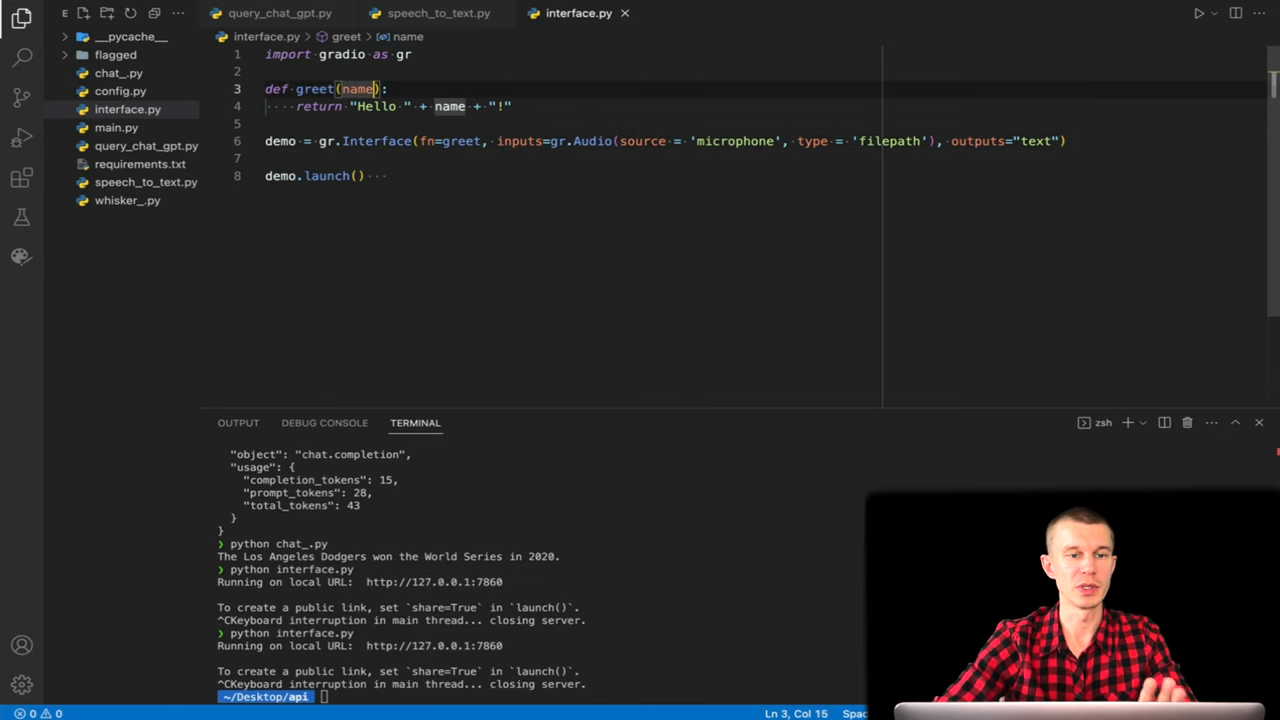
type("audio")
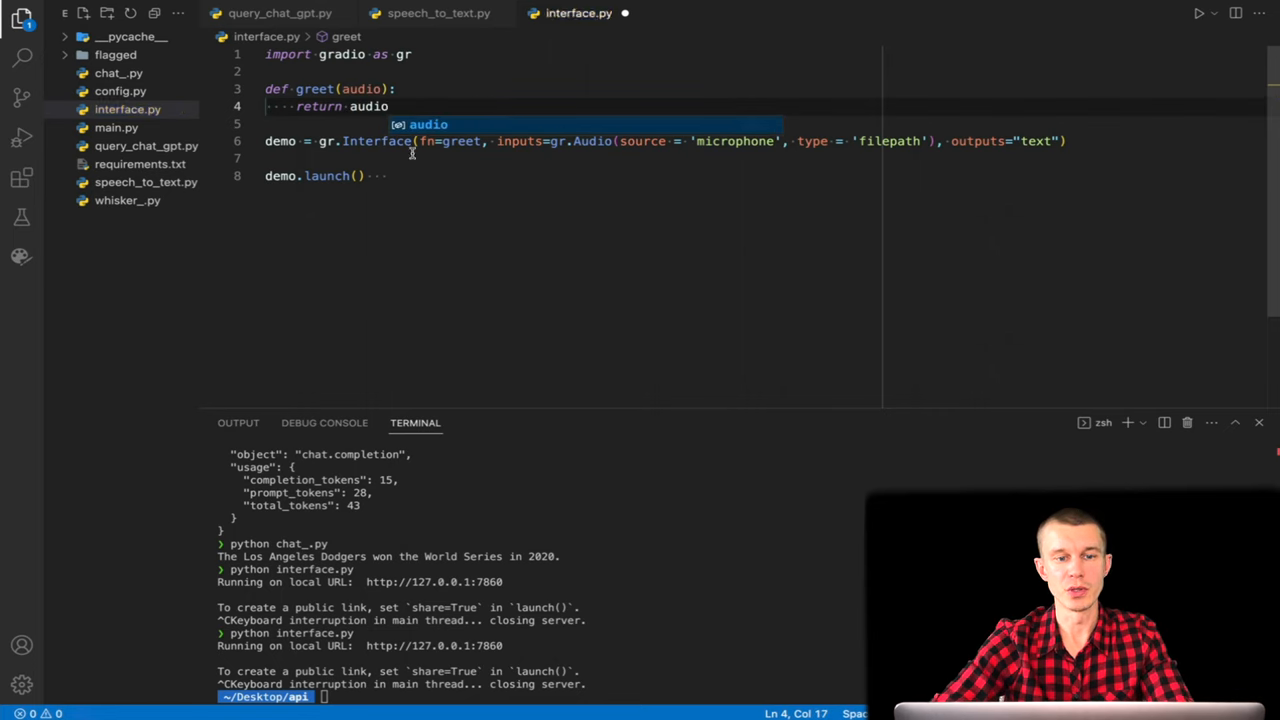
left_click(388, 176)
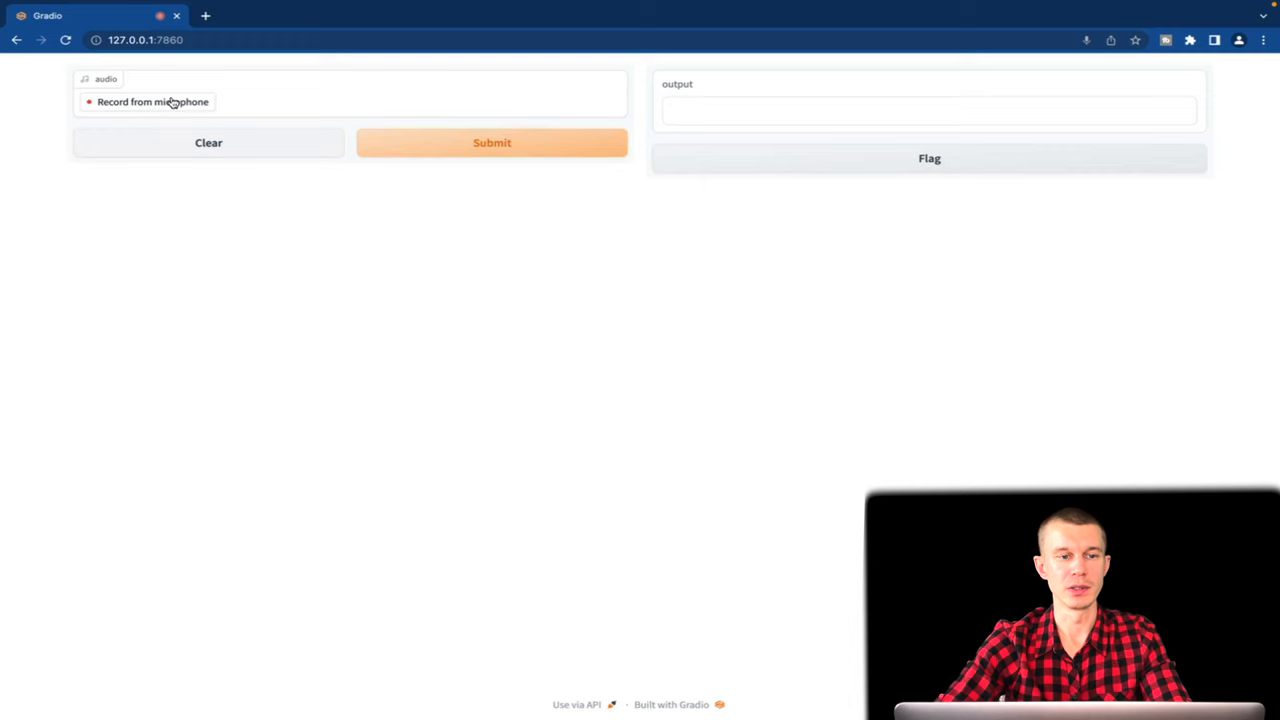
Record a spoken question from the microphone in the local audio demo.
left_click(146, 100)
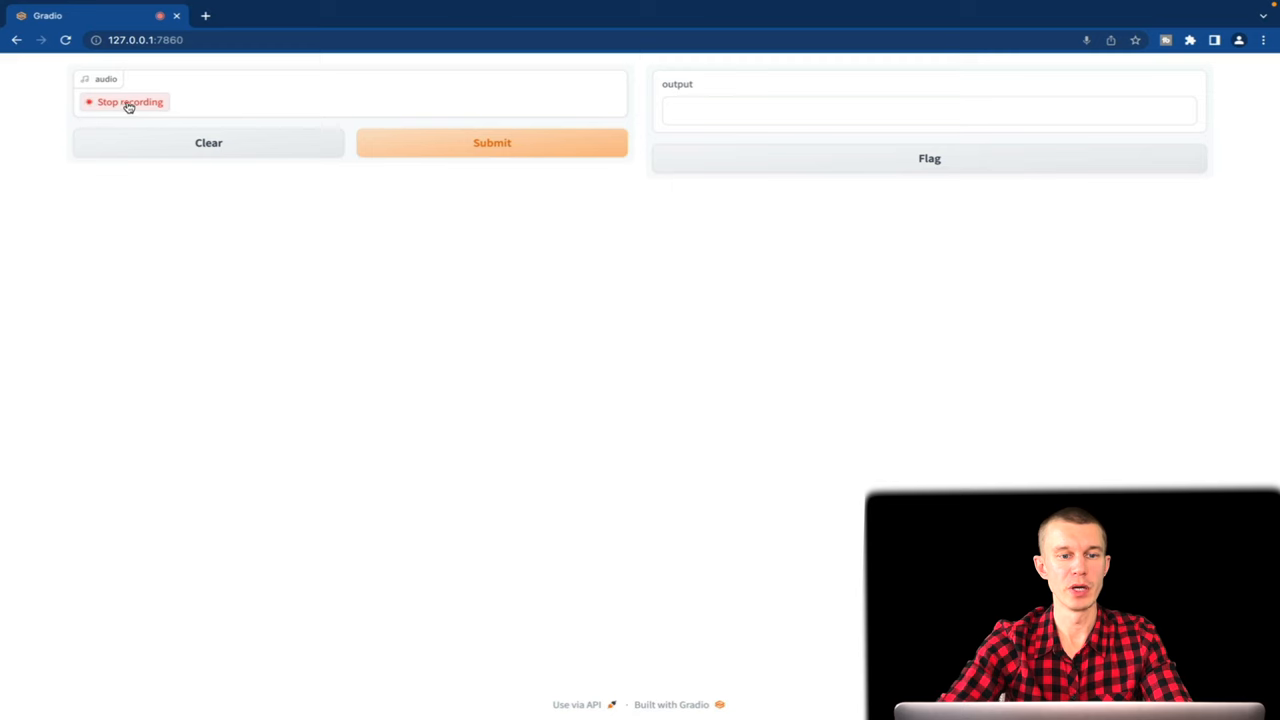
left_click(130, 100)
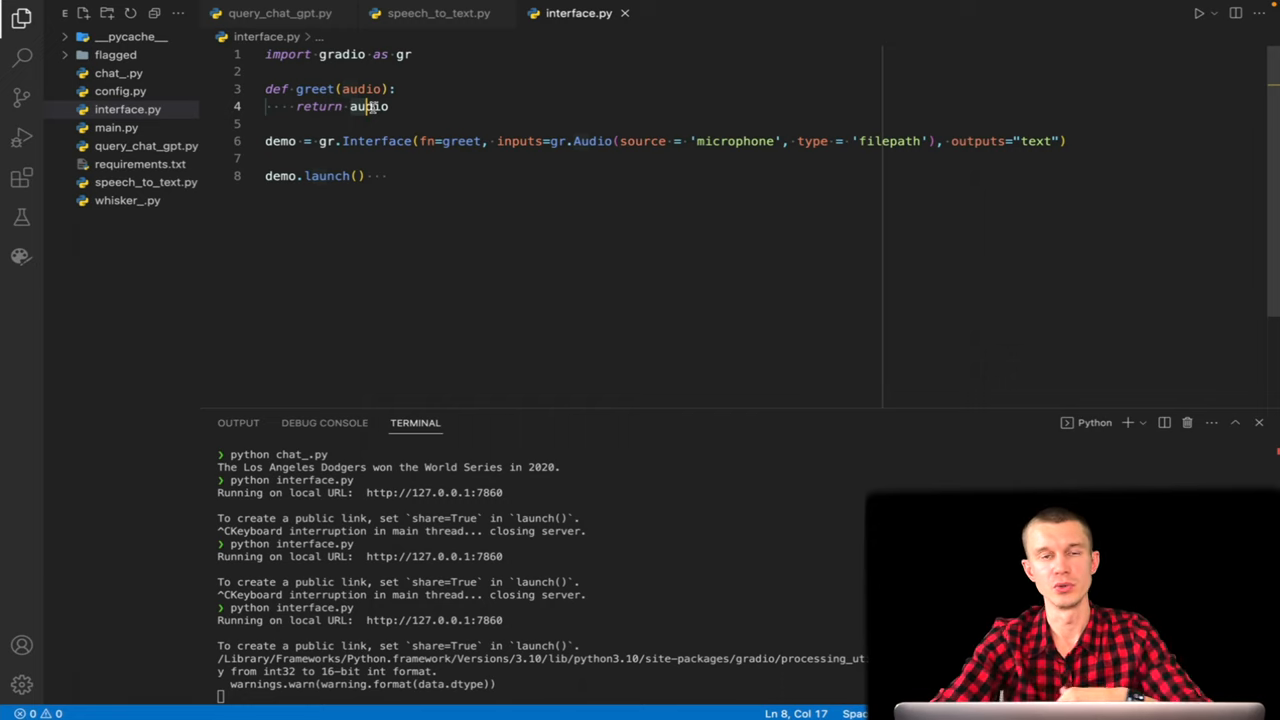
Copy the imports and speech_to_text function from speech_to_text.py into interface.py.
left_click(438, 12)
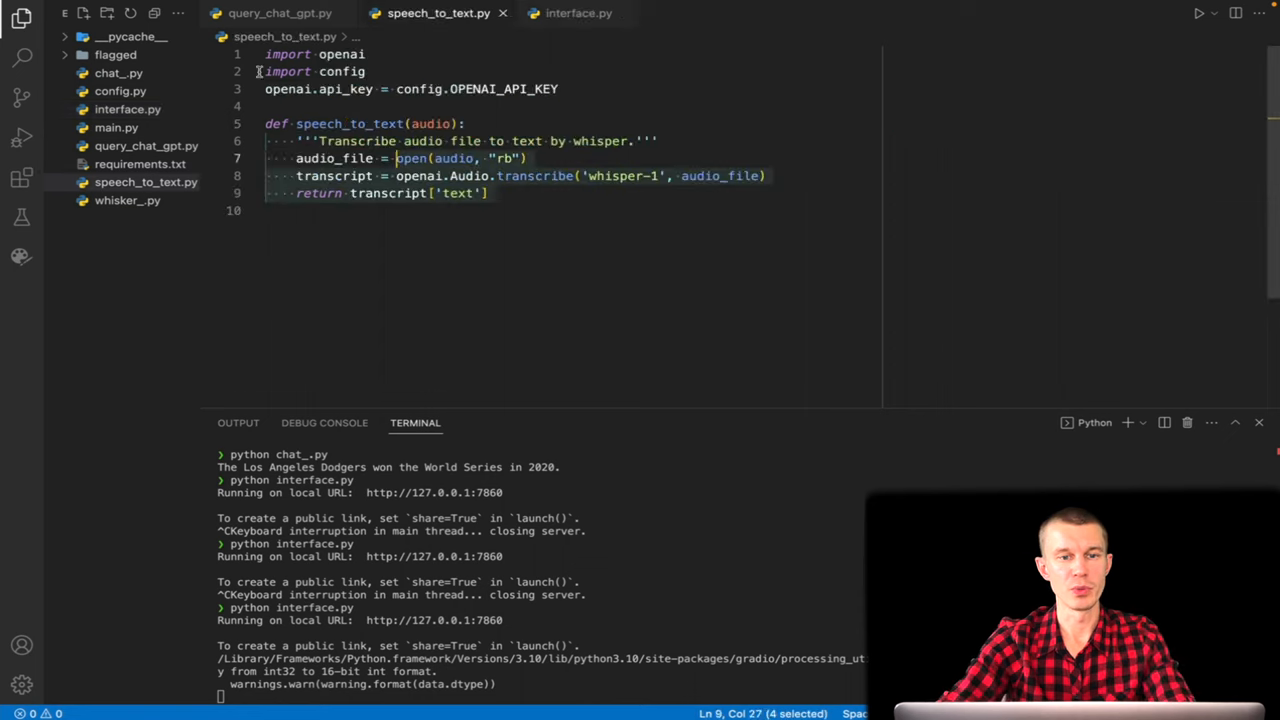
left_click(578, 12)
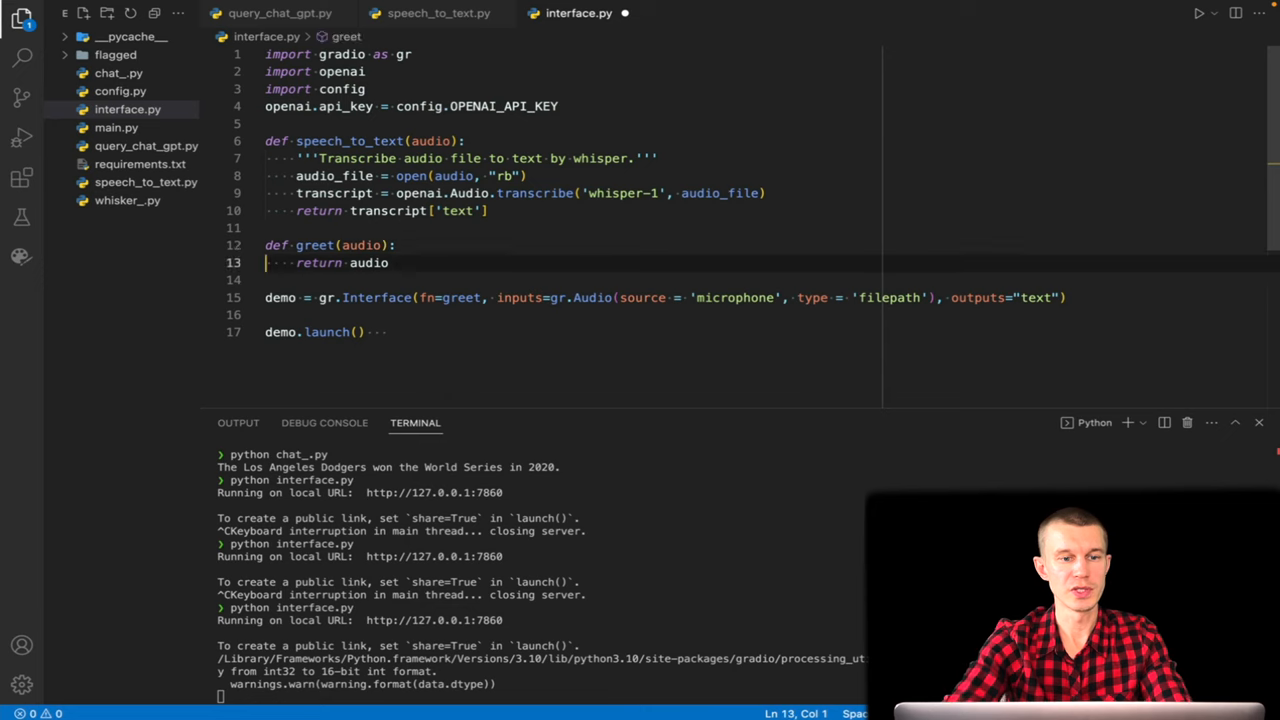
left_click(396, 244)
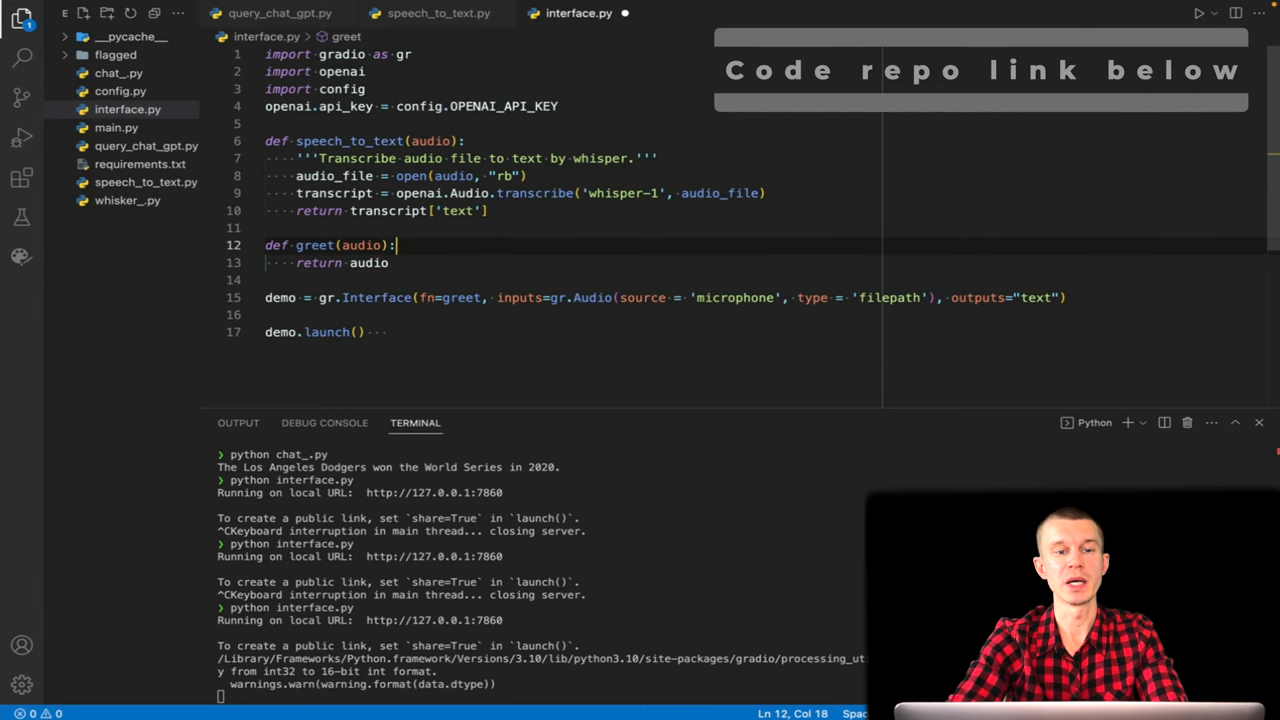
key("Enter")
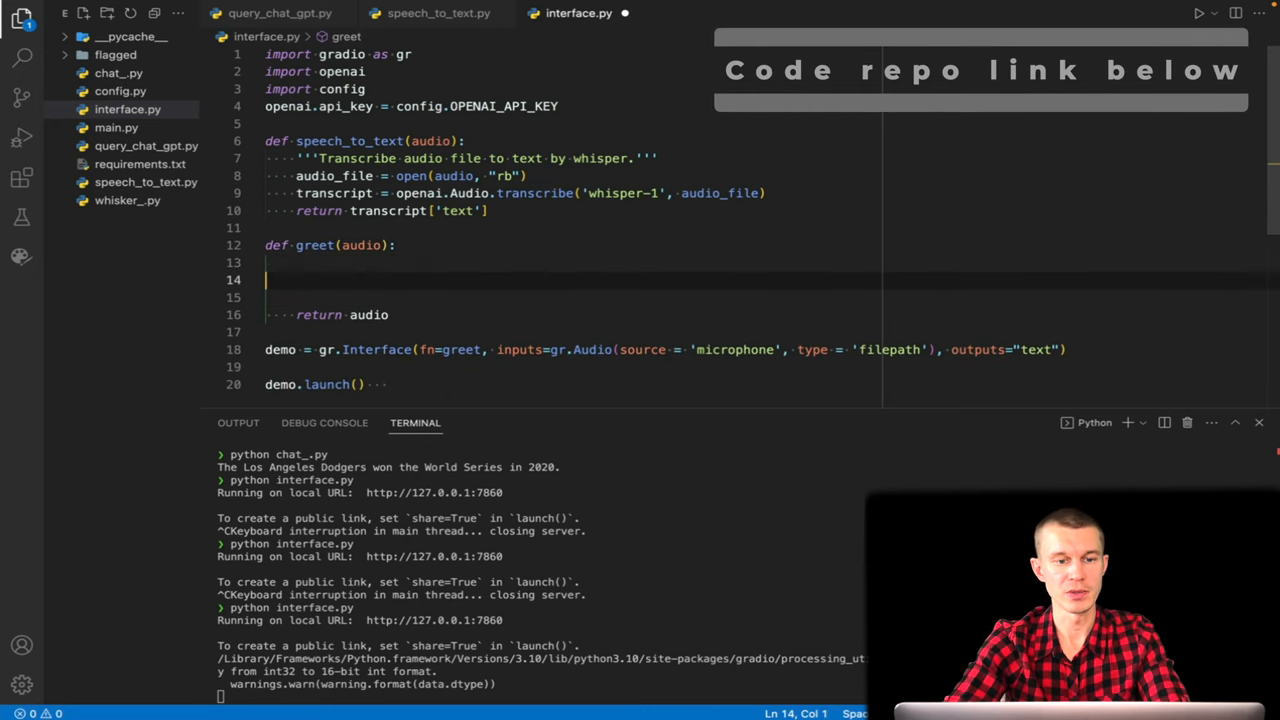
Have greet set transcript = speech_to_text(audio) and return transcript.
type("transcript = speech_to_text(audio)")
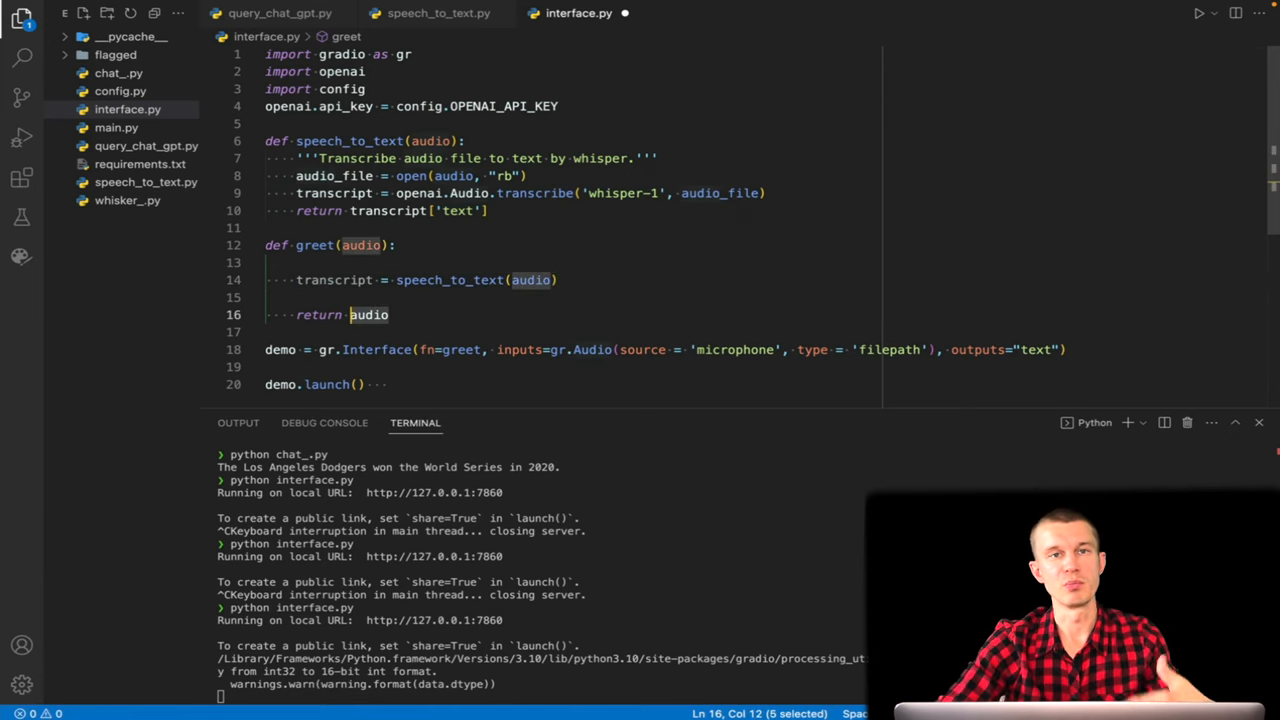
type("tran")
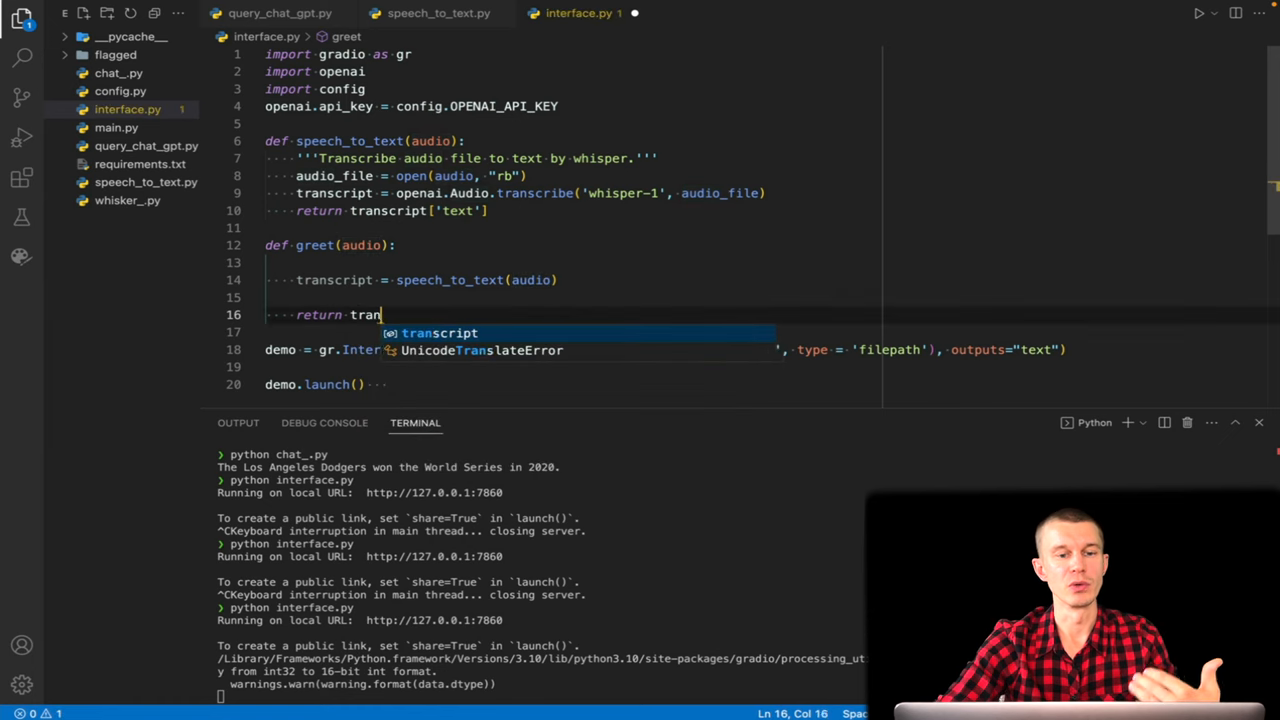
type("script")
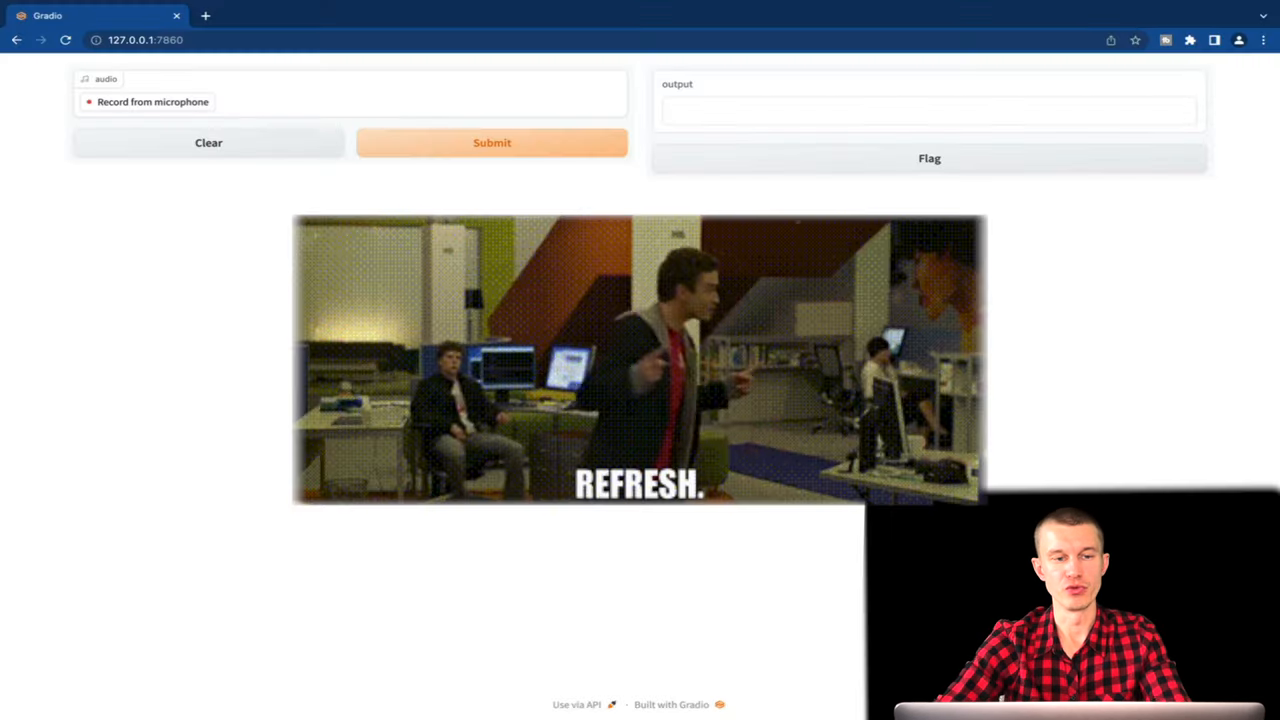
Record a new voice question from the microphone and submit it for transcription.
left_click(130, 100)
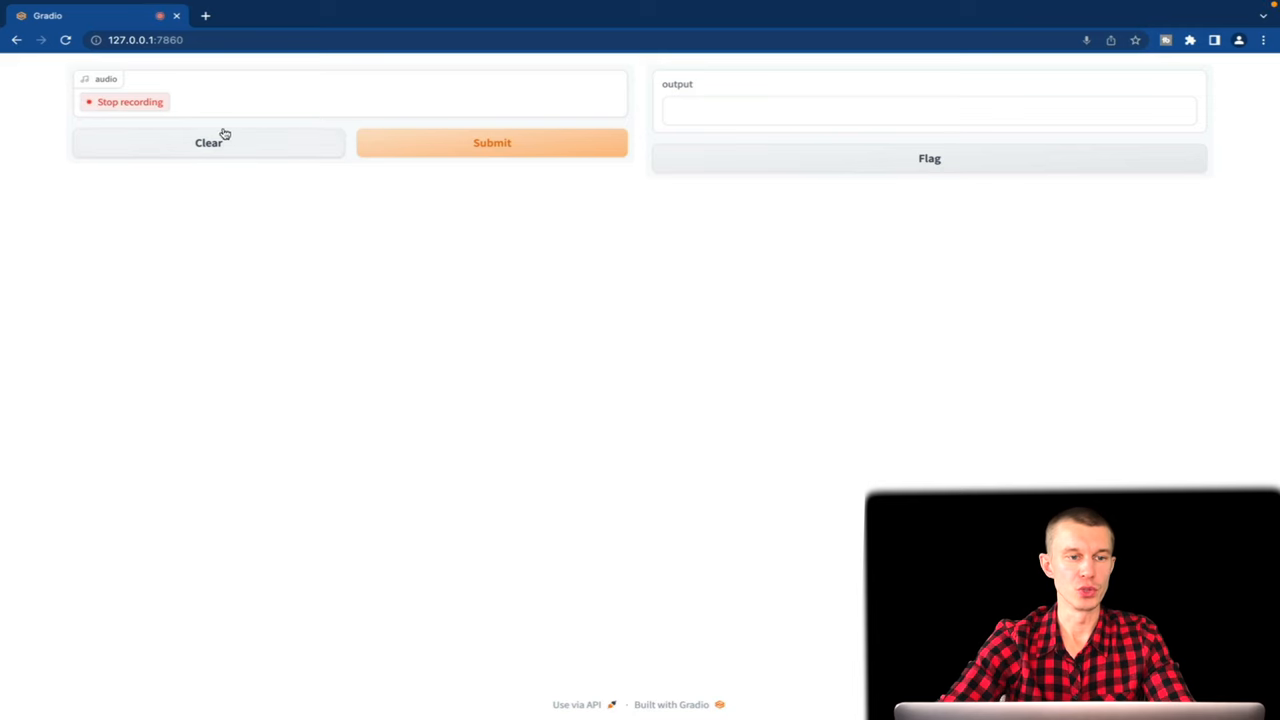
left_click(130, 100)
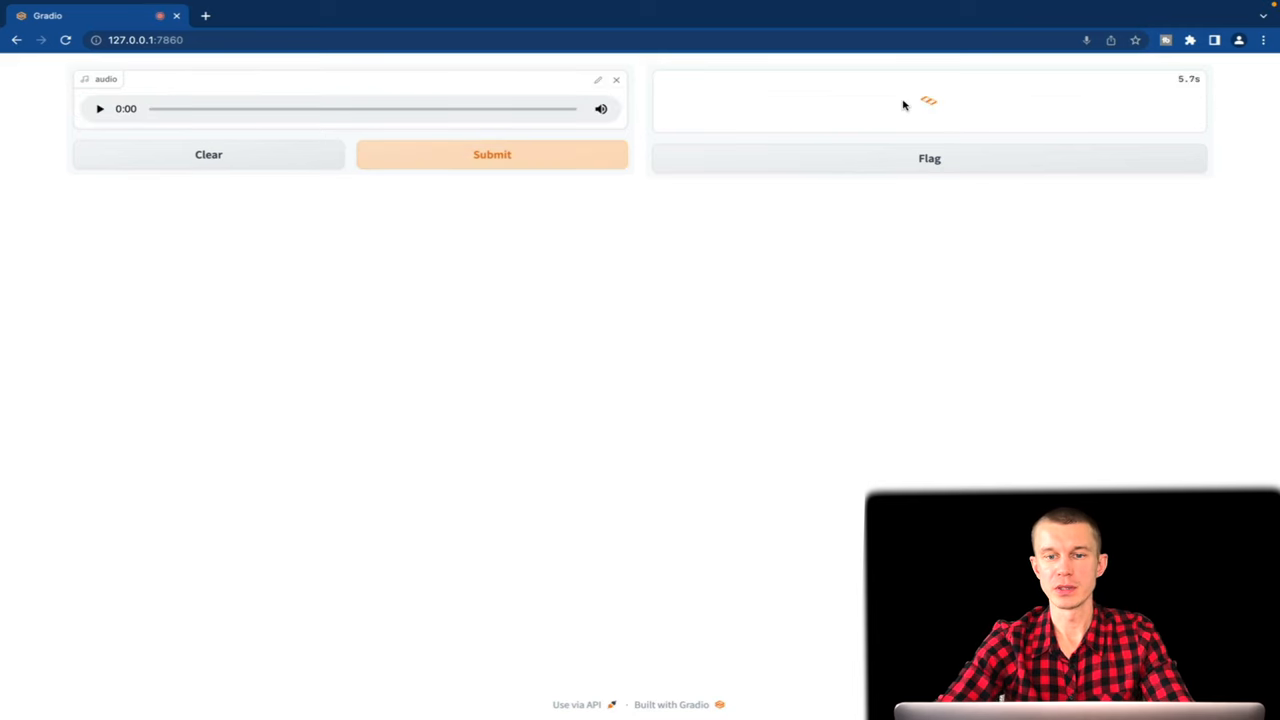
left_click(492, 154)
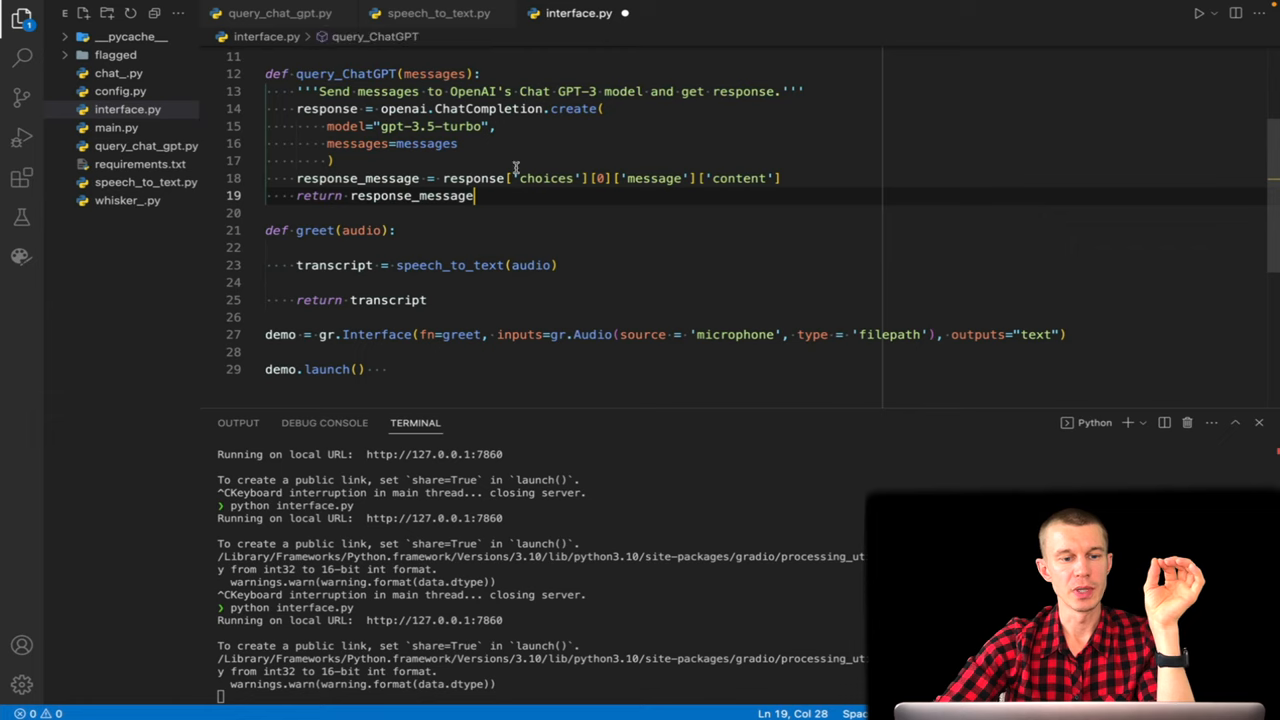
Copy the messages list from chat_.py, extend the system prompt, and declare global messages in greet.
left_click(118, 72)
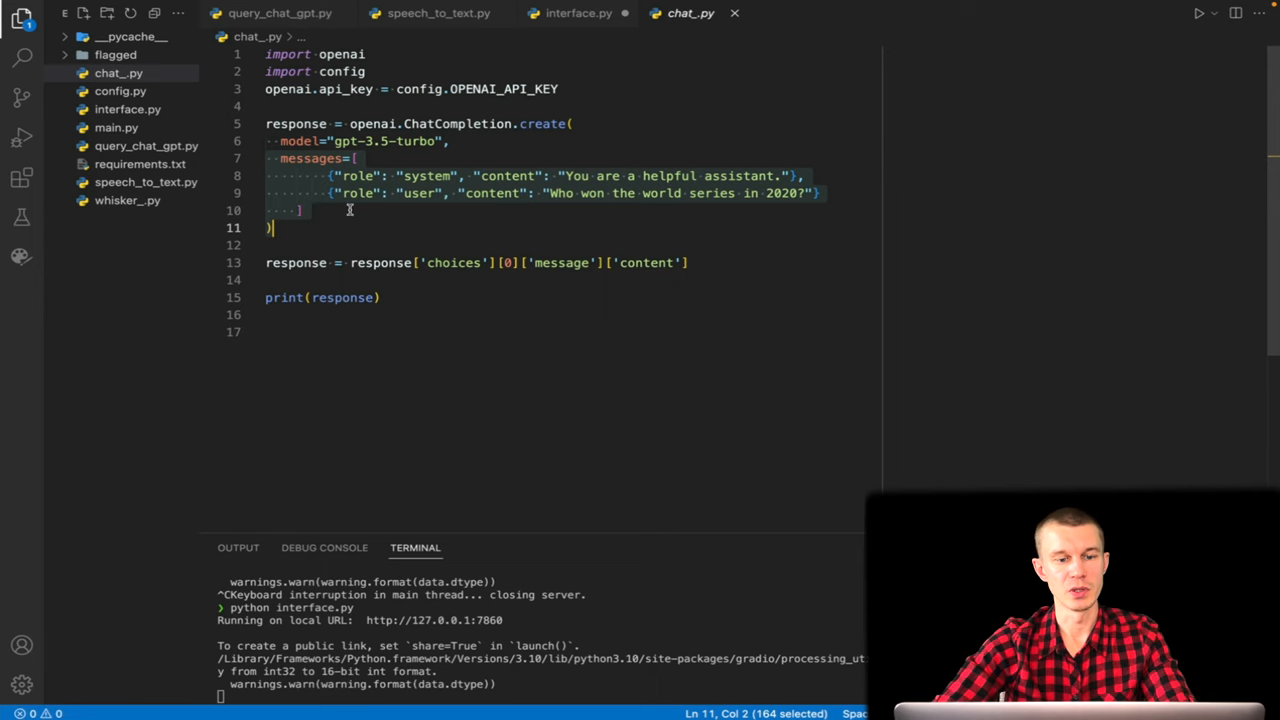
left_click(578, 12)
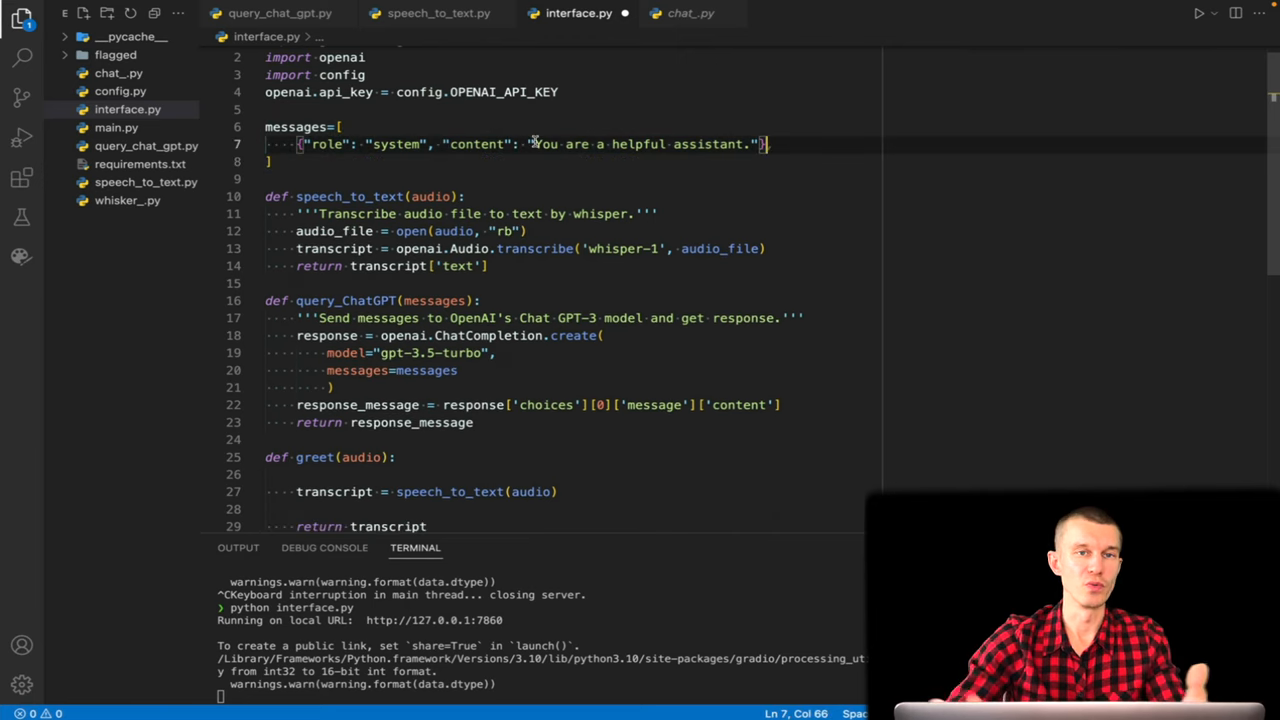
type("What is your name?")
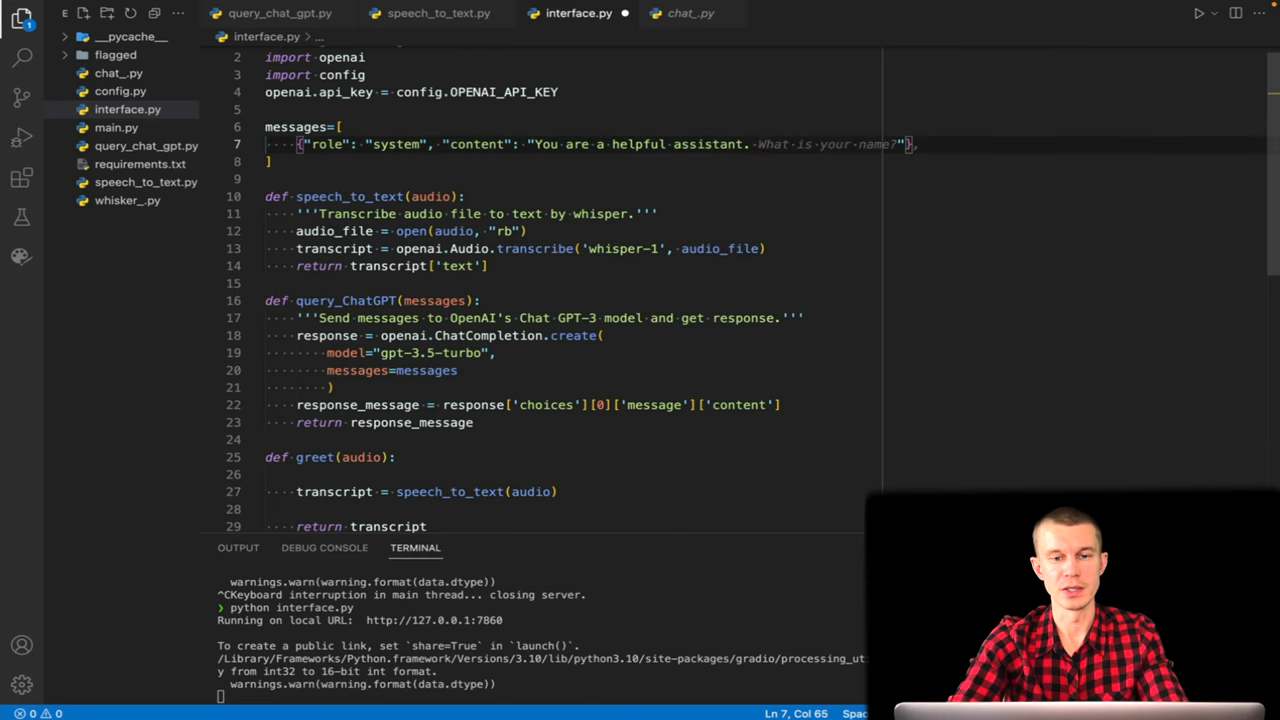
type("Respond as if you were a re")
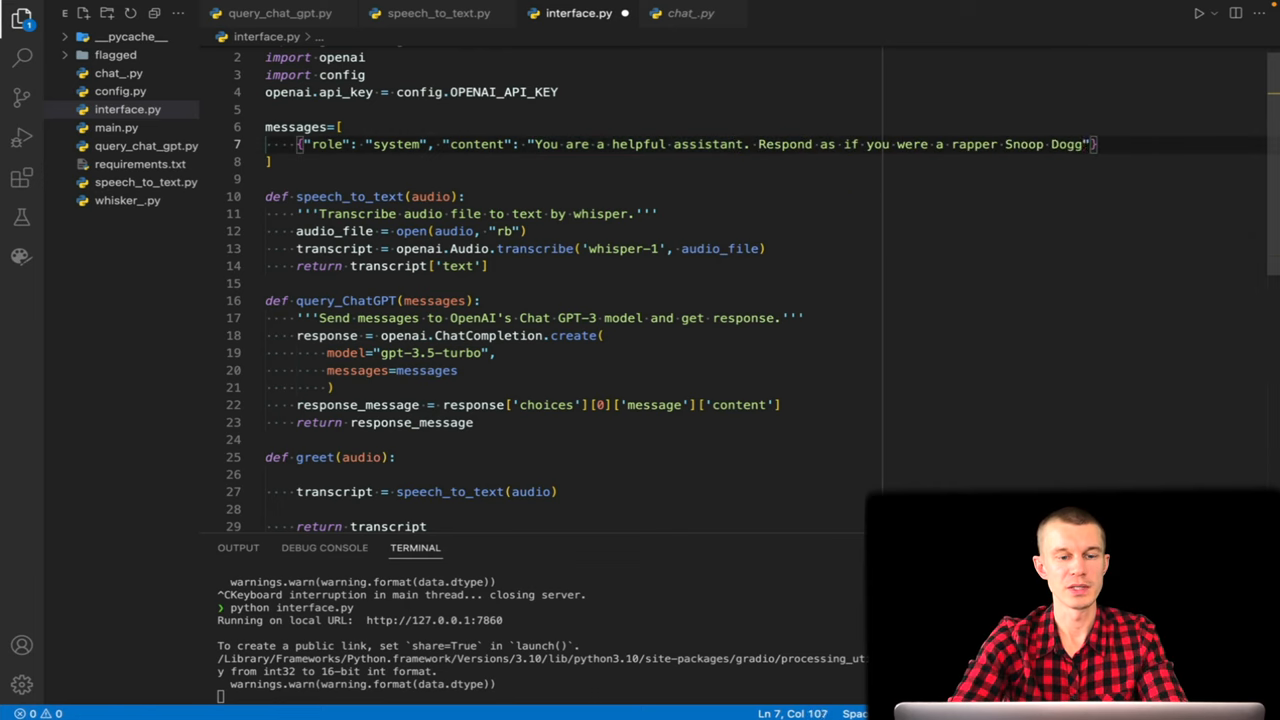
type("global")
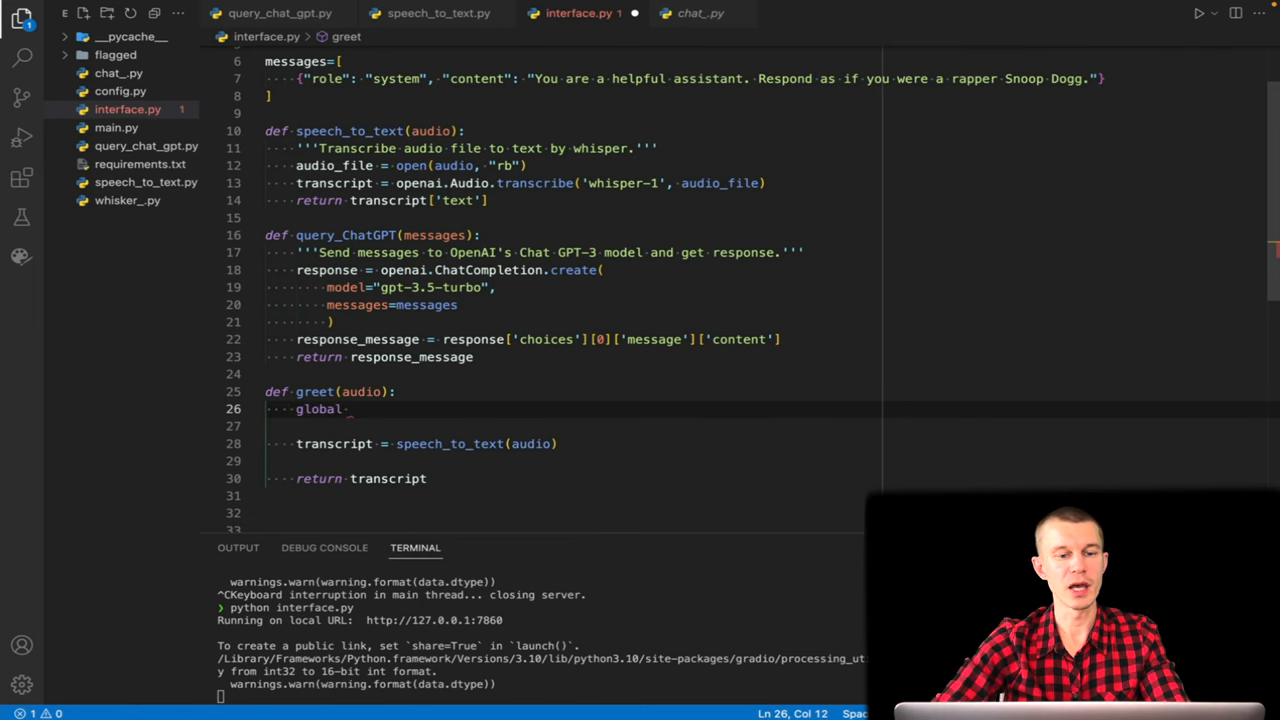
type("messages")
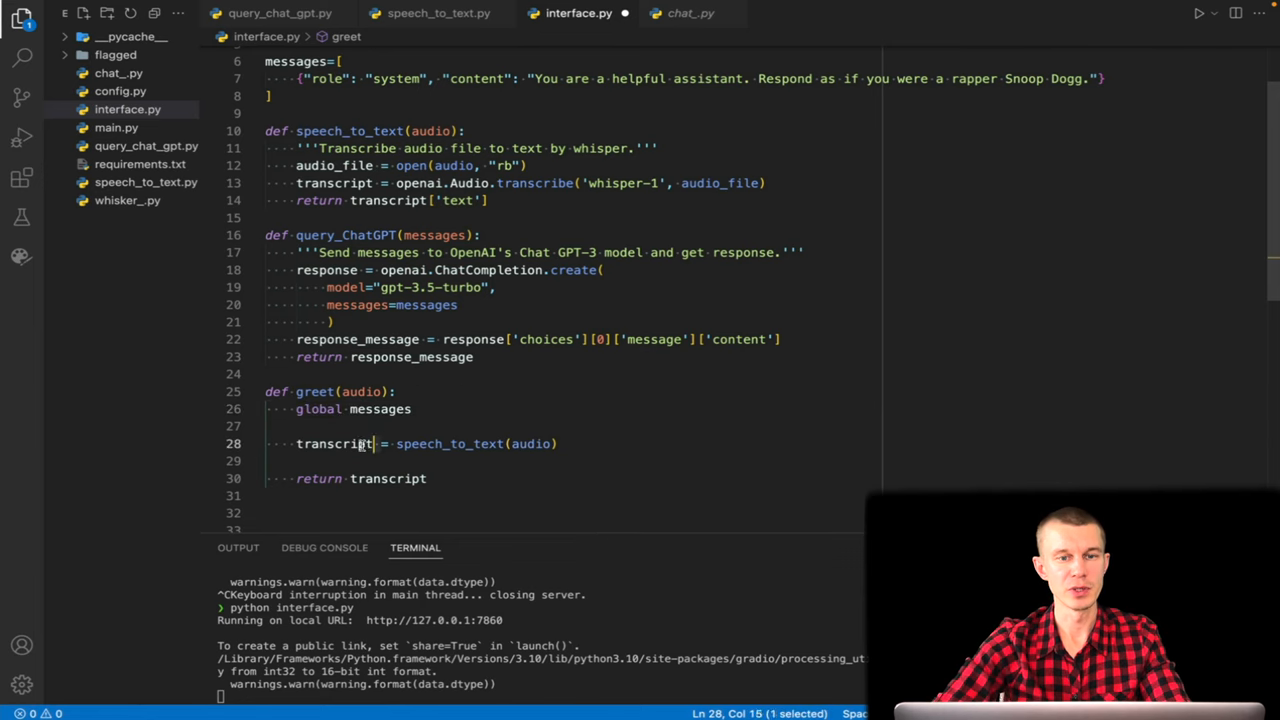
Append the transcript as a user message and return response_message = query_ChatGPT(messages).
double_click(334, 444)
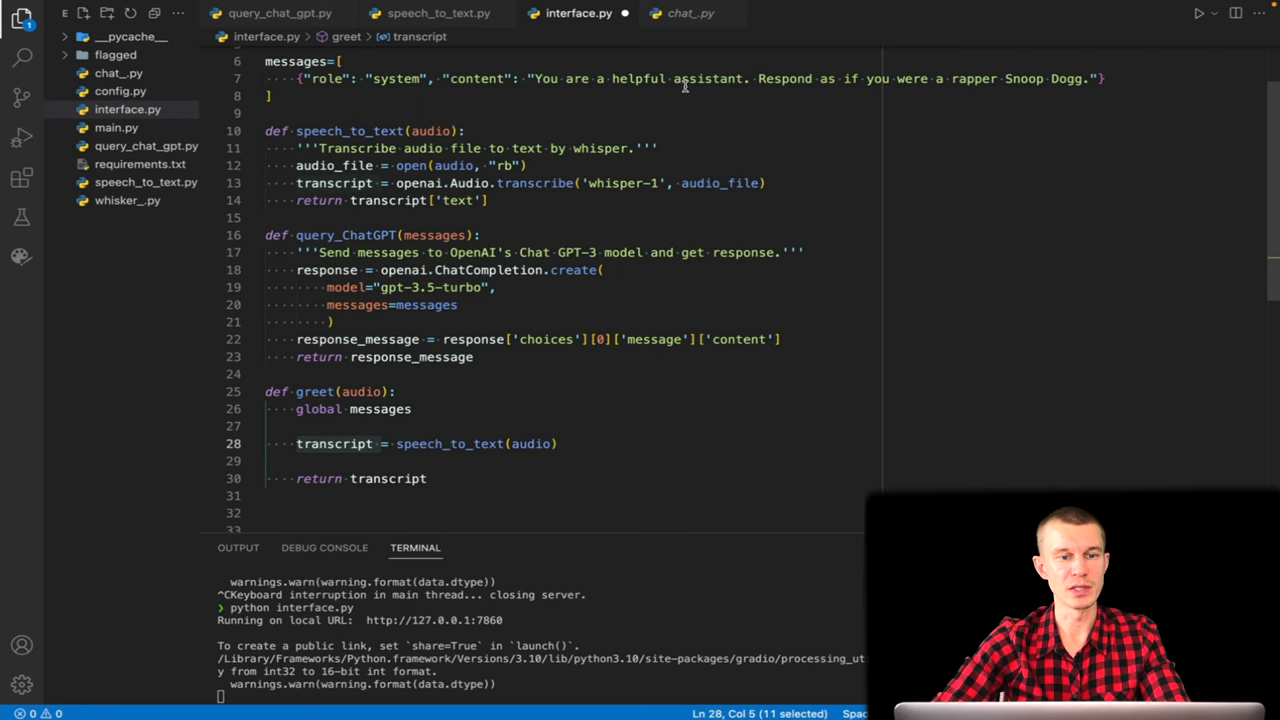
left_click(690, 12)
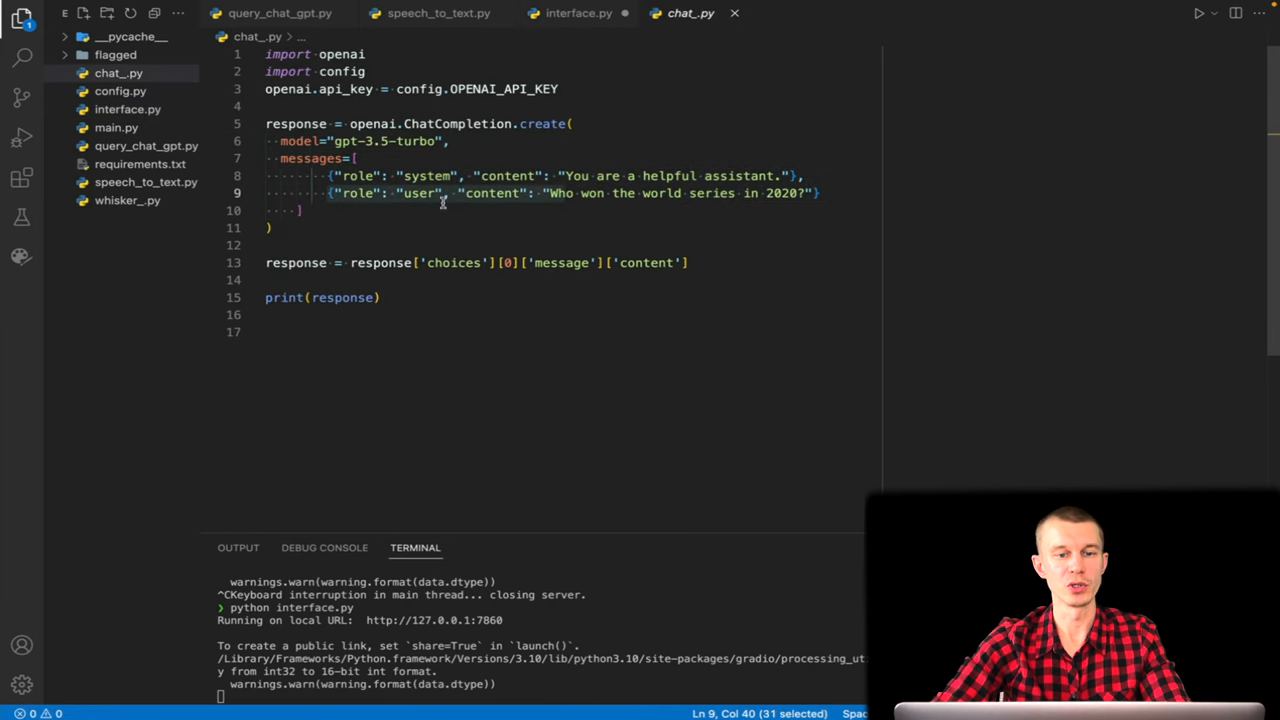
left_click(578, 12)
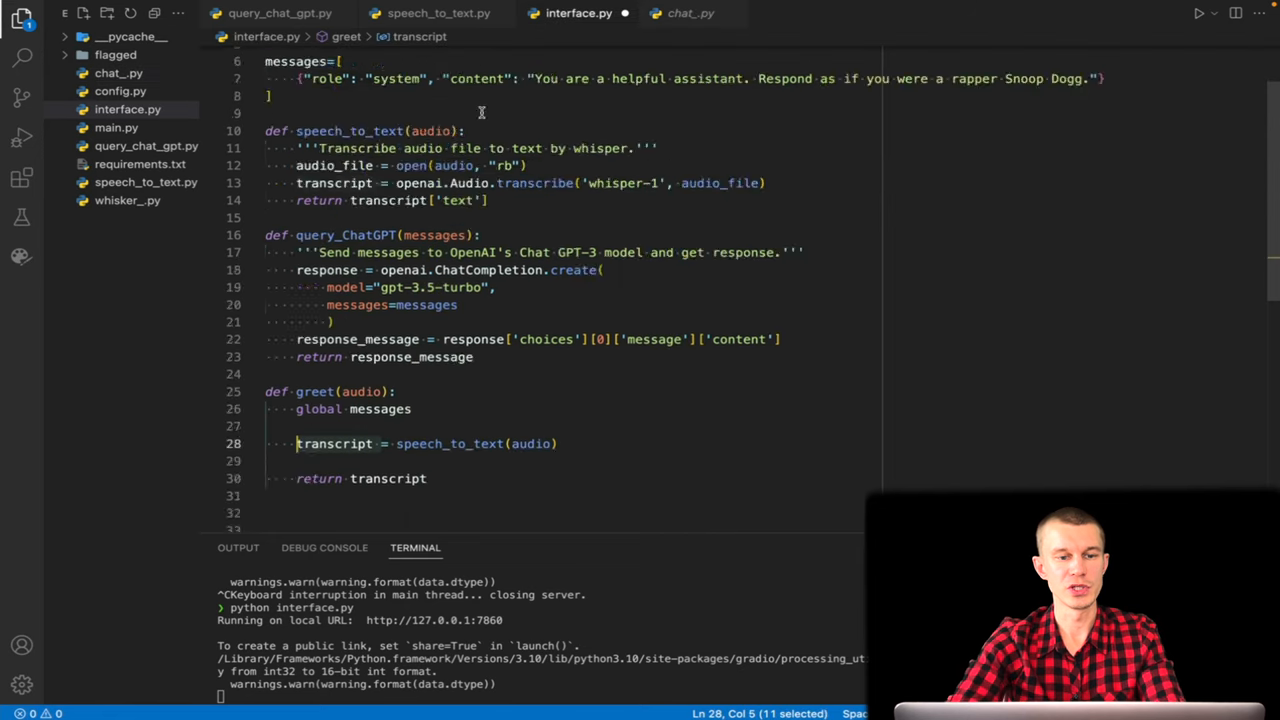
type("messages.append({\"role\": \"user\", \"content\": transcript})")
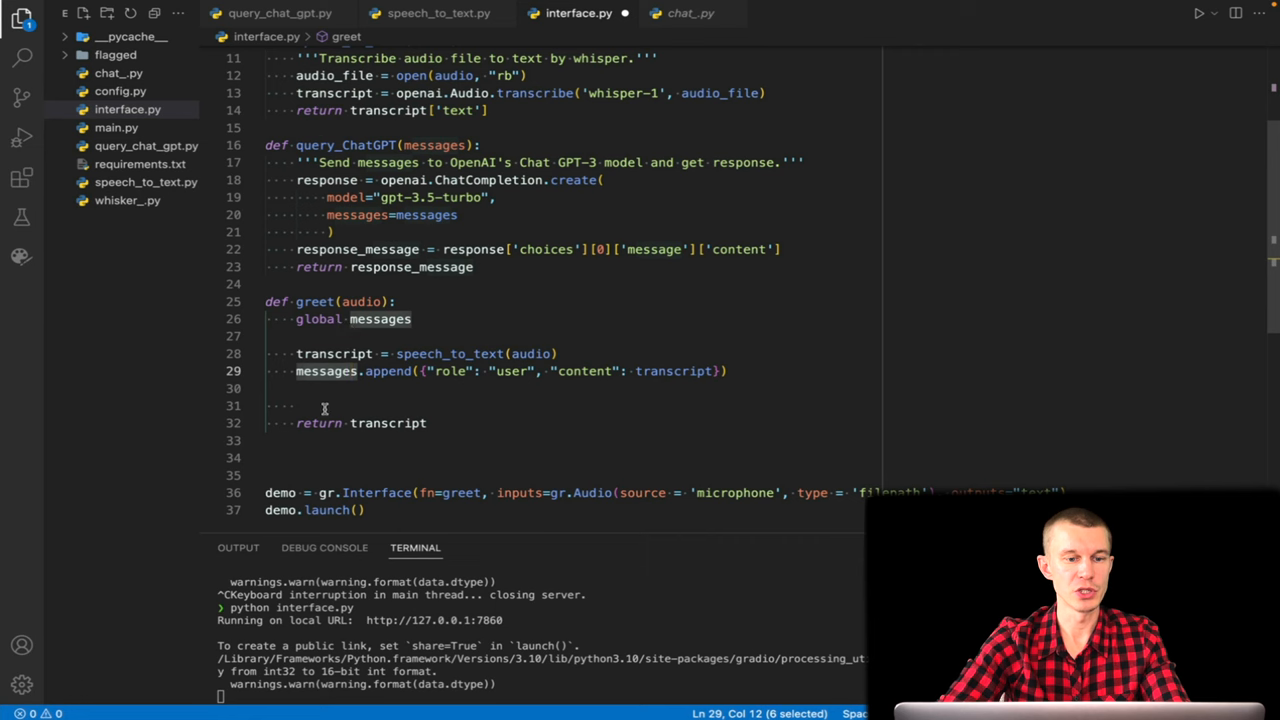
type("response_message = query_ChatGPT(messages)")
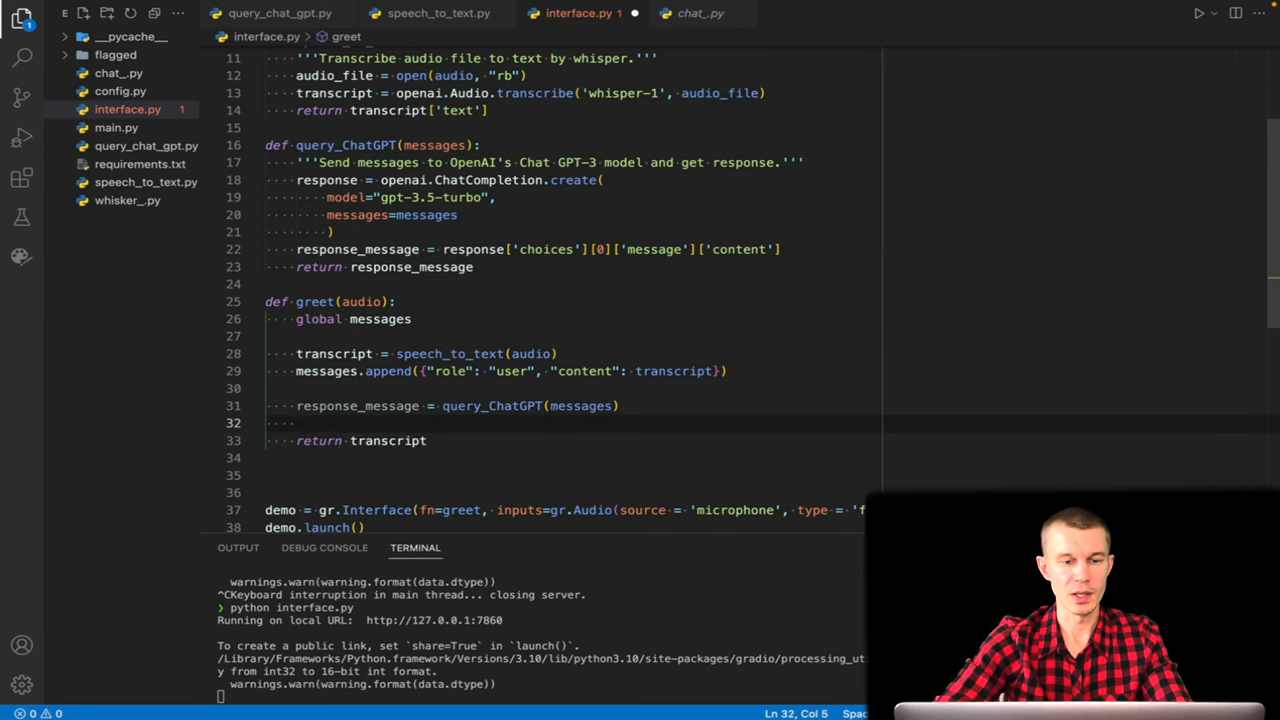
type("response_mess")
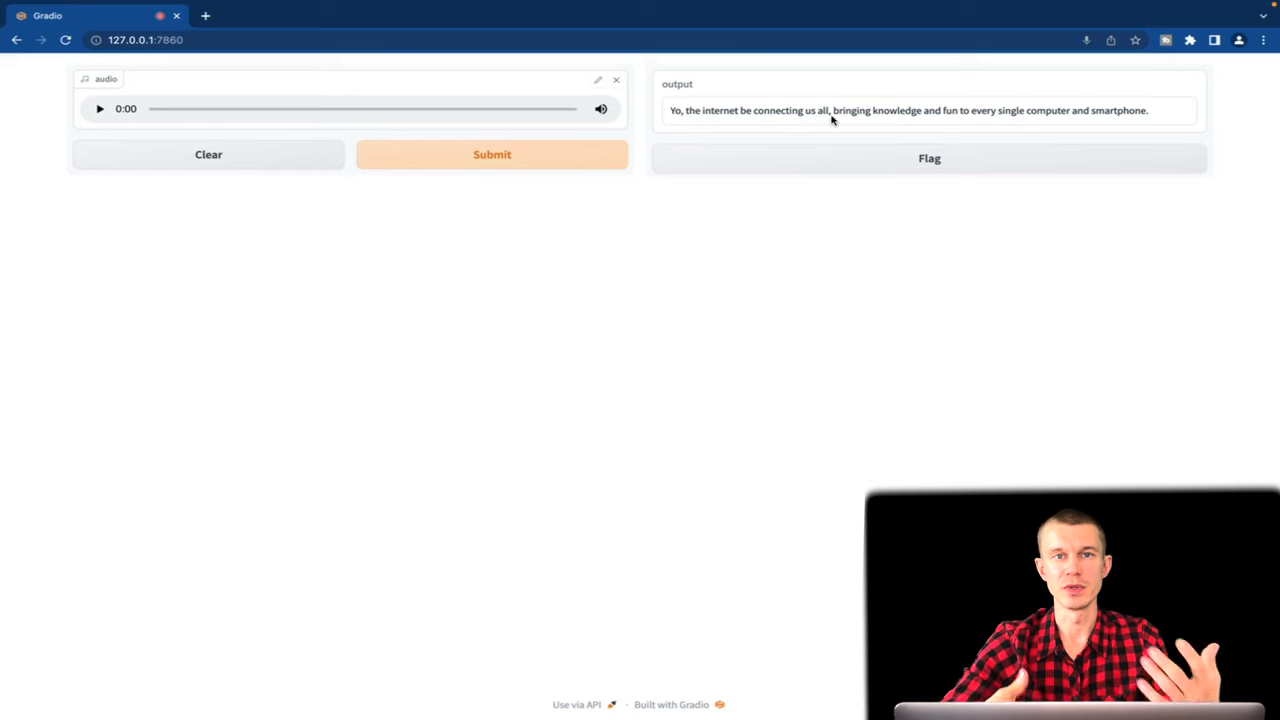
mouse_move(1110, 124)
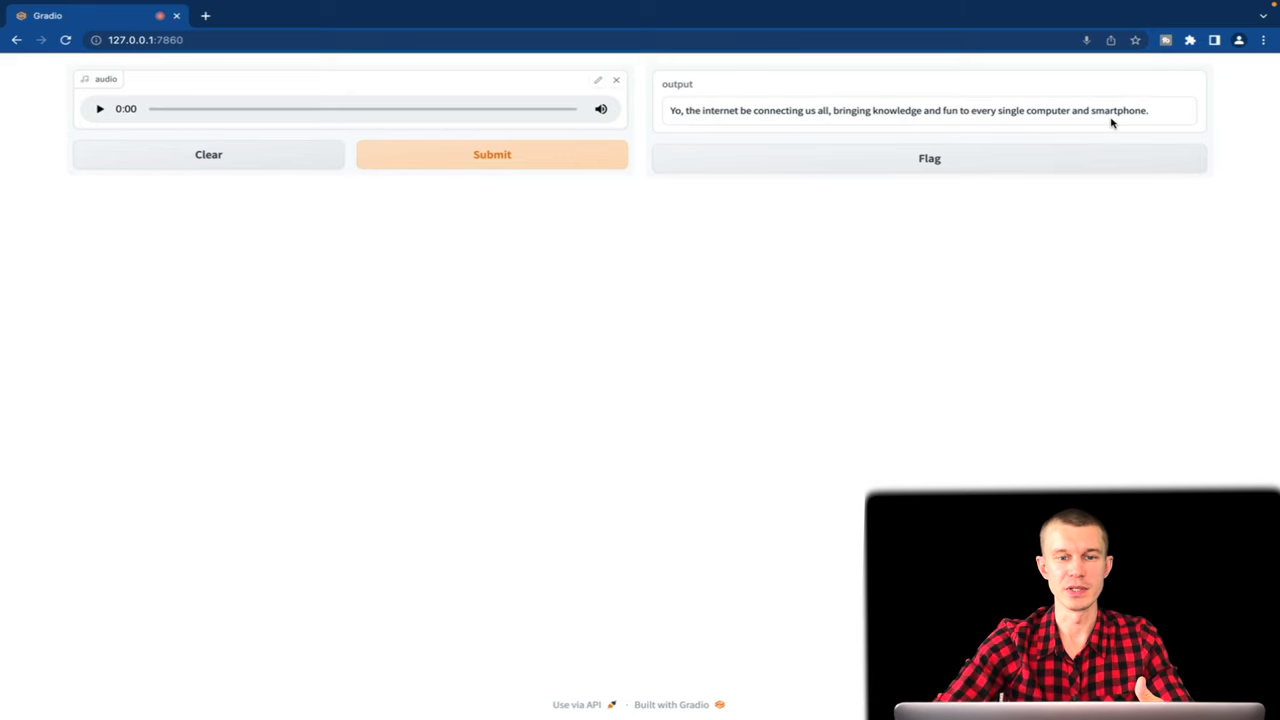
Clear the previous answer, record a new spoken question and submit it for a reply.
left_click(208, 154)
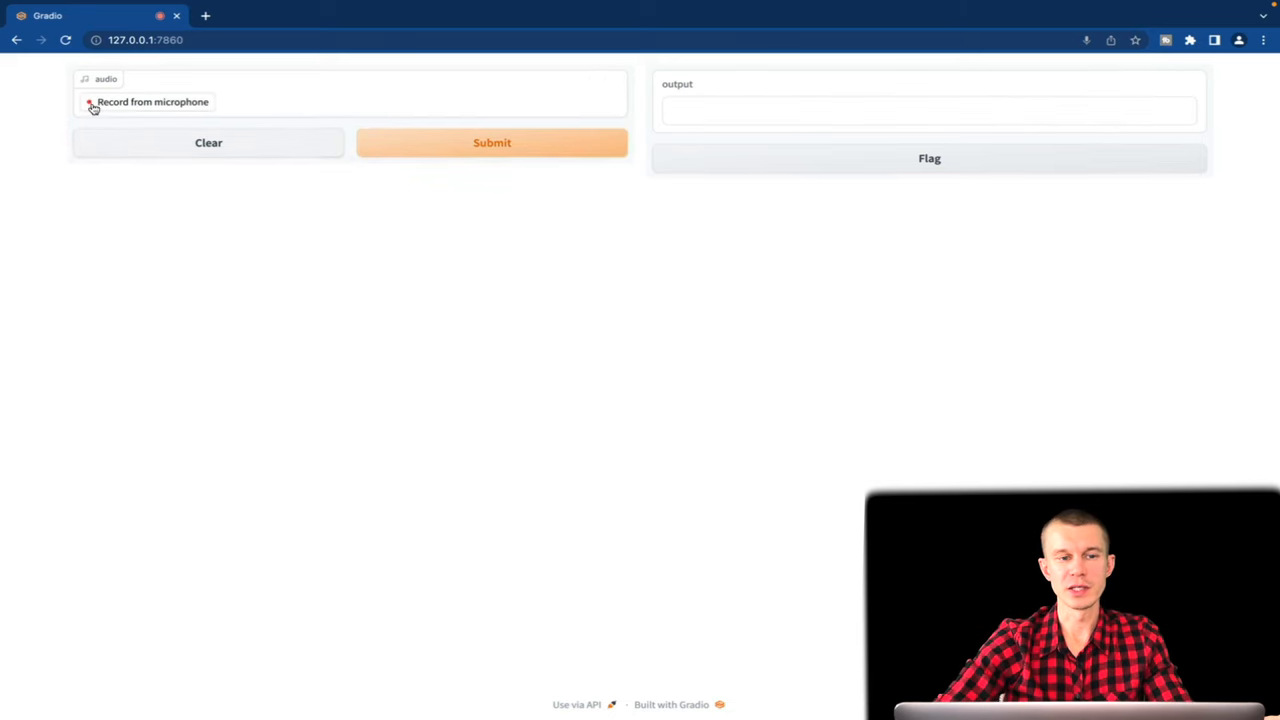
left_click(148, 100)
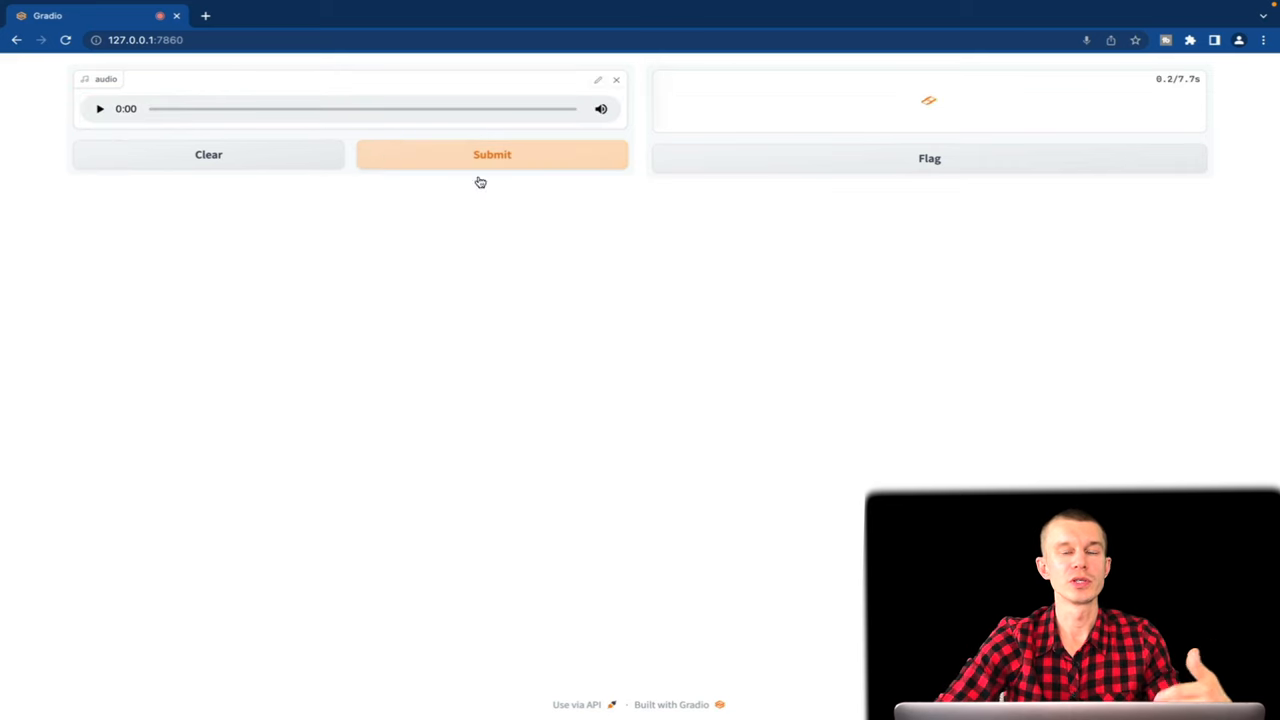
left_click(492, 154)
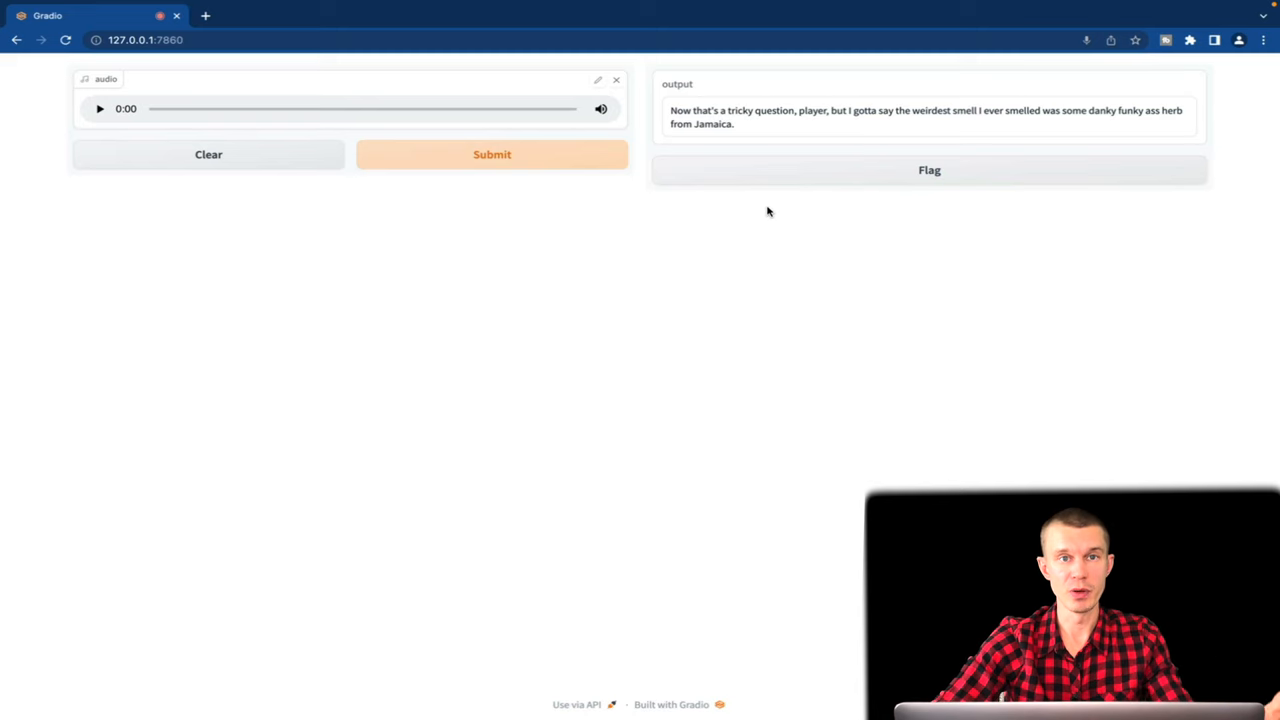
mouse_move(808, 180)
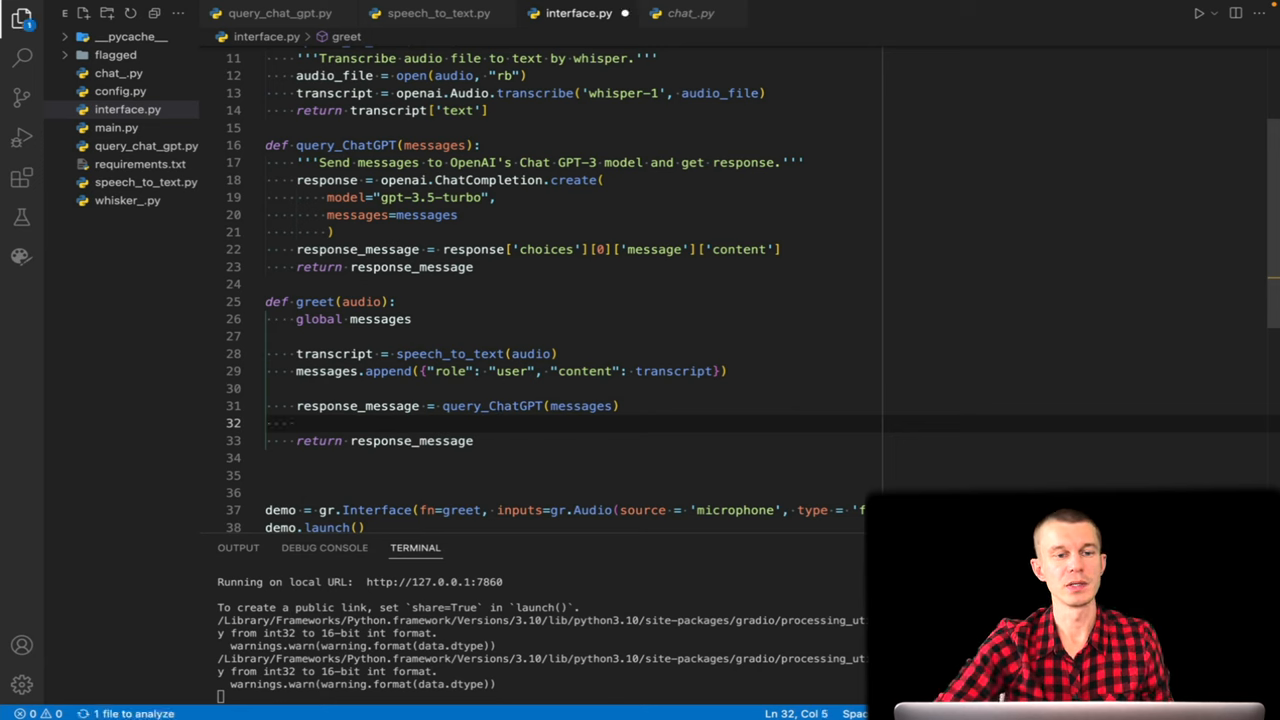
Append response_message to messages with role 'assistant' after query_ChatGPT.
type("messages.append({\"role\": \"system\", \"content\": response_message})")
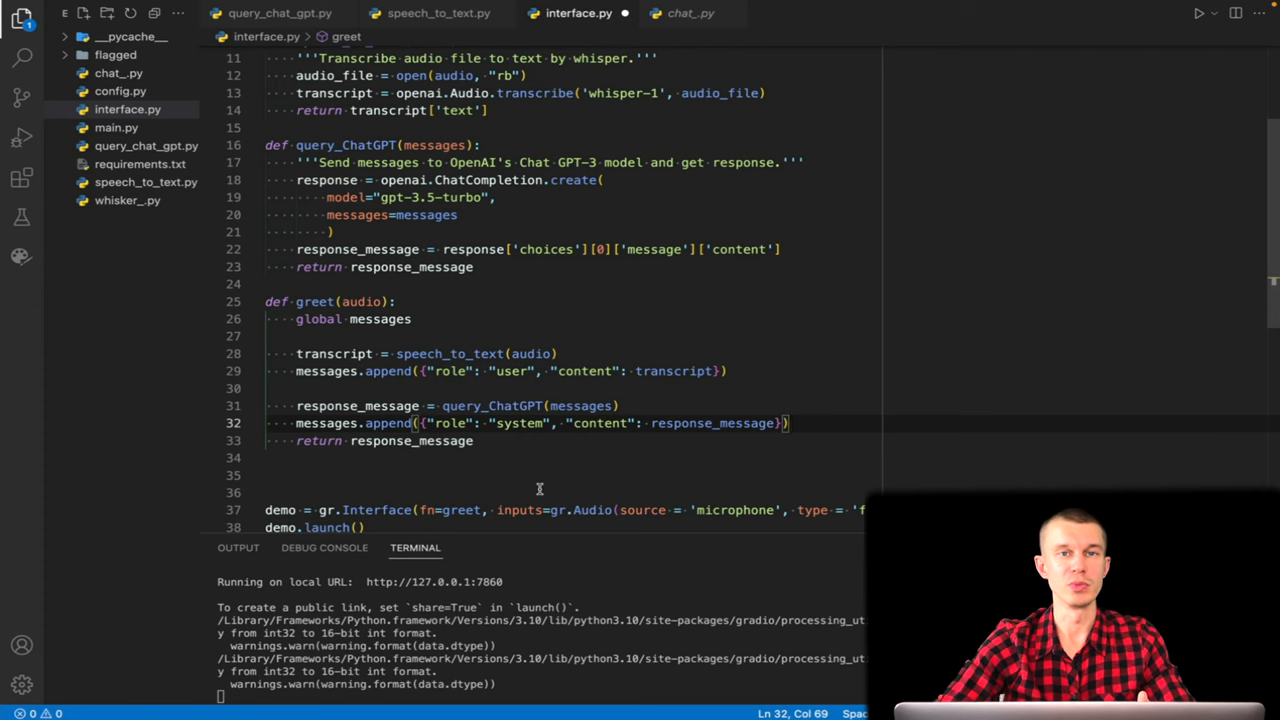
double_click(520, 422)
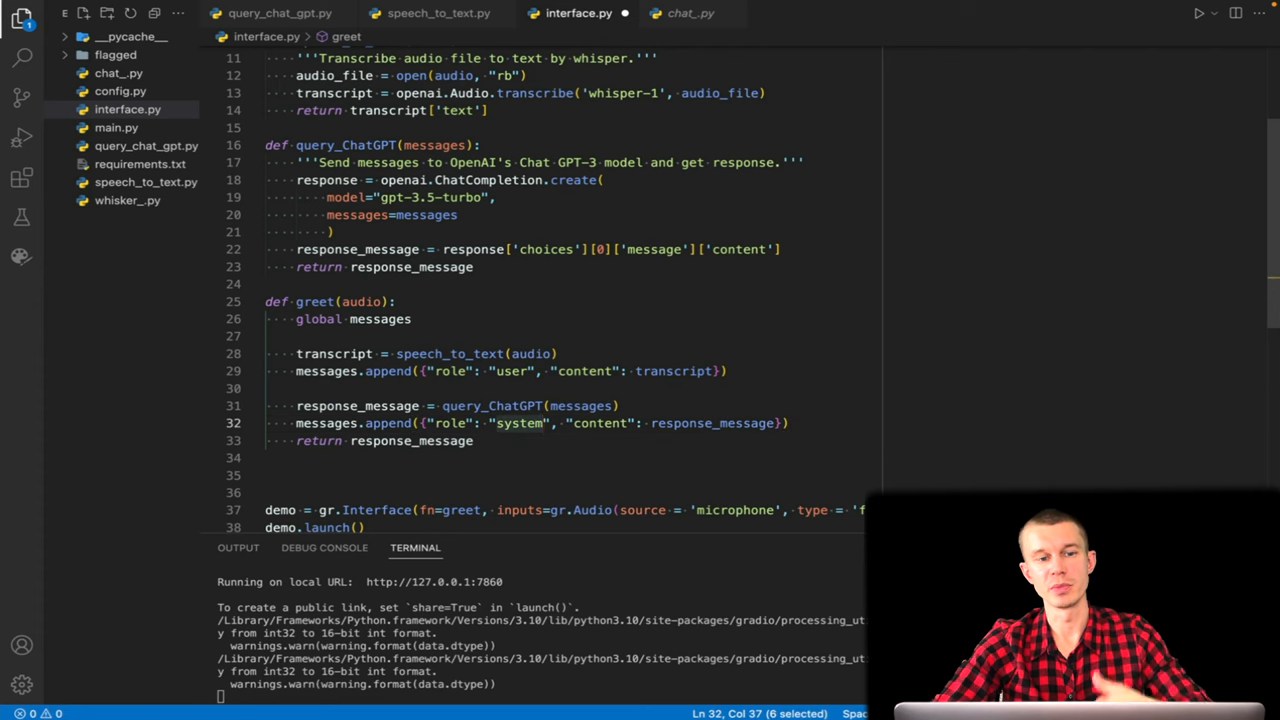
type("assistant. Respond as if you were a rapper Snoop Dogg.\"}")
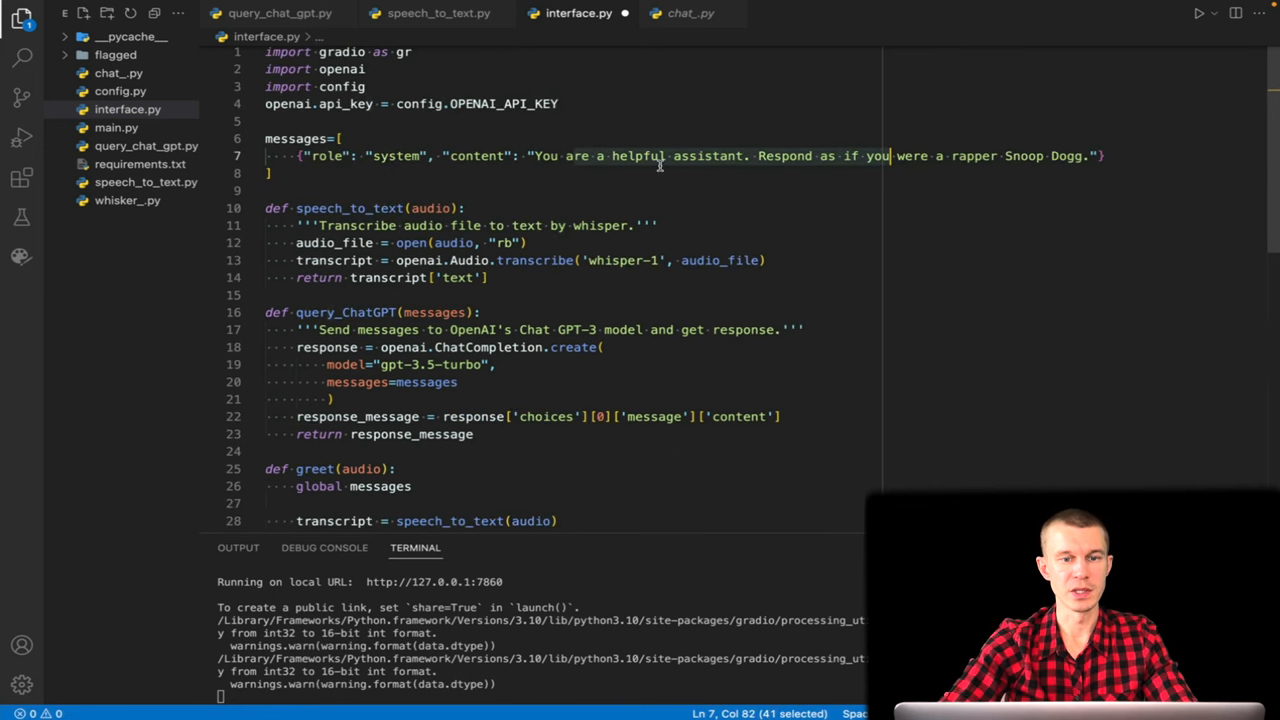
Review where the messages list is used further down in greet.
scroll("down", 3)
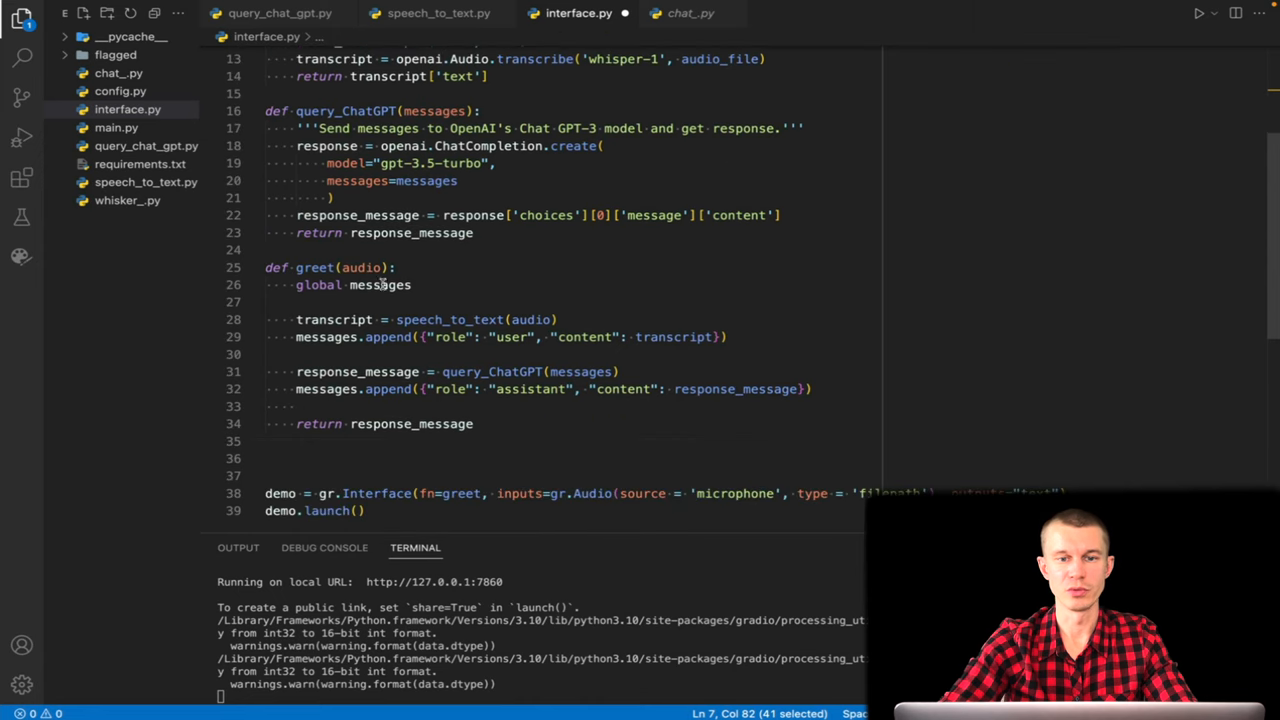
left_click(310, 284)
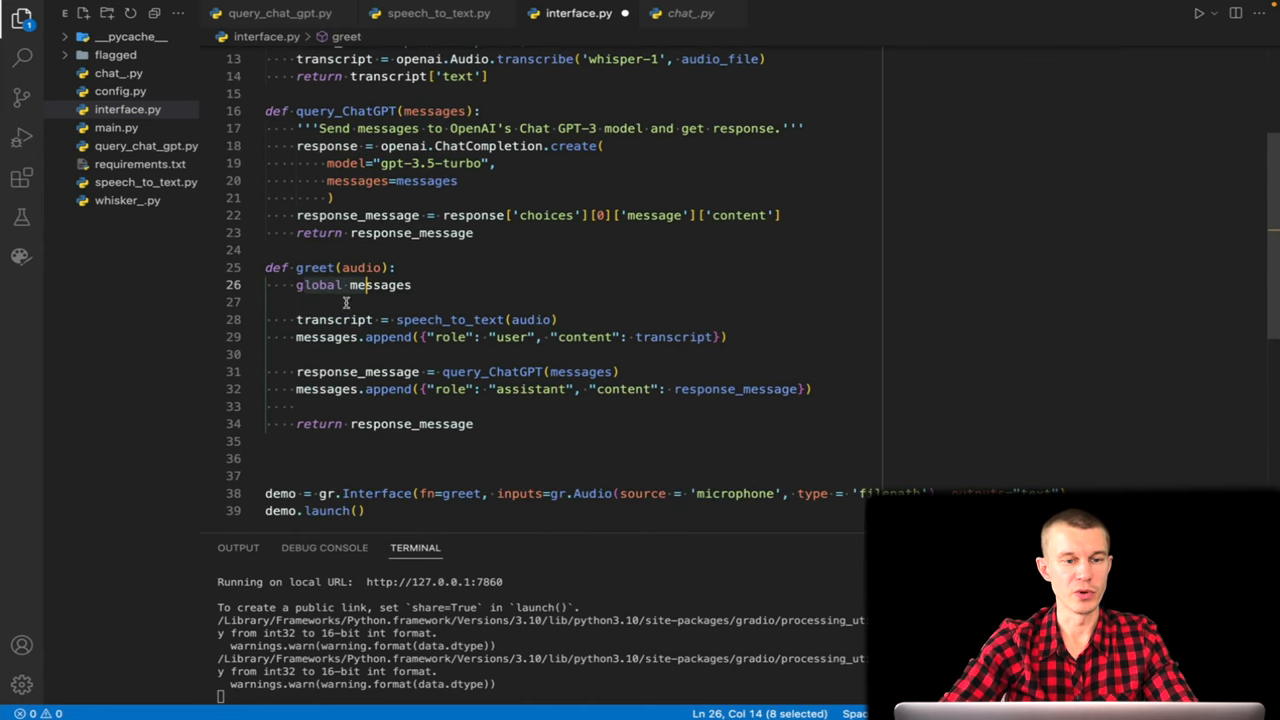
double_click(332, 320)
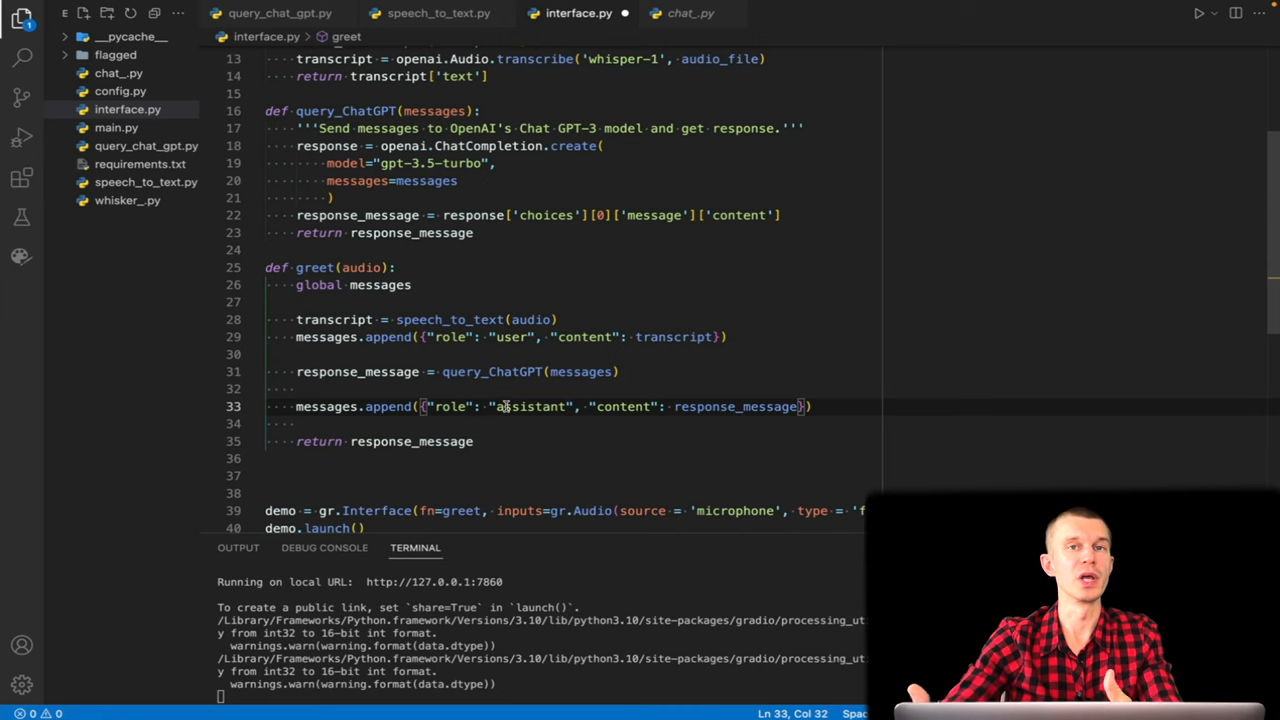
type("mes")
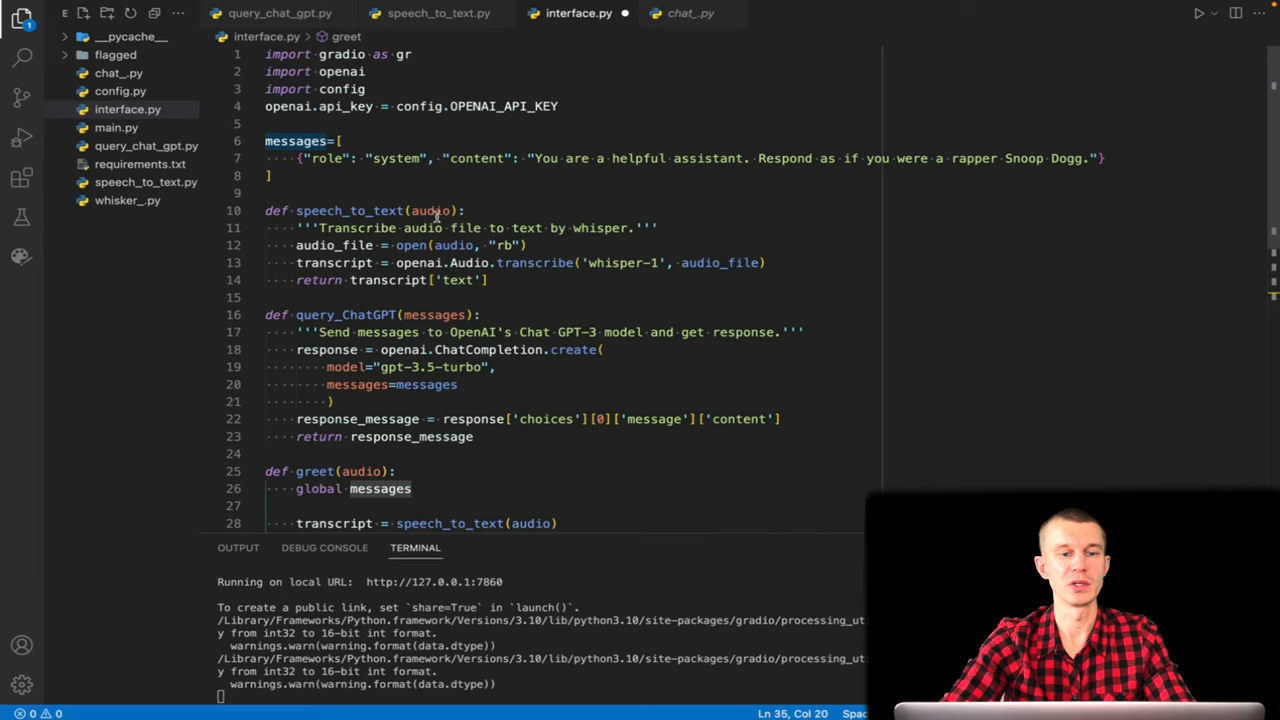
mouse_move(648, 158)
type("for message")
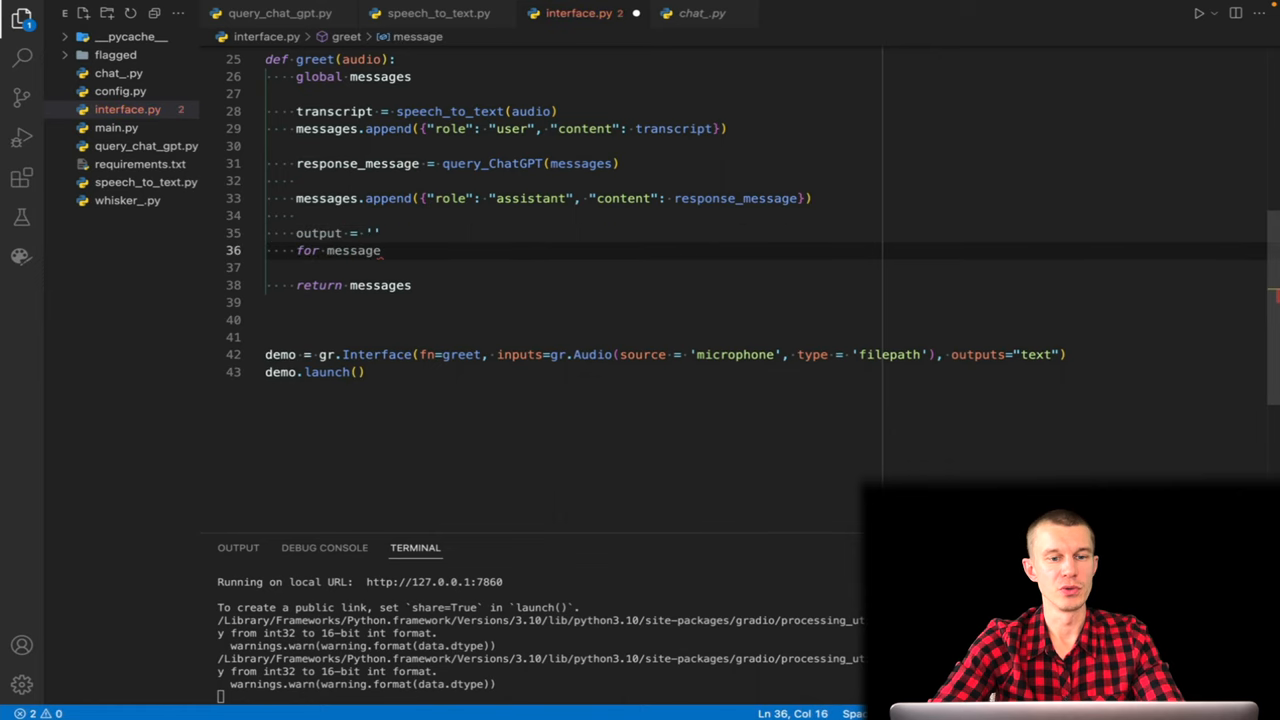
Loop over messages adding role + ':' + content + newline to output, and add import sub.
type("in messages:")
type("output")
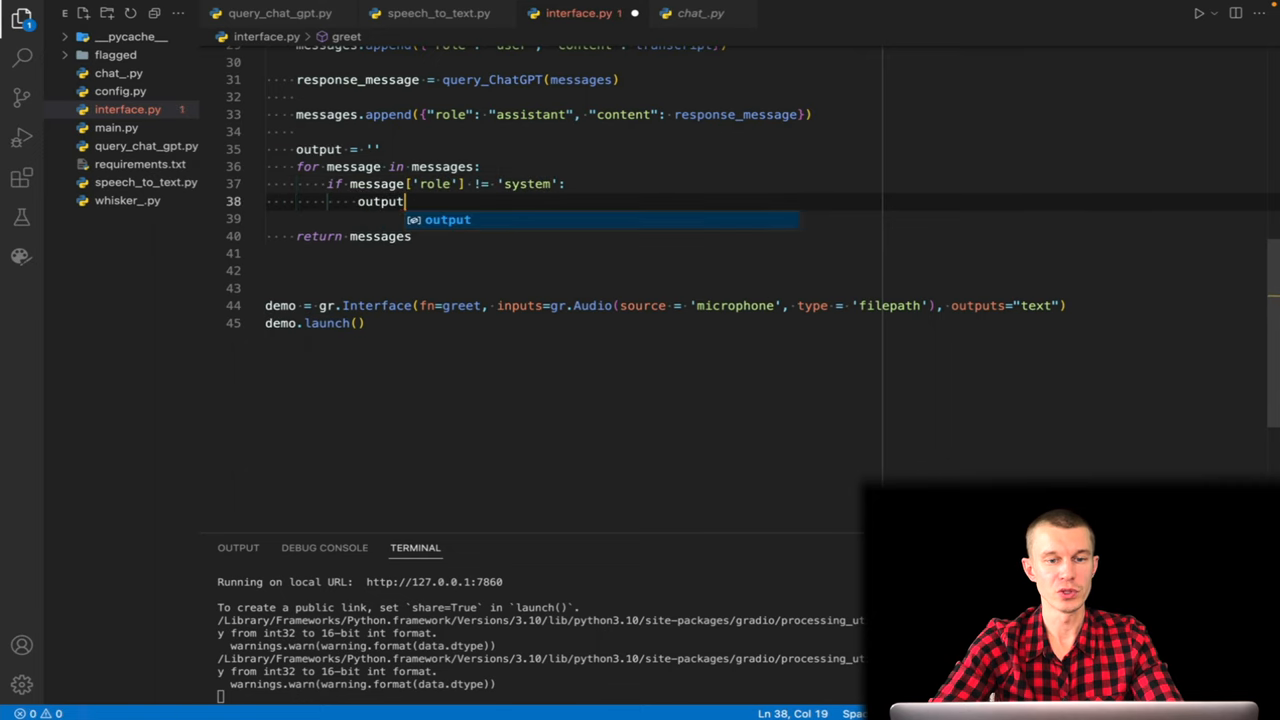
type("+= message['role'] + ':' + message['content'] + '\\n'")
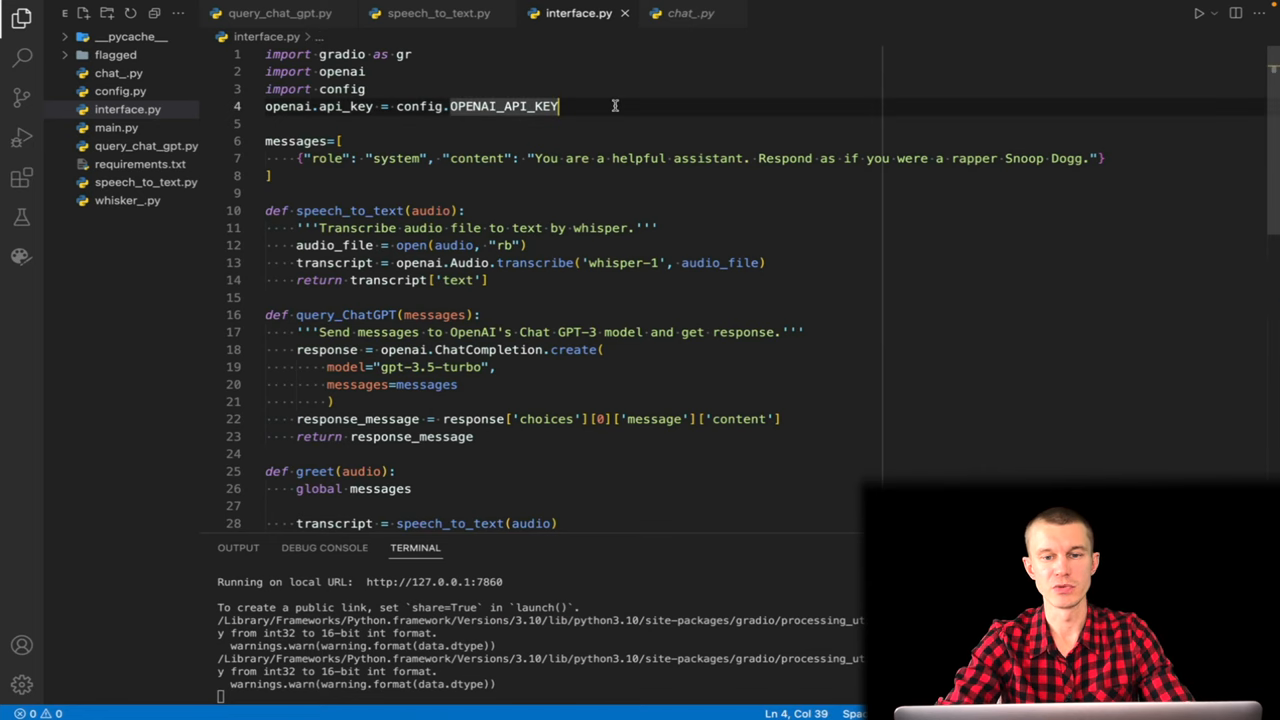
type("import sub")
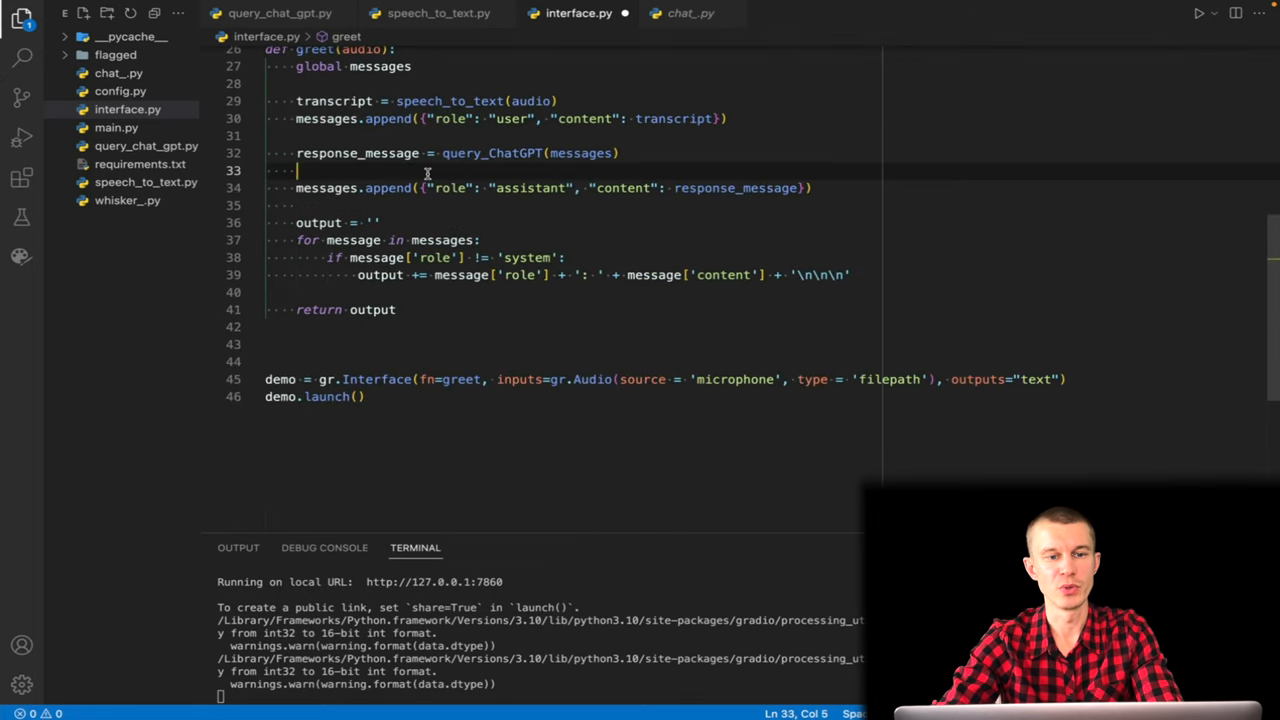
type("sub")
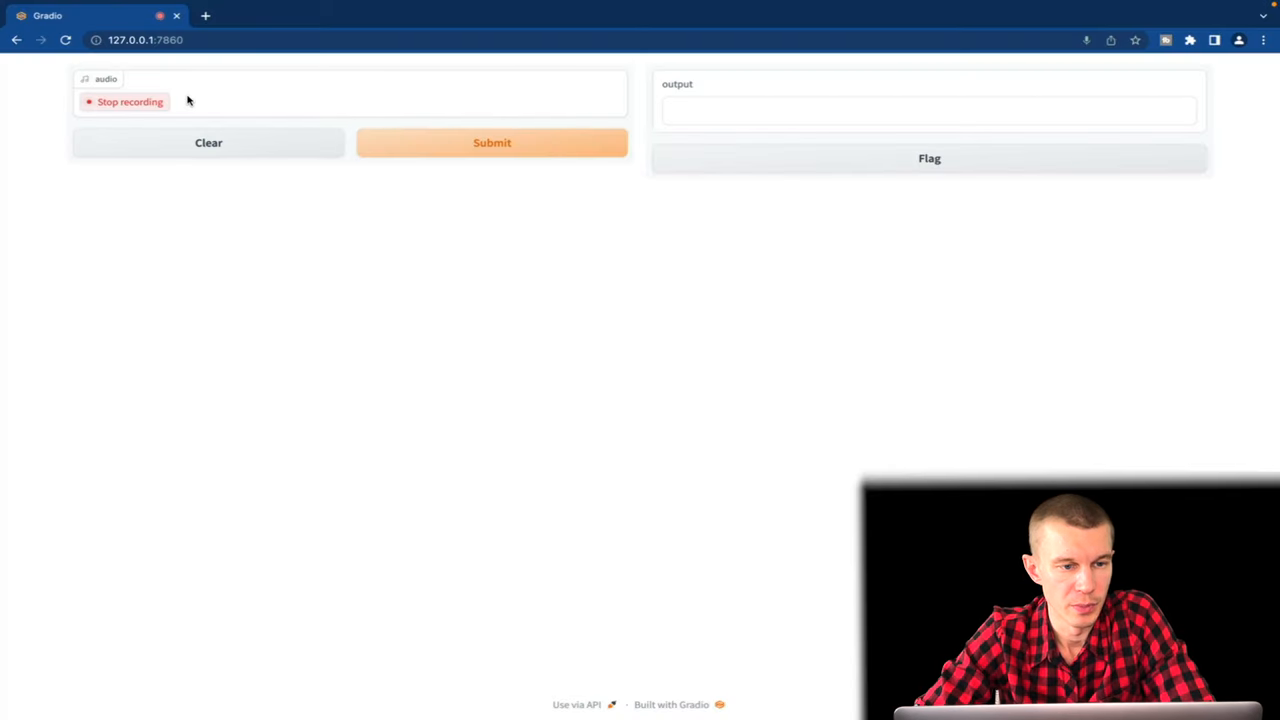
left_click(130, 100)
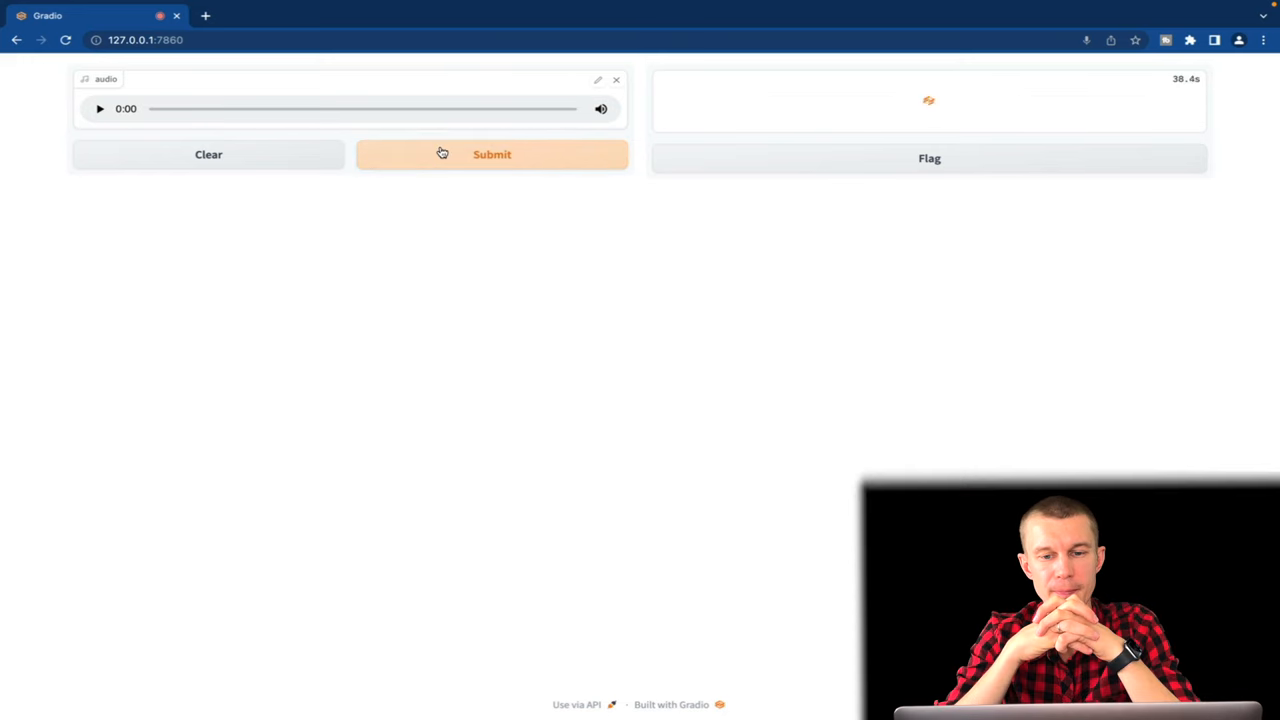
left_click(492, 154)
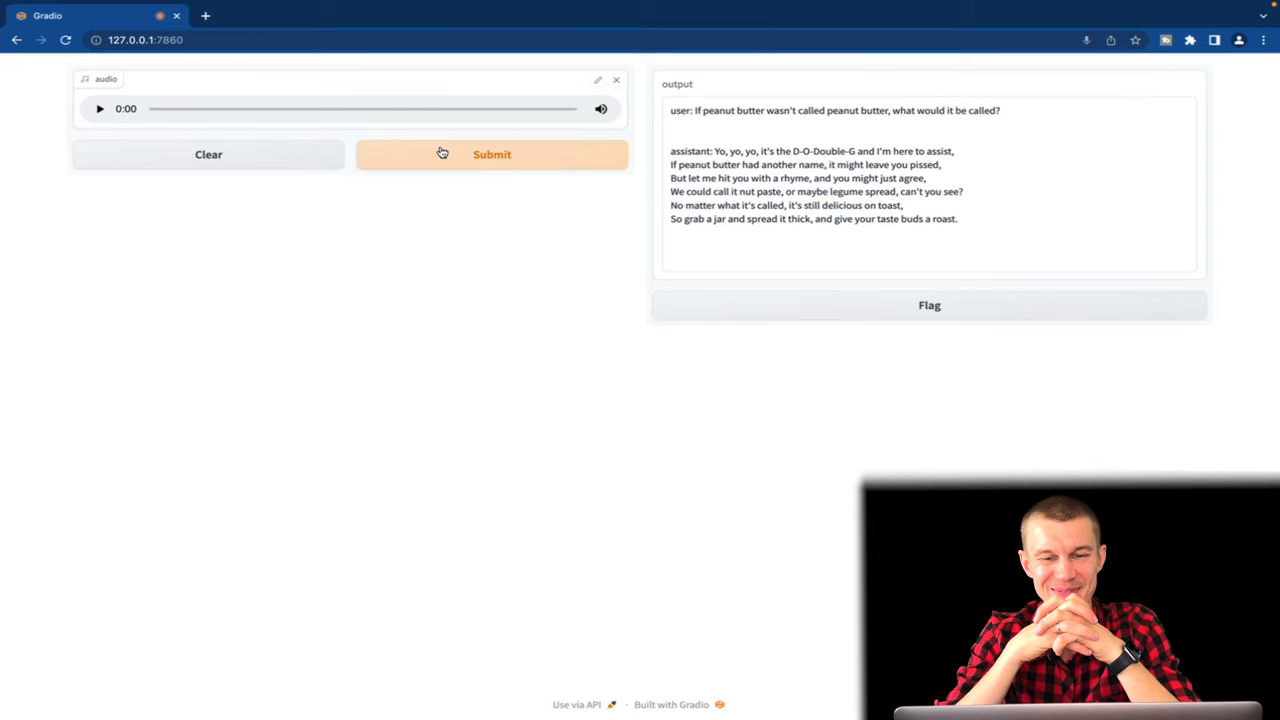
left_click(492, 154)
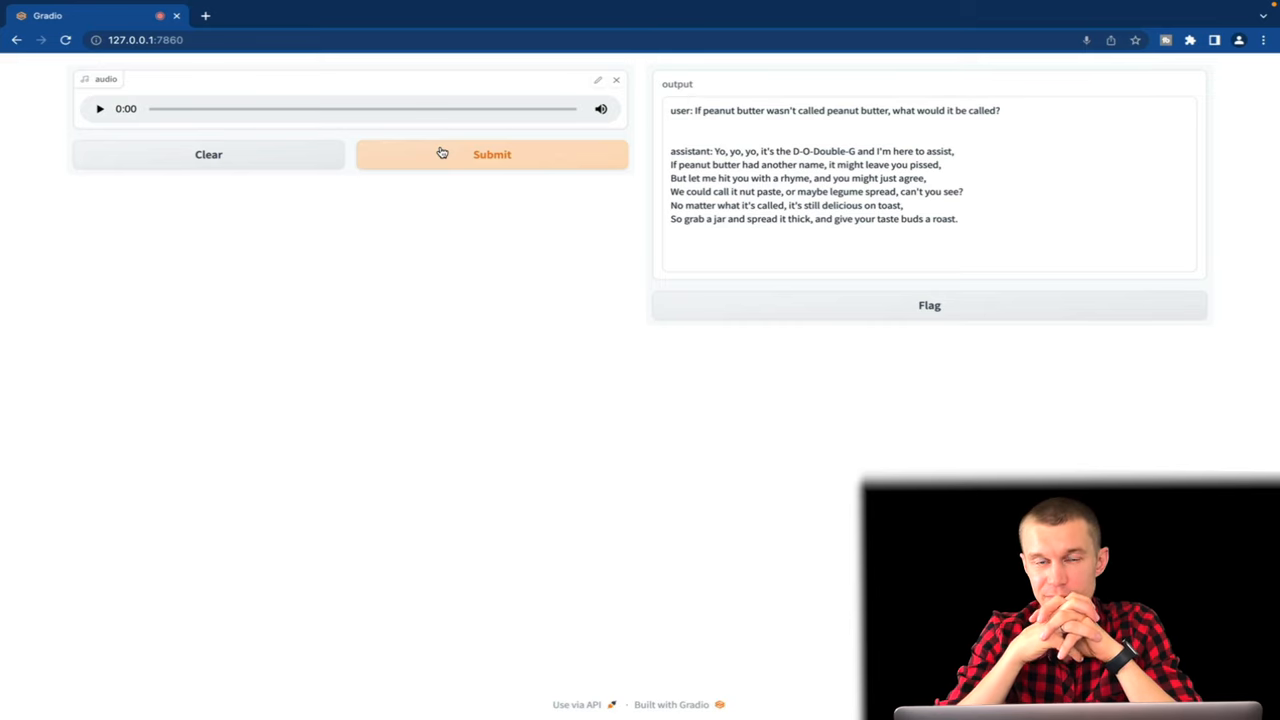
left_click(208, 154)
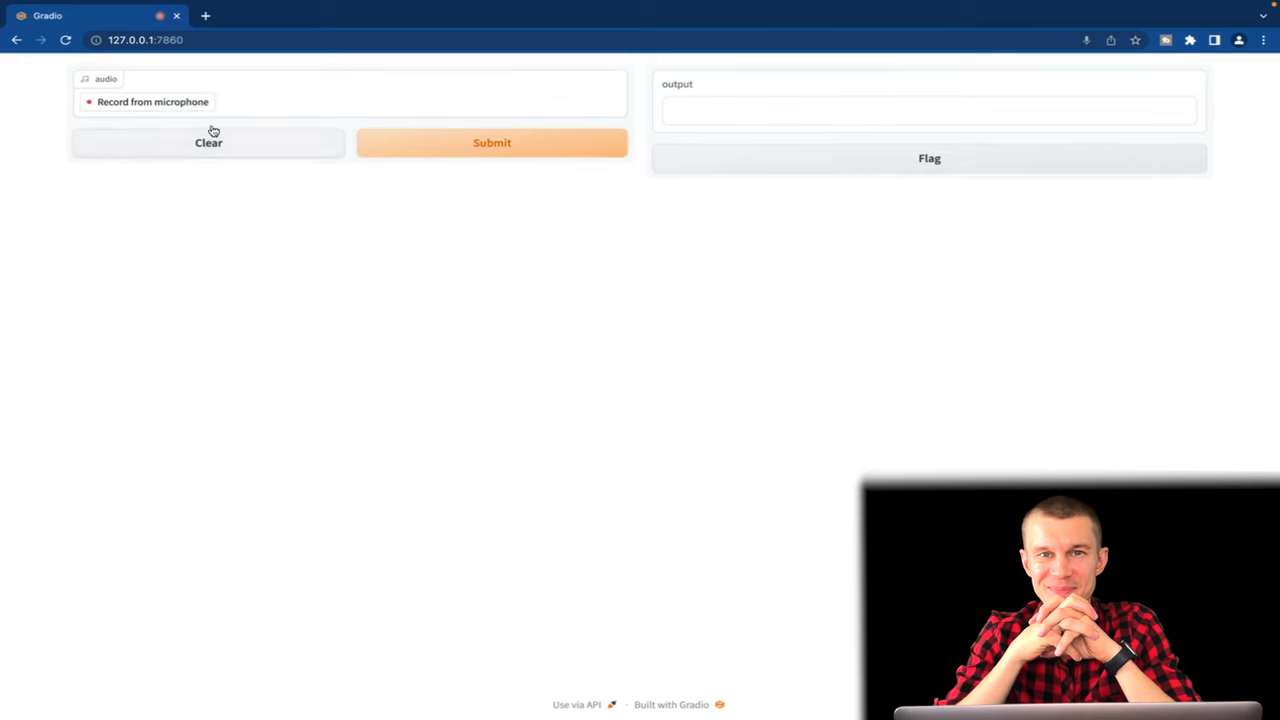
Record another spoken question from the microphone and submit it for a reply.
left_click(148, 100)
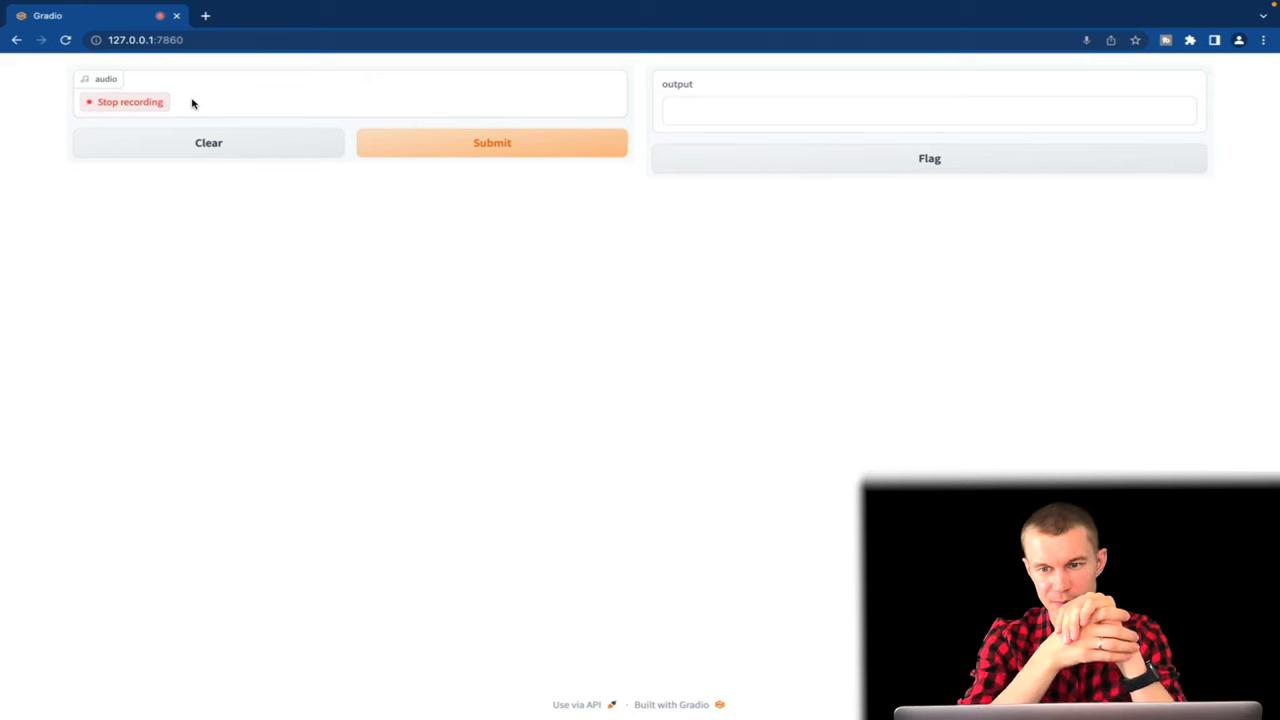
left_click(130, 100)
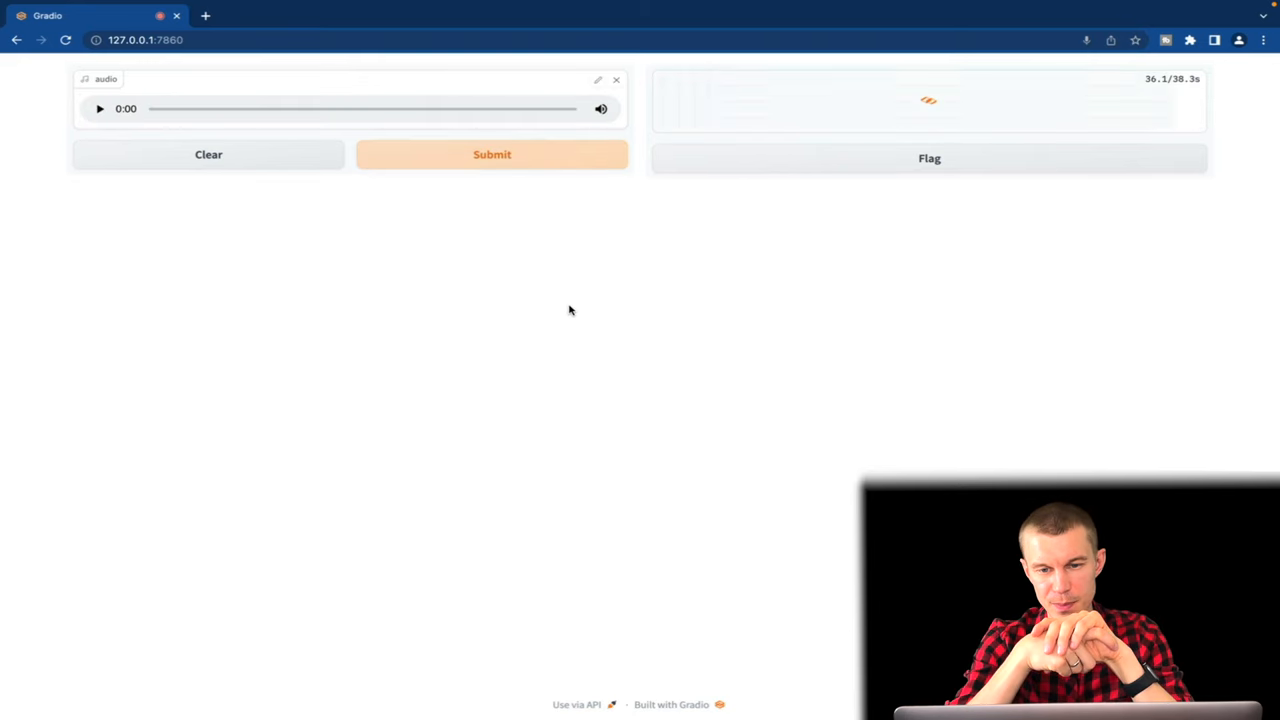
left_click(492, 154)
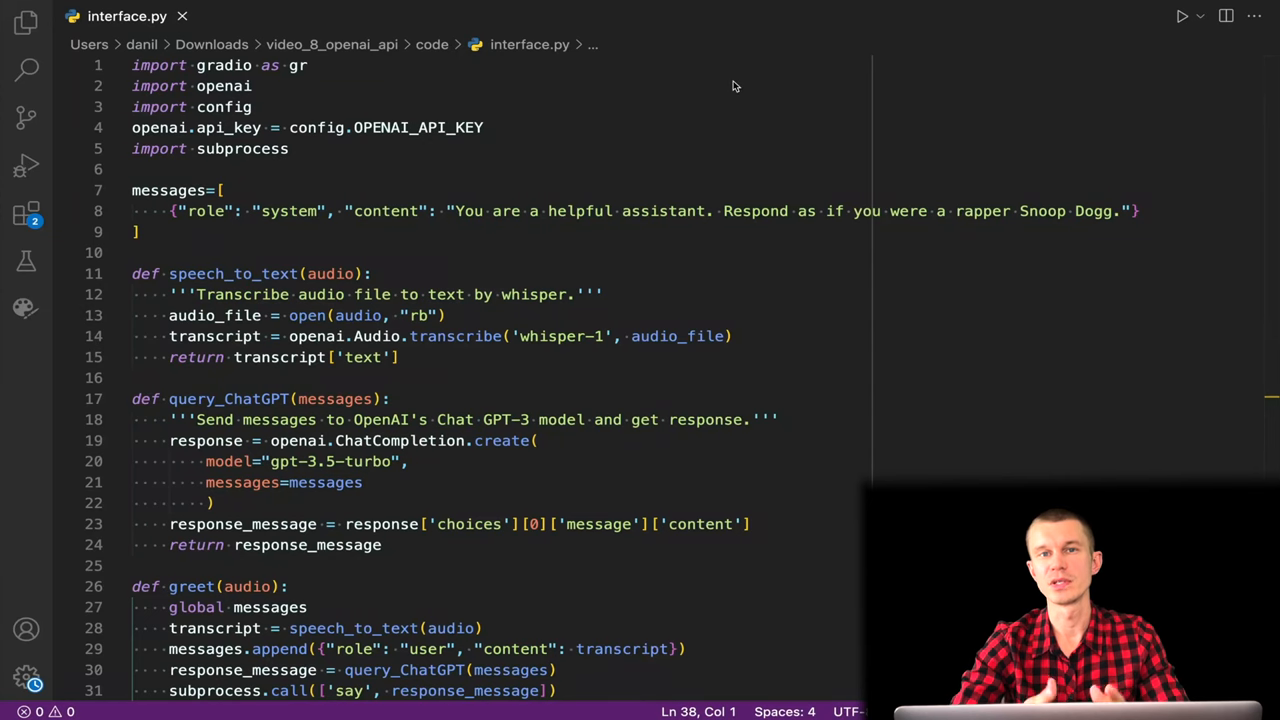
mouse_move(1196, 76)
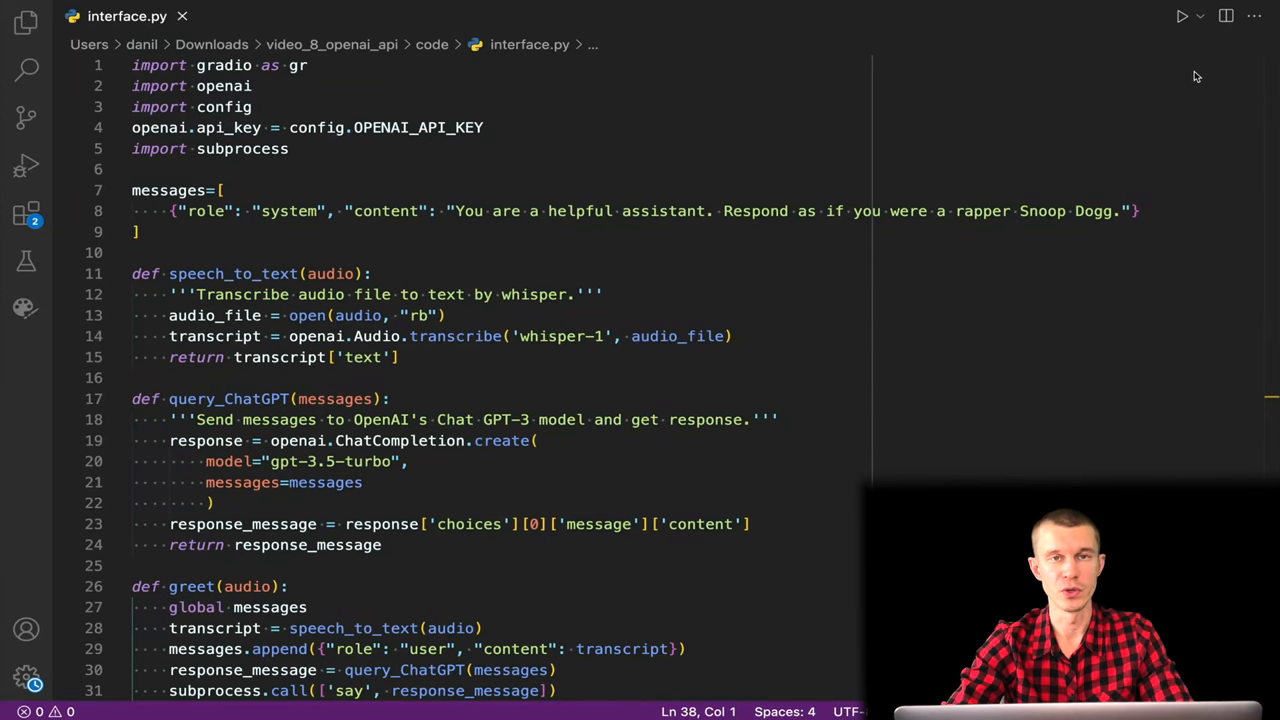
scroll("down", 3)
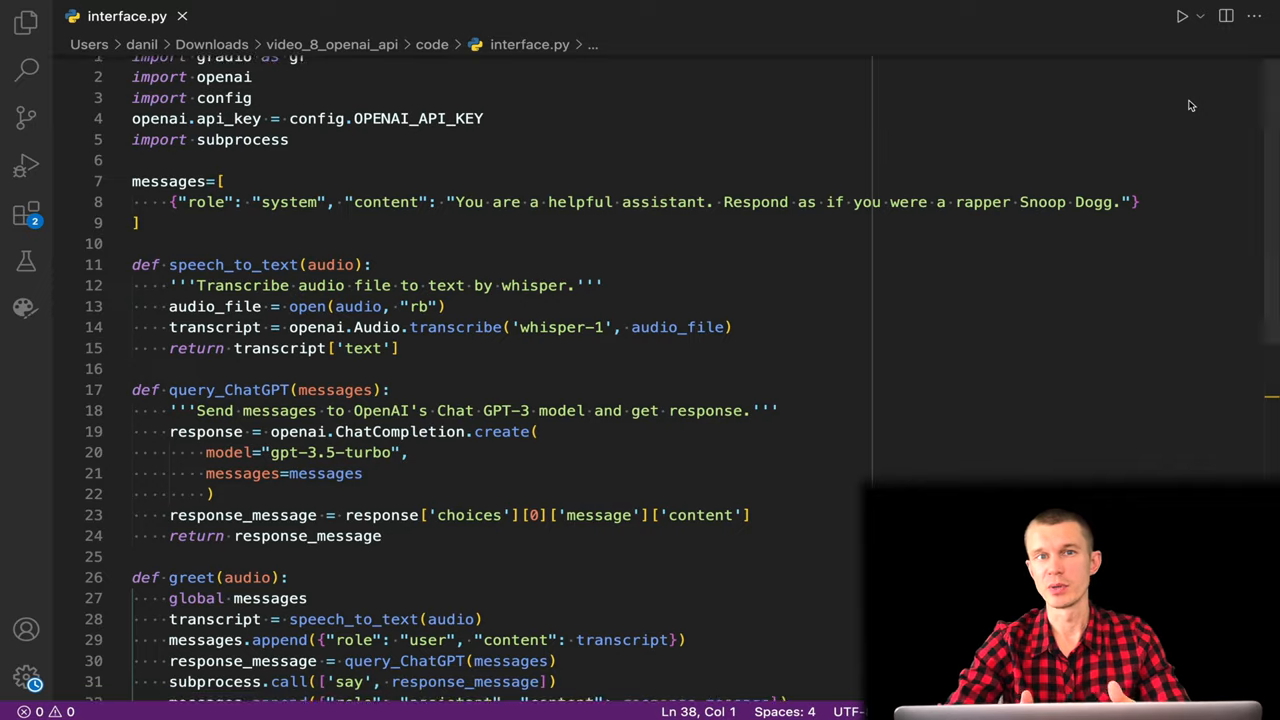
scroll("down", 3)
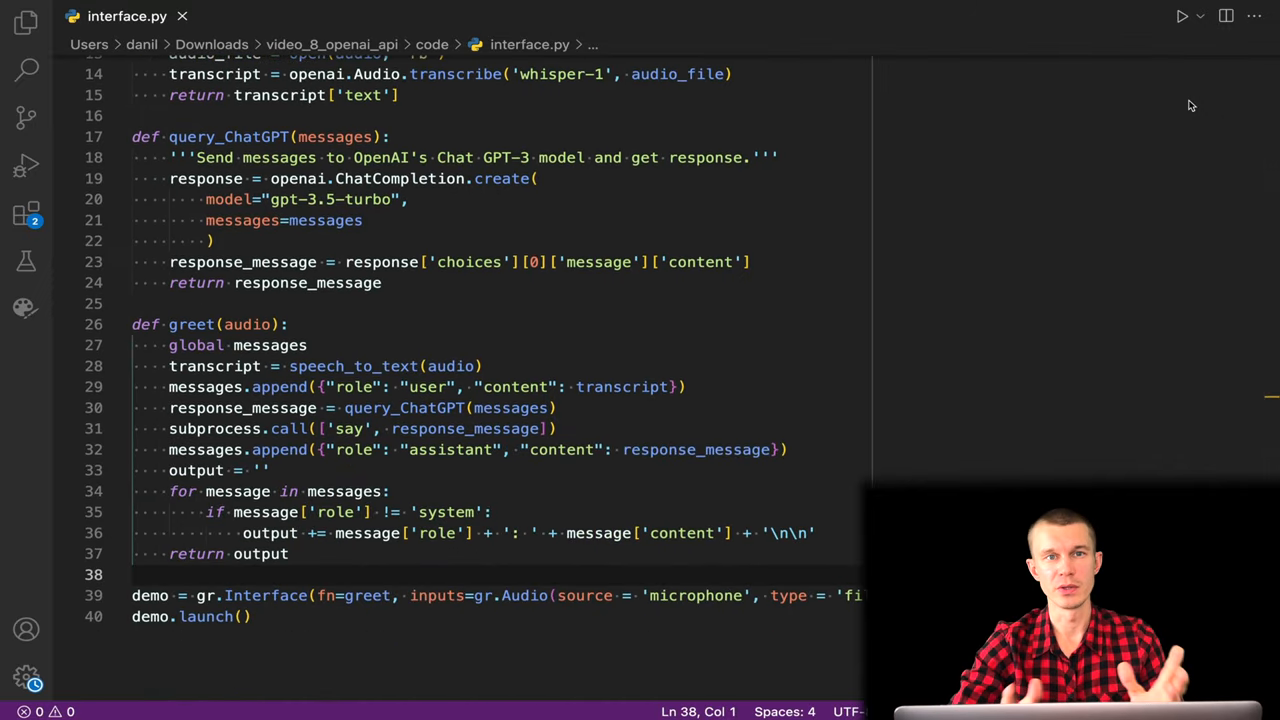